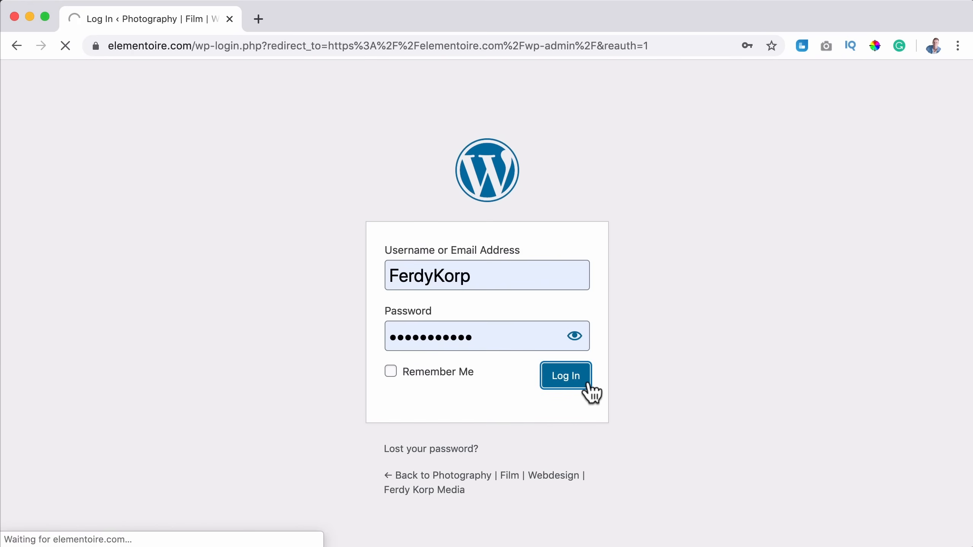
- Submit the WordPress login form with the filled-in username and password
{"action": "left_click", "coordinate": [565, 375]}
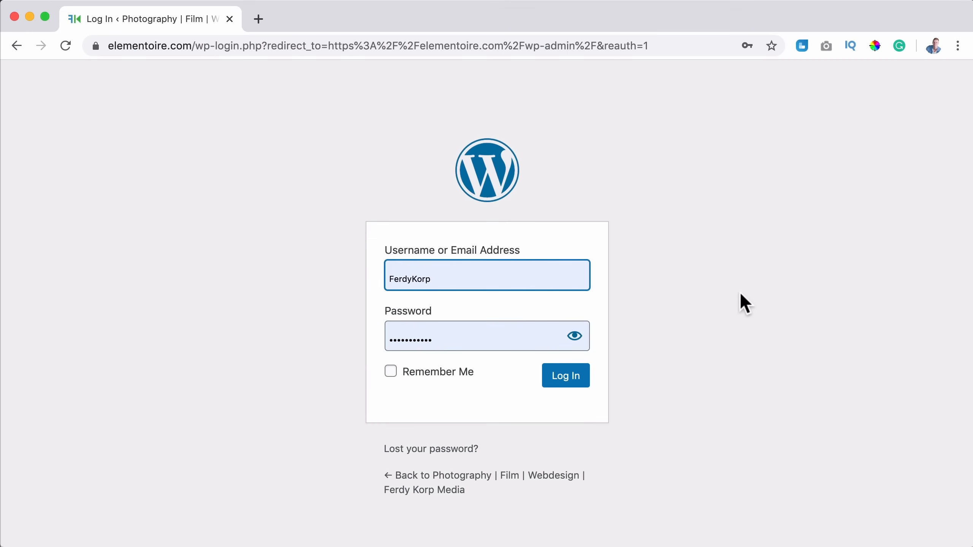
{"action": "left_click", "coordinate": [565, 376]}
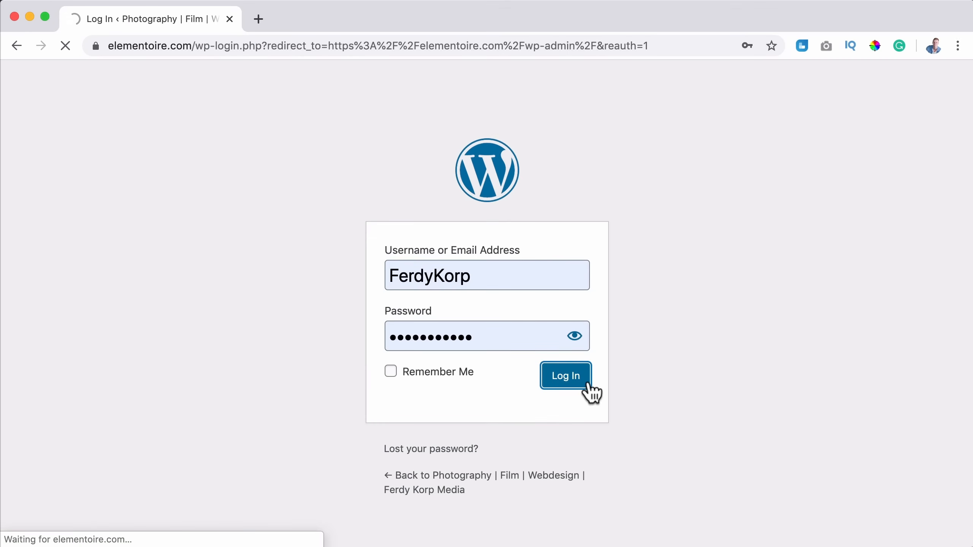
- Search the Add New plugins page for 'erid' to find Erident Custom Login and Dashboard
{"action": "left_click", "coordinate": [564, 376]}
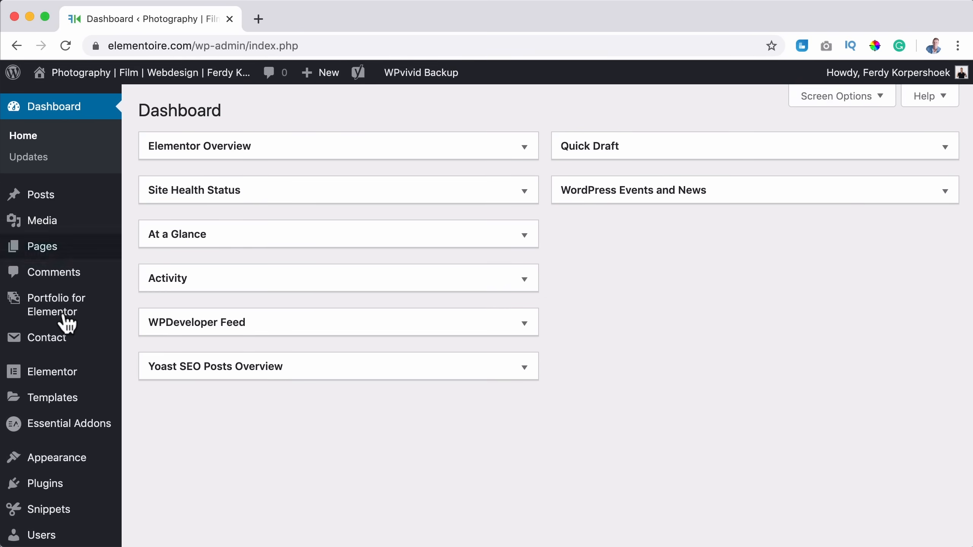
{"action": "left_click", "coordinate": [152, 481]}
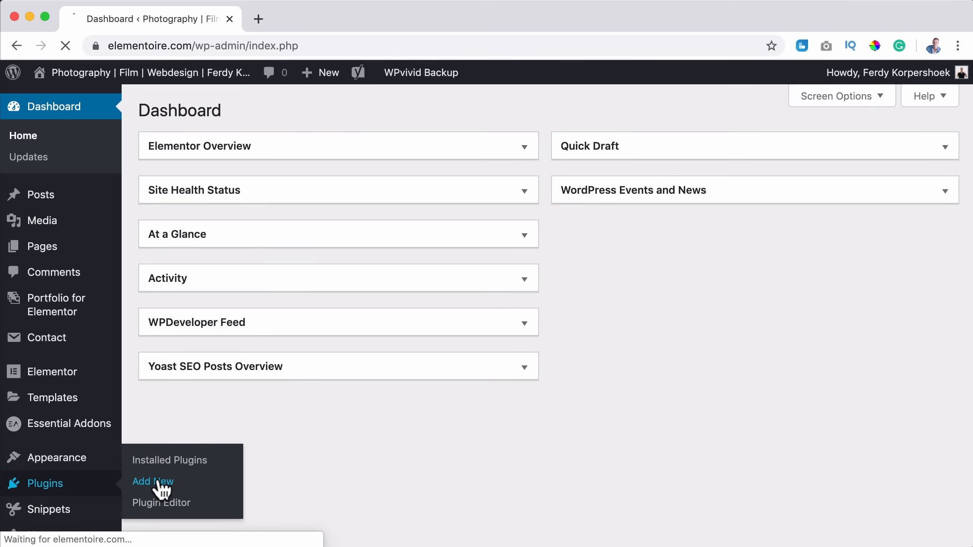
{"action": "left_click", "coordinate": [153, 481]}
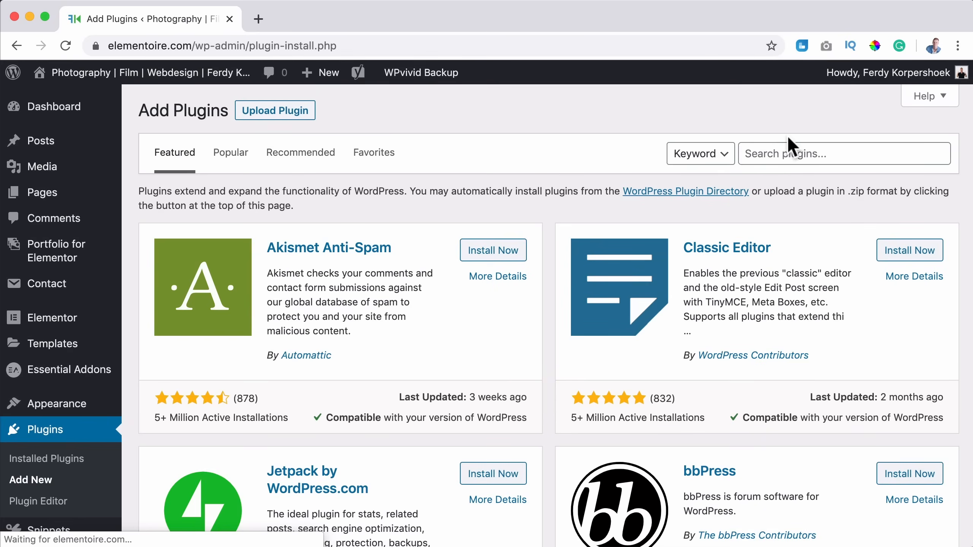
{"action": "type", "text": "erident login"}
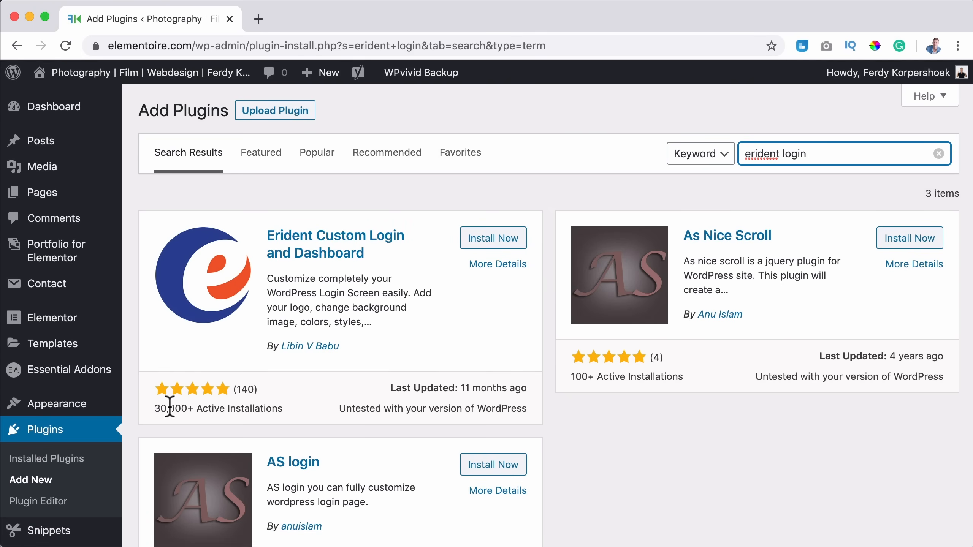
{"action": "mouse_move", "coordinate": [436, 410]}
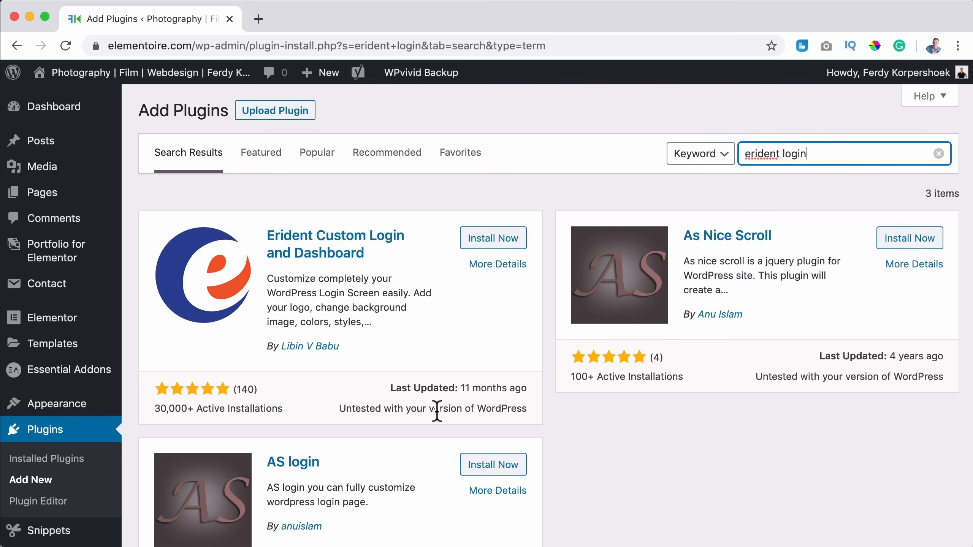
{"action": "mouse_move", "coordinate": [494, 238]}
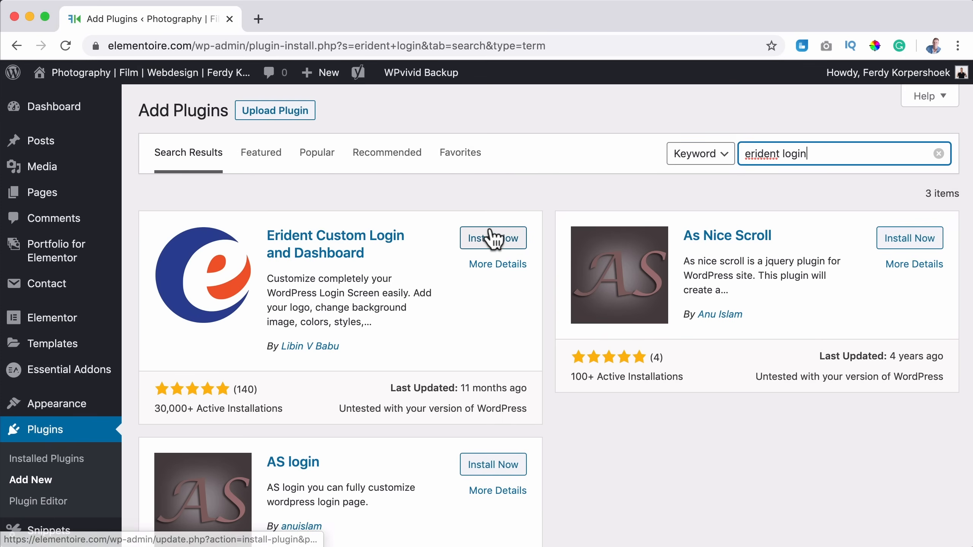
- Install and activate the Erident Custom Login and Dashboard plugin
{"action": "left_click", "coordinate": [493, 238]}
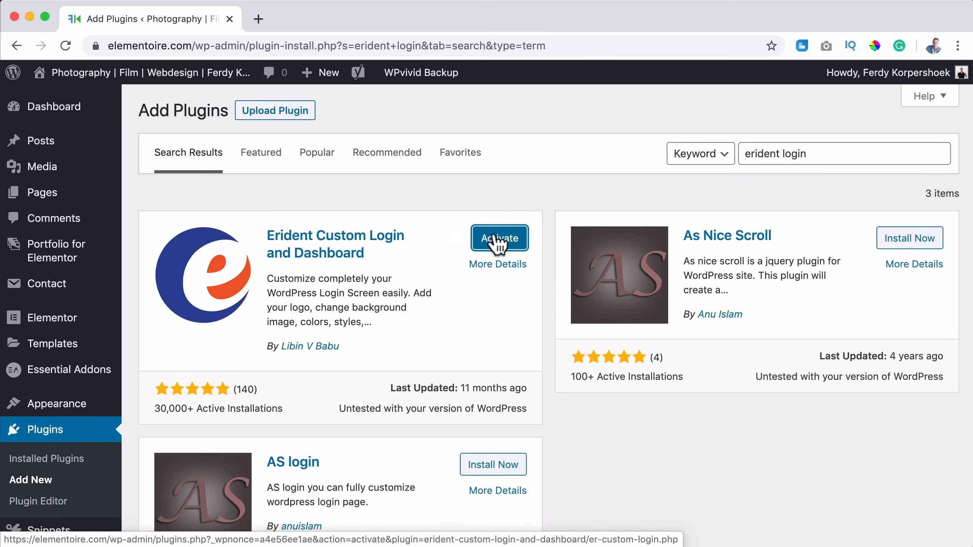
{"action": "left_click", "coordinate": [499, 238]}
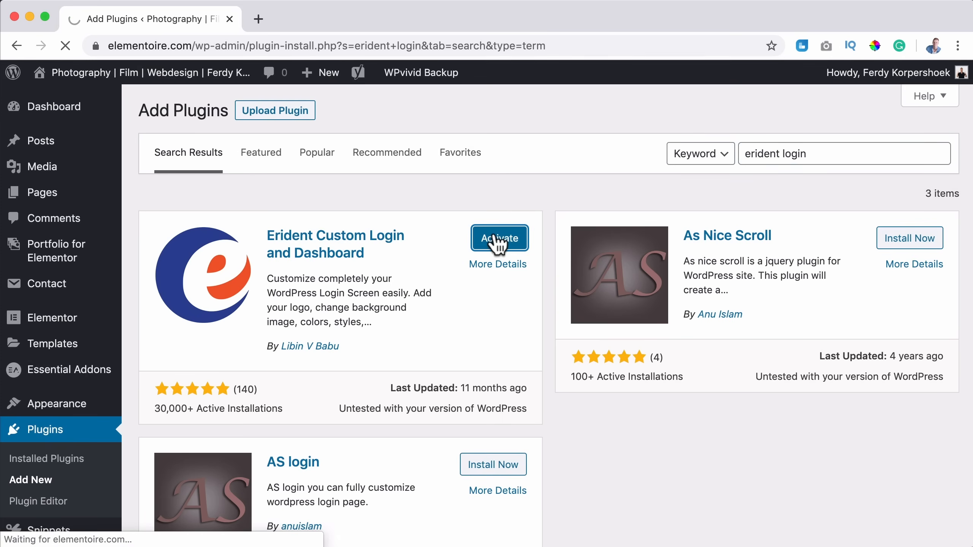
{"action": "left_click", "coordinate": [499, 238]}
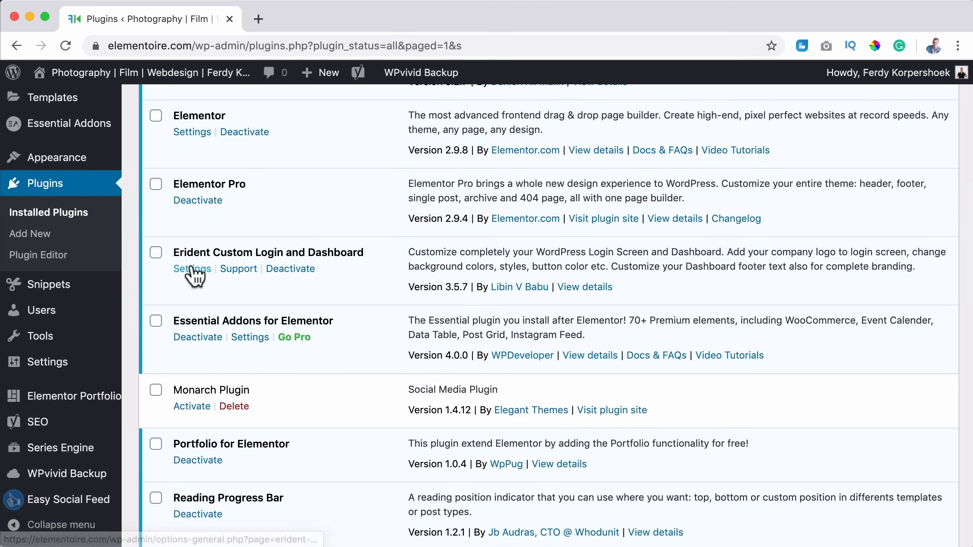
- Open the Erident plugin settings and load elementoire.com/ in the address bar
{"action": "left_click", "coordinate": [192, 268]}
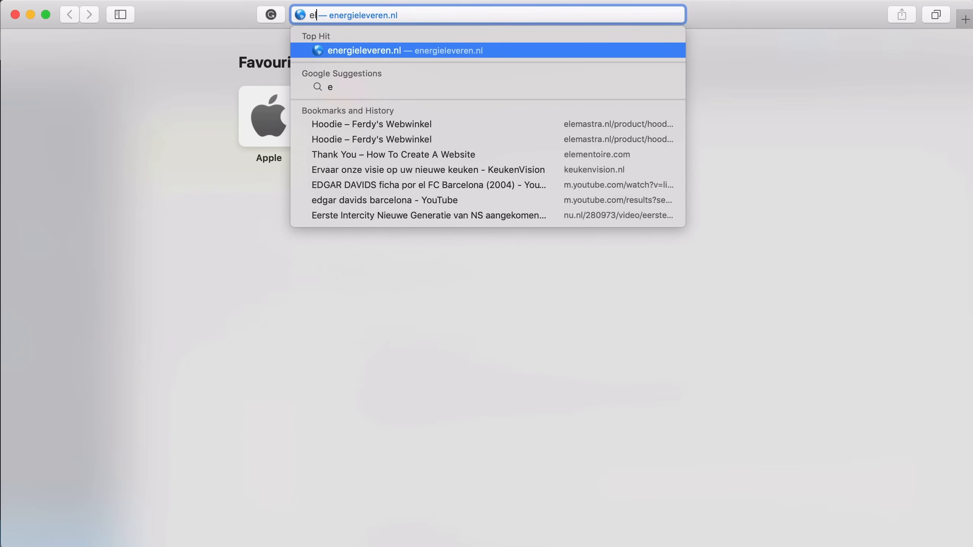
{"action": "type", "text": "elementoire.com/"}
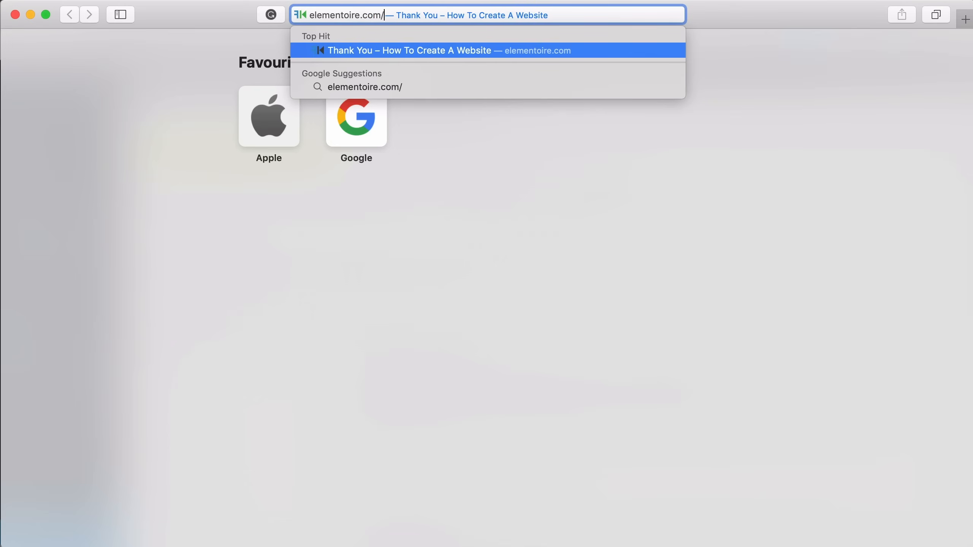
{"action": "key", "text": "Return"}
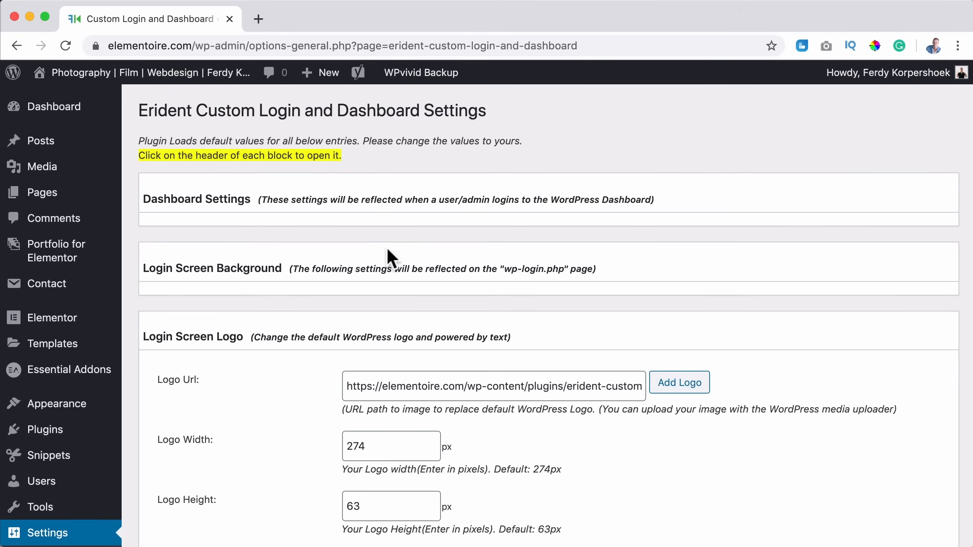
{"action": "mouse_move", "coordinate": [183, 217]}
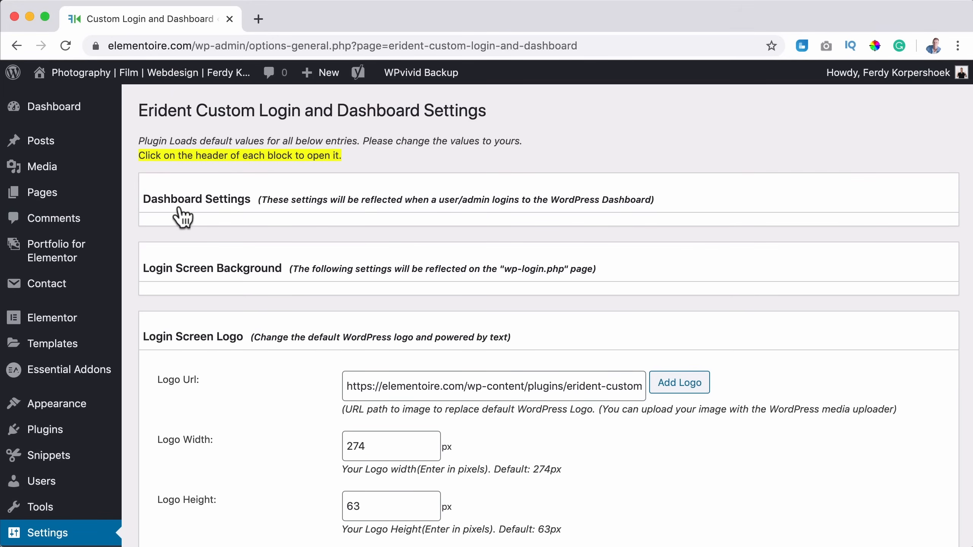
- Clear the dashboard footer text and login background image URL, and choose a pink background colour
{"action": "left_click", "coordinate": [196, 199]}
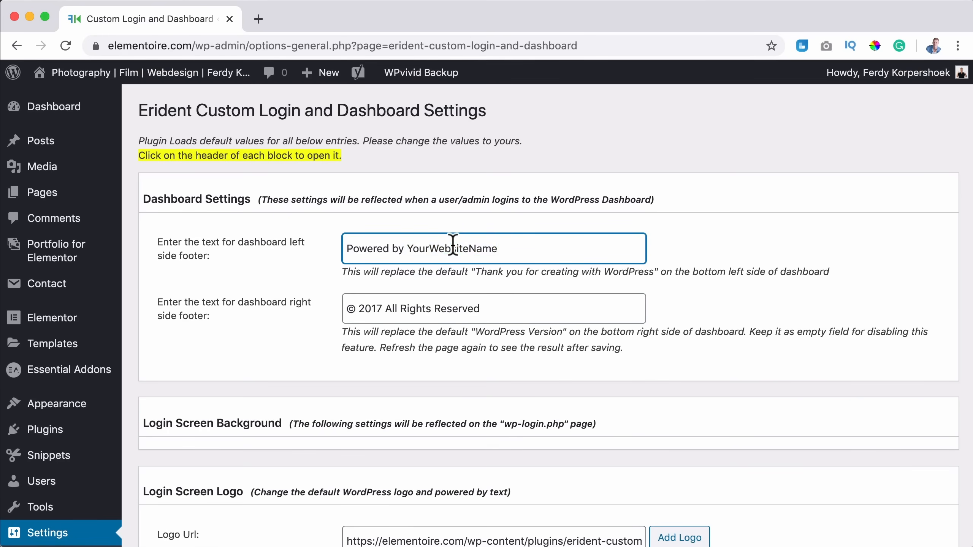
{"action": "left_click", "coordinate": [493, 249]}
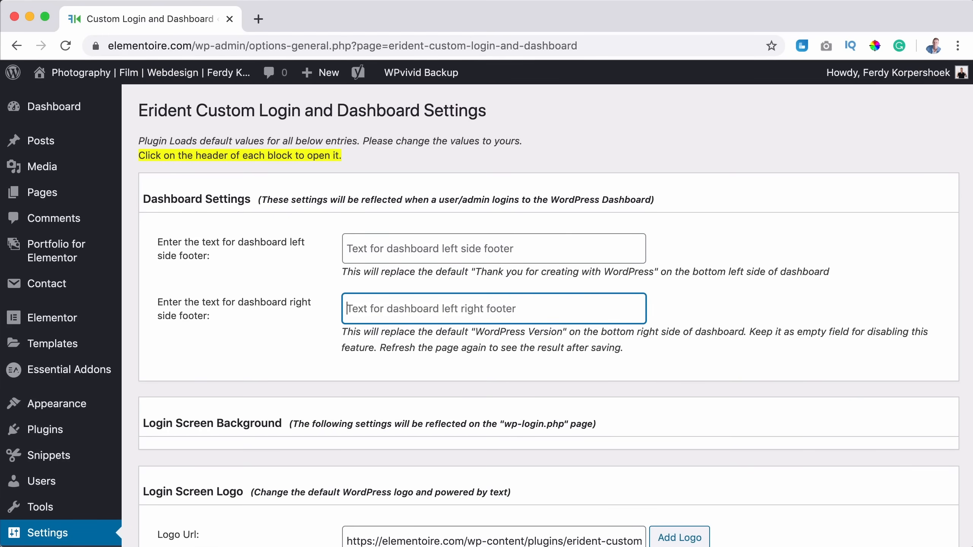
{"action": "scroll", "scroll_direction": "down", "scroll_amount": 3}
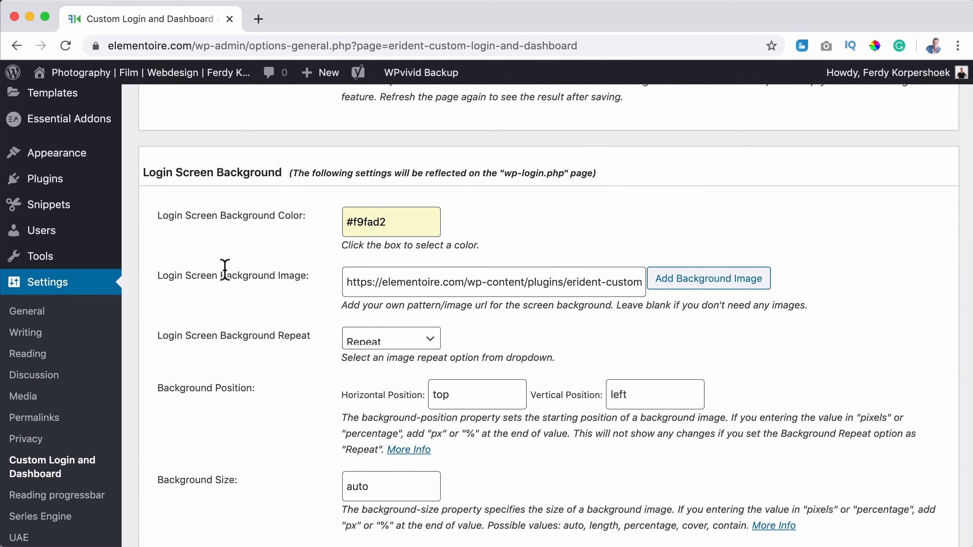
{"action": "left_click", "coordinate": [494, 282]}
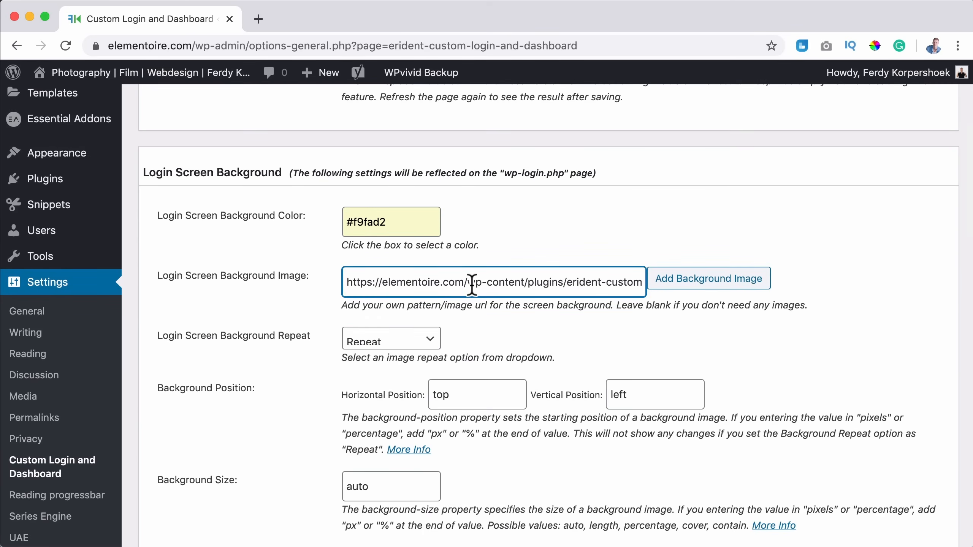
{"action": "triple_click", "coordinate": [493, 282]}
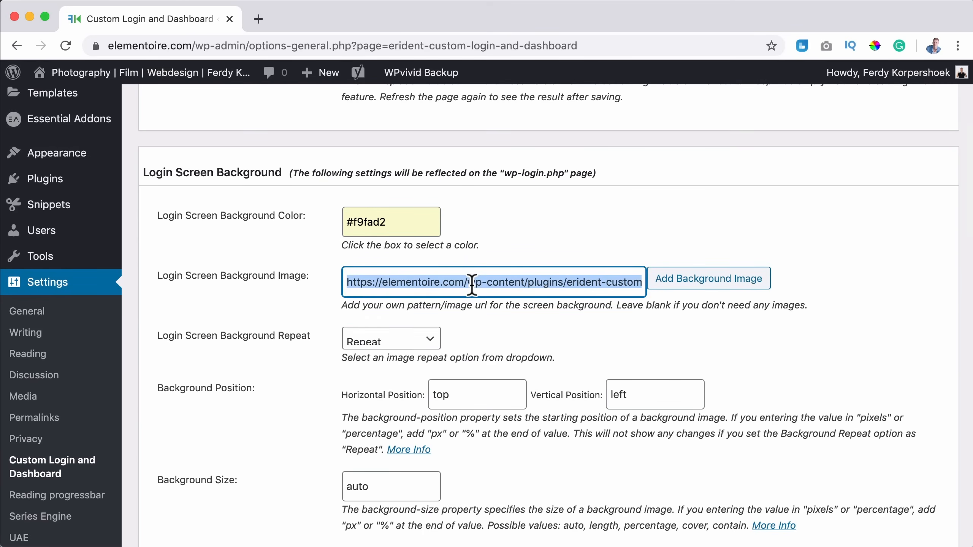
{"action": "left_click", "coordinate": [391, 221]}
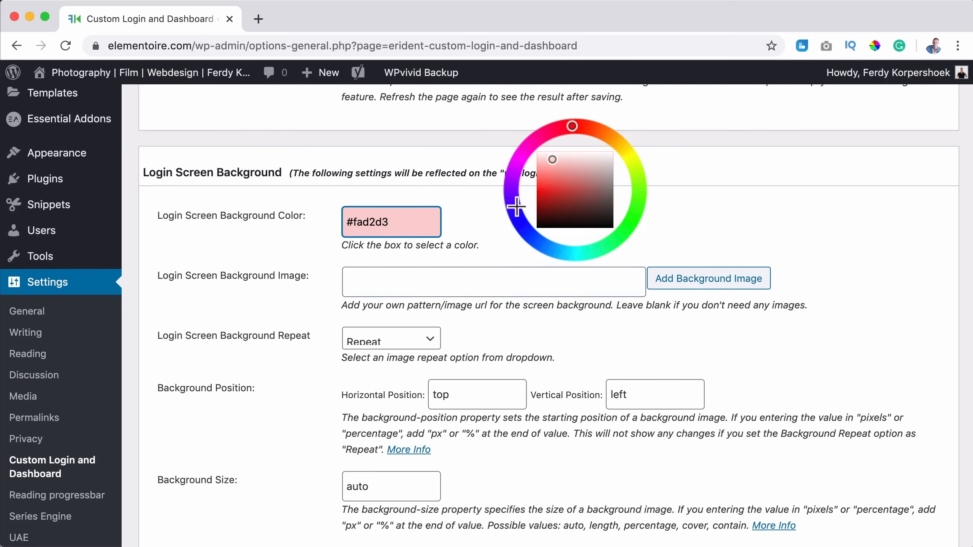
- Save the Erident login settings
{"action": "scroll", "scroll_direction": "down", "scroll_amount": 3}
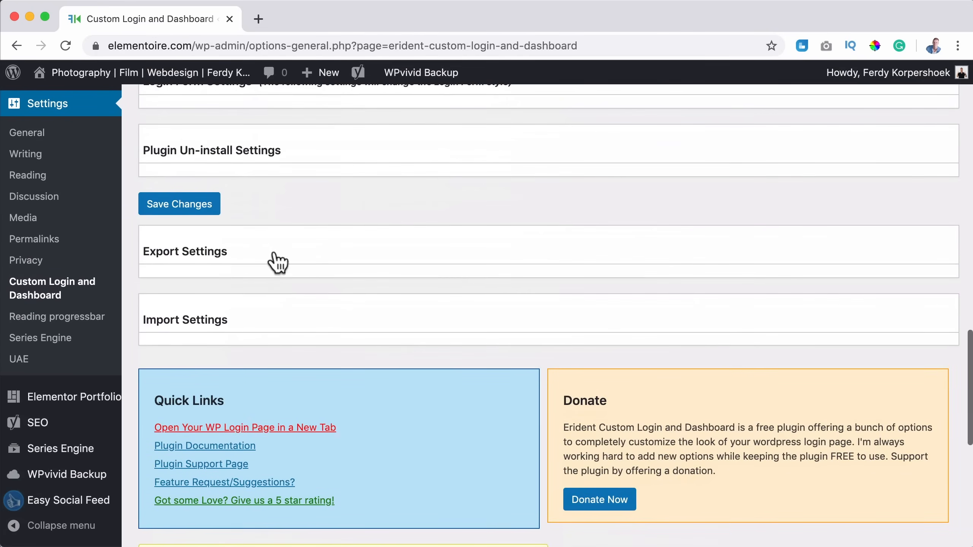
{"action": "left_click", "coordinate": [178, 204]}
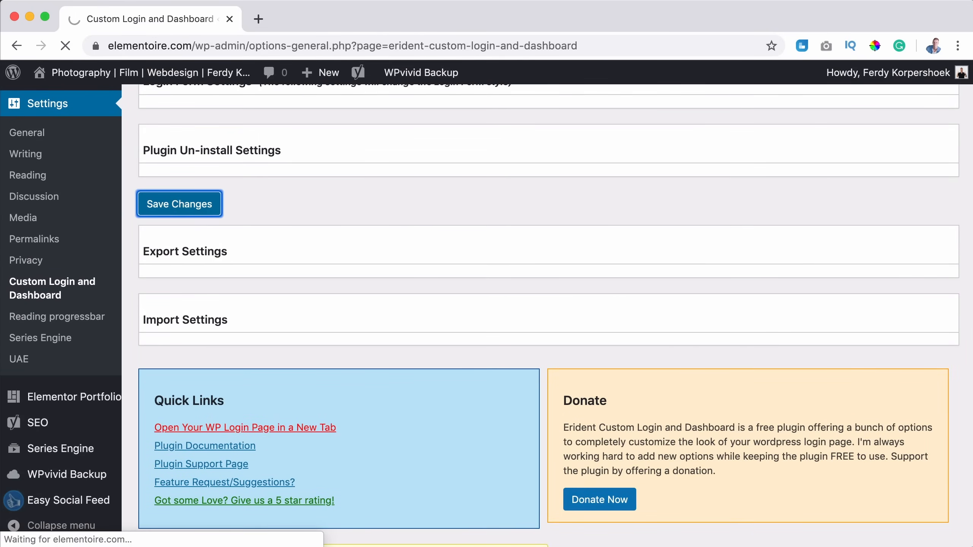
{"action": "left_click", "coordinate": [245, 427]}
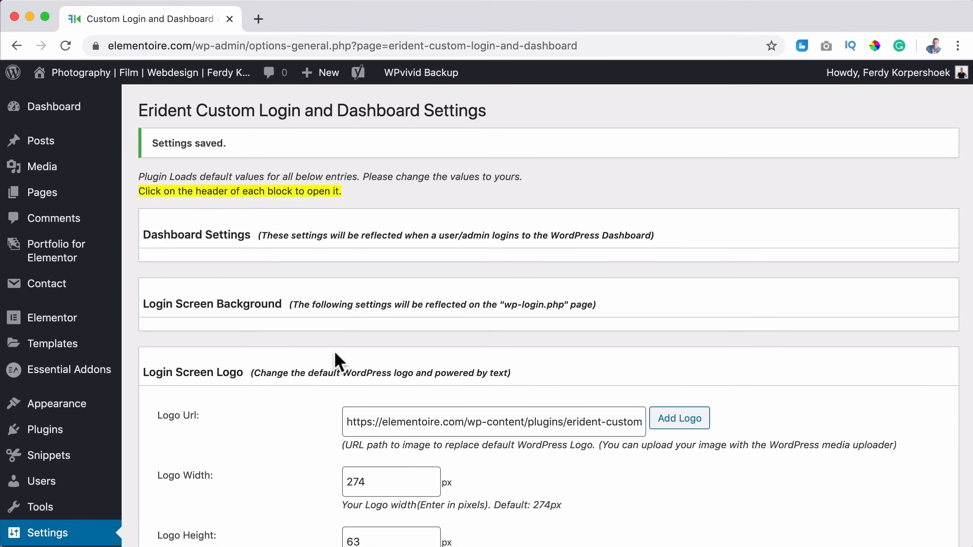
- Upload BG.jpg from the Desktop and insert it as the login screen background image
{"action": "scroll", "scroll_direction": "down", "scroll_amount": 3}
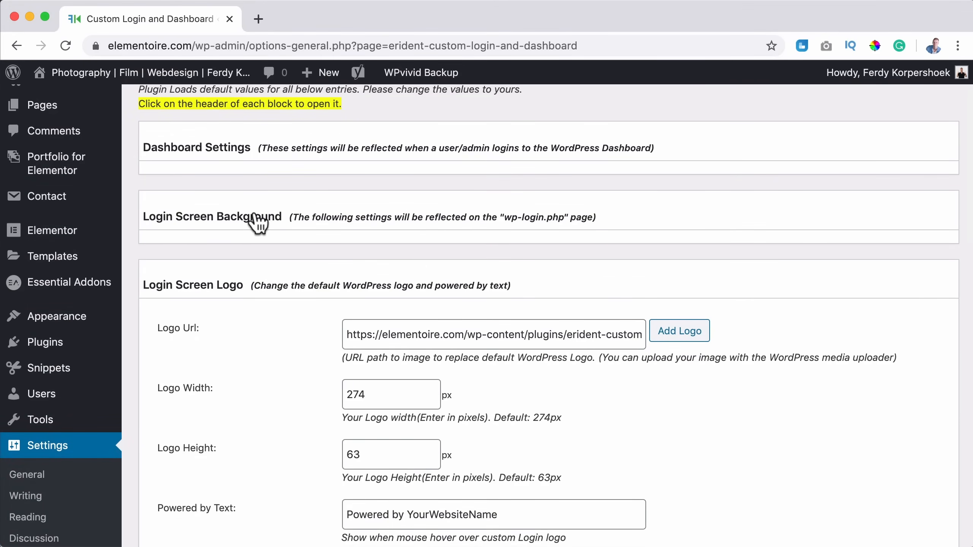
{"action": "left_click", "coordinate": [212, 216]}
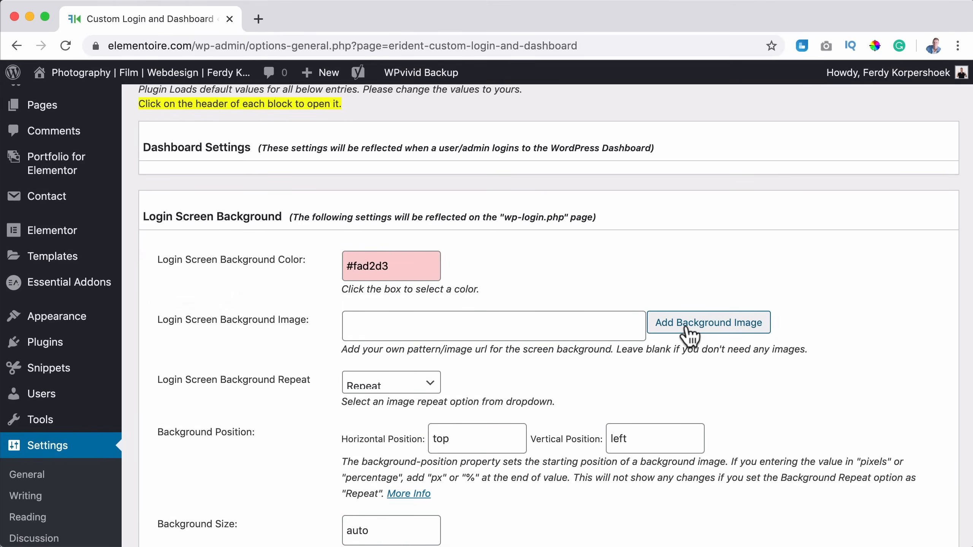
{"action": "left_click", "coordinate": [708, 322]}
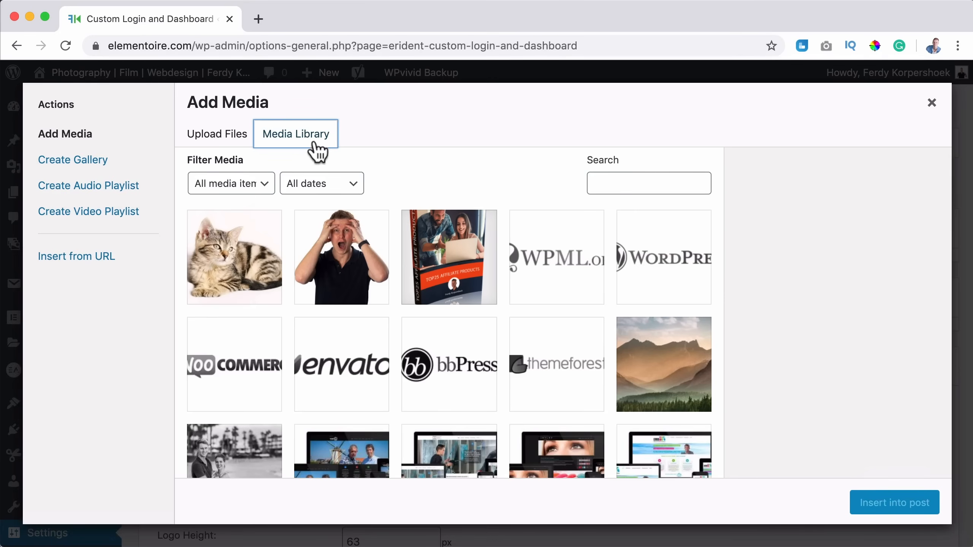
{"action": "left_click", "coordinate": [217, 134]}
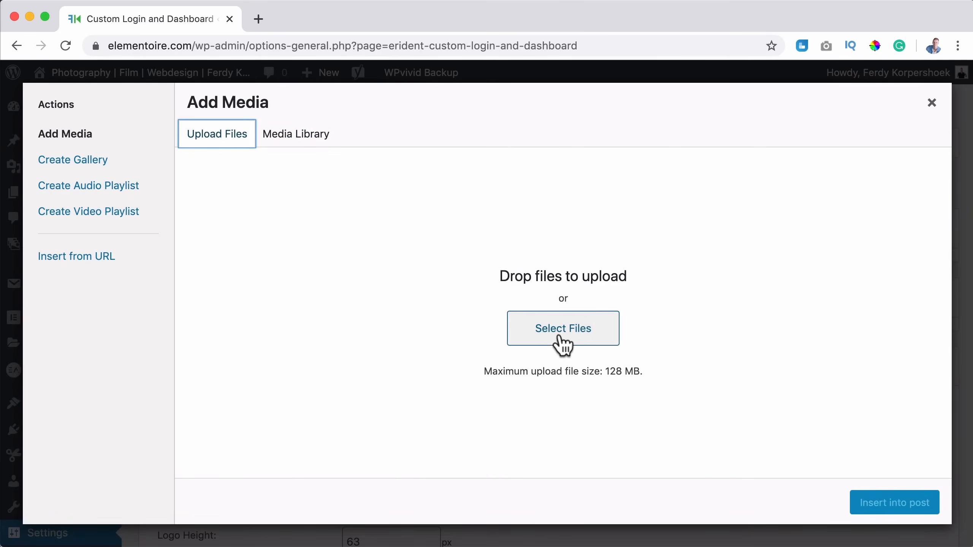
{"action": "left_click", "coordinate": [562, 328]}
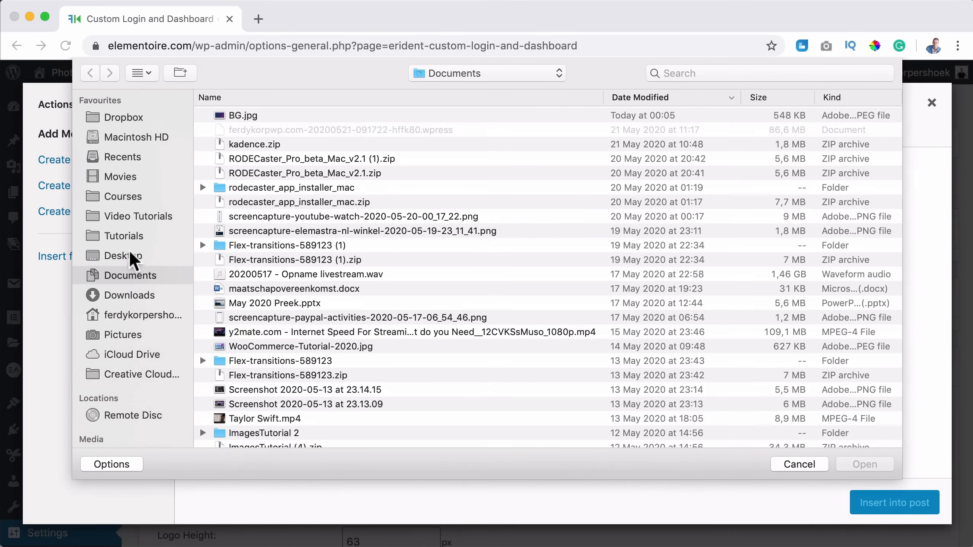
{"action": "left_click", "coordinate": [124, 255]}
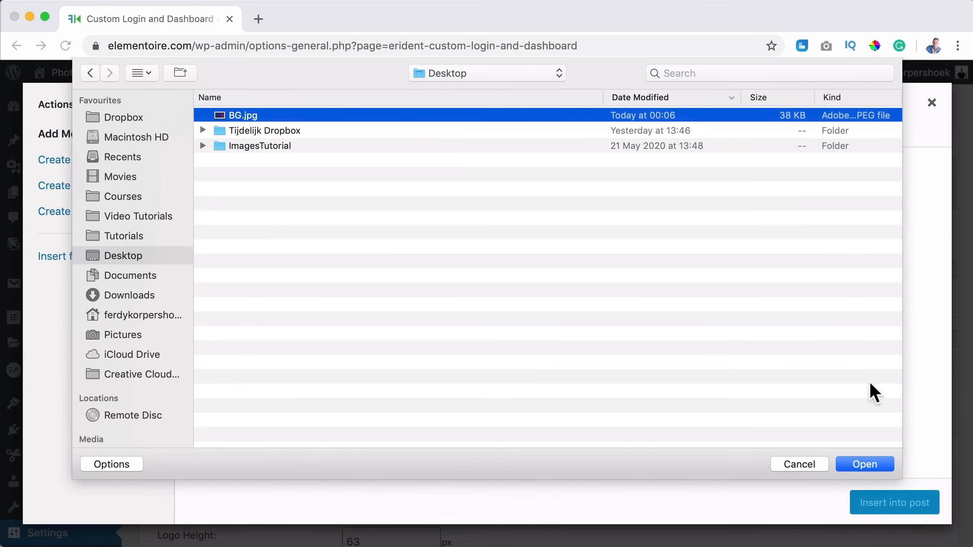
{"action": "left_click", "coordinate": [864, 464]}
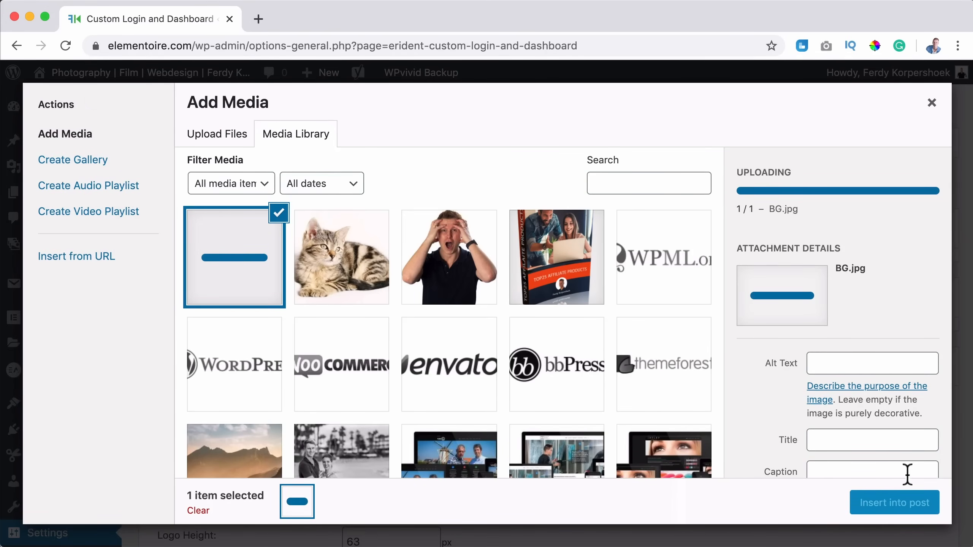
{"action": "left_click", "coordinate": [894, 502]}
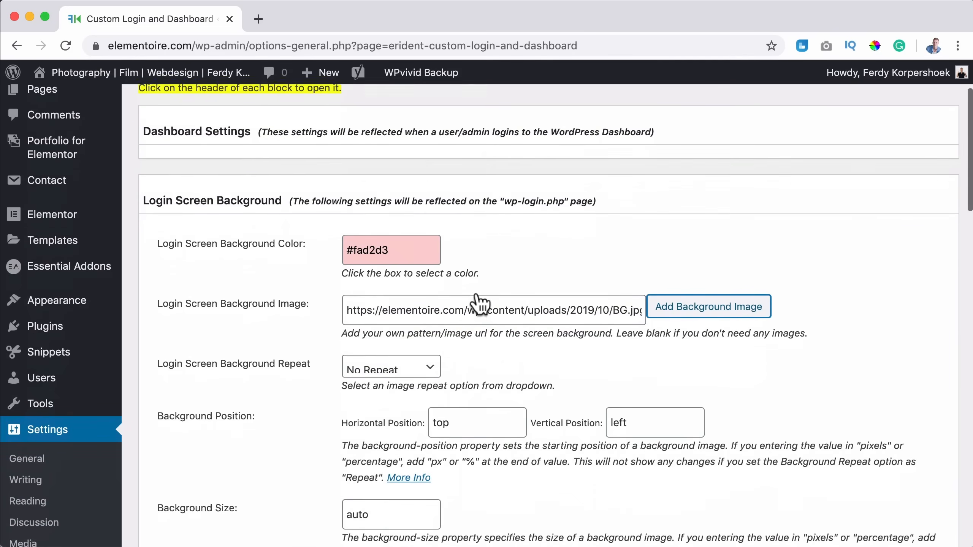
- Scroll down to the Login Screen Logo settings
{"action": "scroll", "scroll_direction": "down", "scroll_amount": 3}
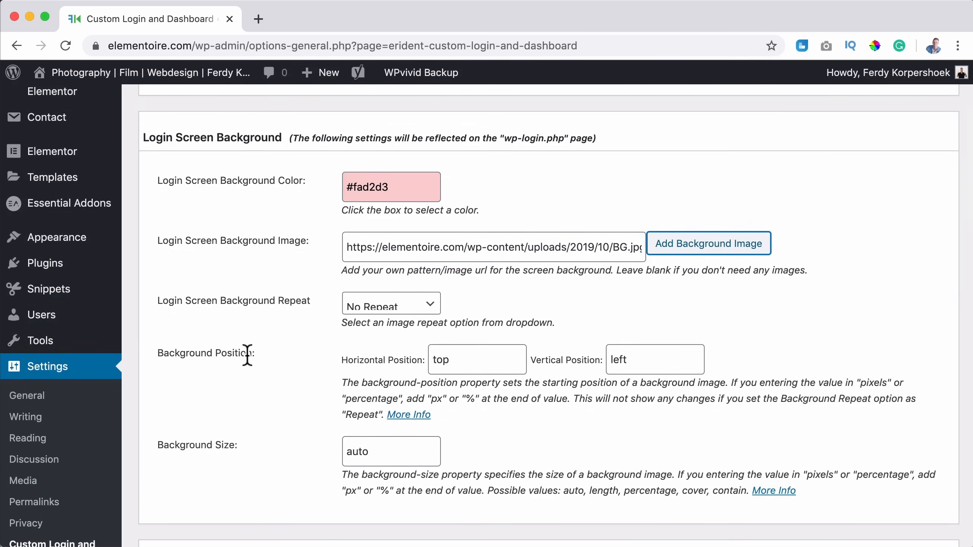
{"action": "scroll", "scroll_direction": "down", "scroll_amount": 3}
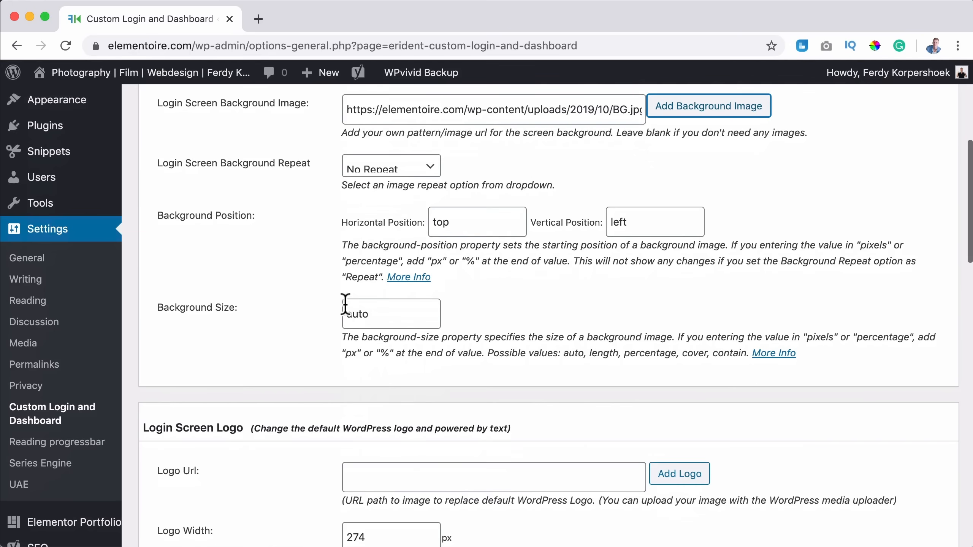
{"action": "scroll", "scroll_direction": "down", "scroll_amount": 3}
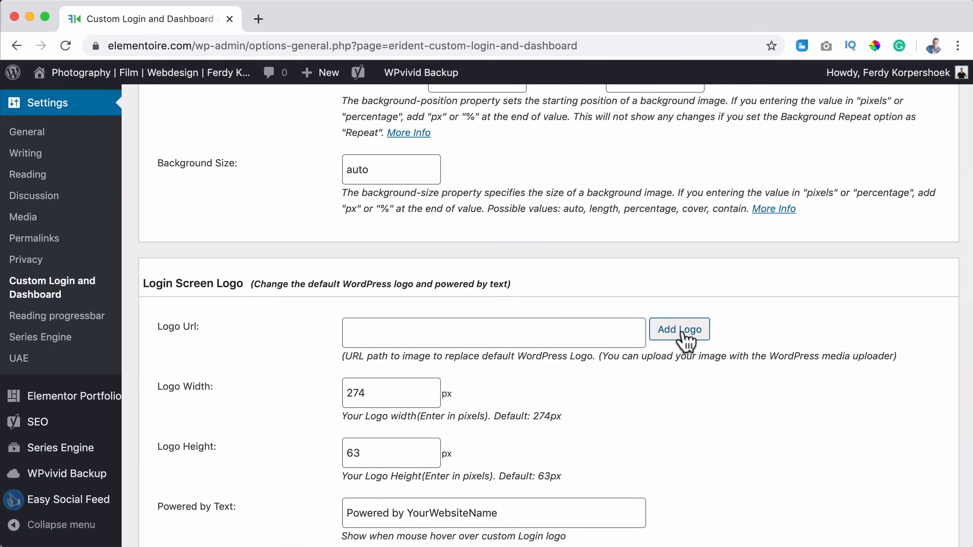
- Upload FerdyKorpLogoRetina.png from the Miscellaneous folder as the login screen logo
{"action": "left_click", "coordinate": [679, 329]}
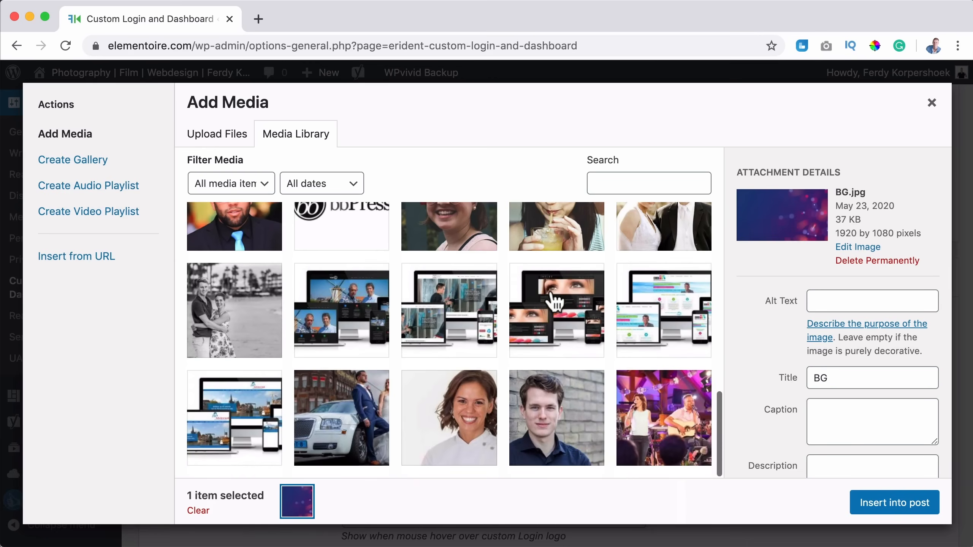
{"action": "scroll", "scroll_direction": "down", "scroll_amount": 3}
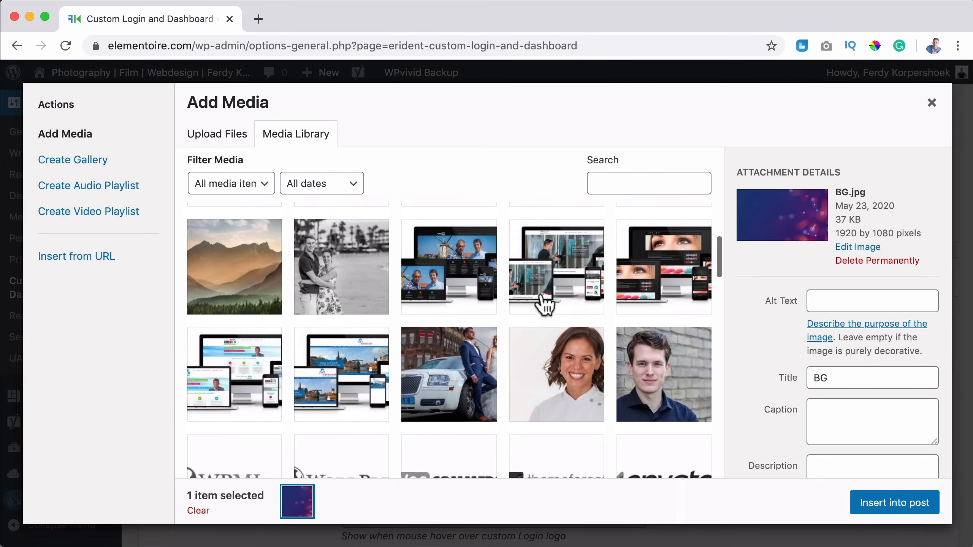
{"action": "left_click", "coordinate": [216, 134]}
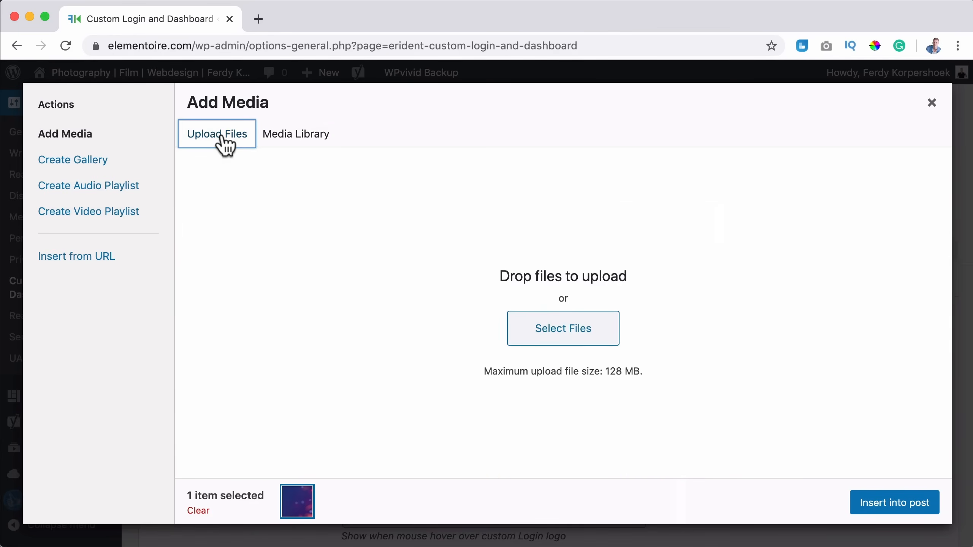
{"action": "left_click", "coordinate": [562, 328]}
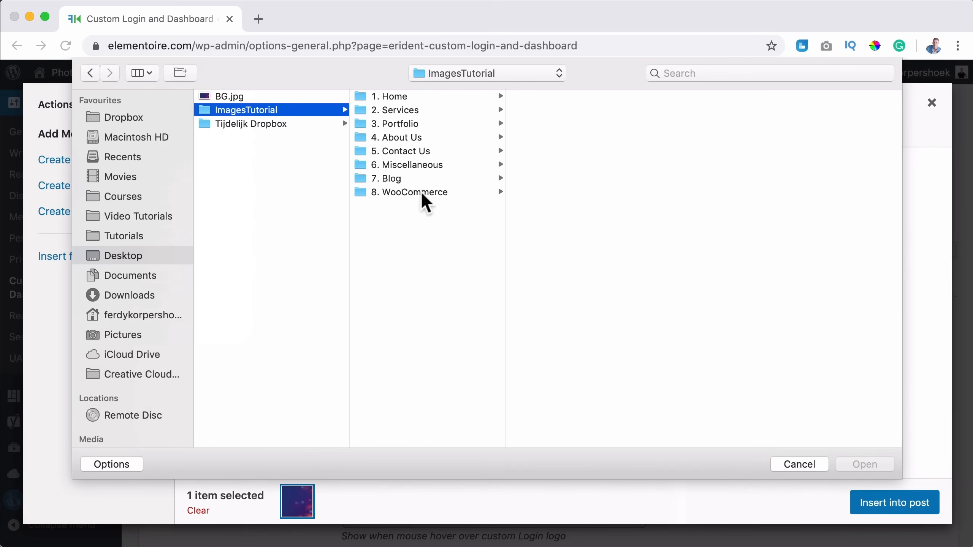
{"action": "left_click", "coordinate": [408, 164]}
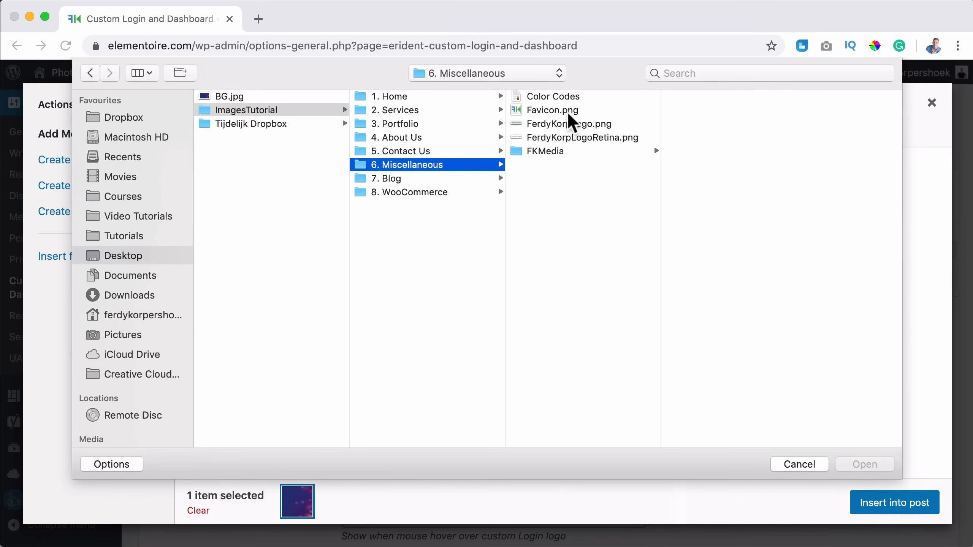
{"action": "left_click", "coordinate": [568, 123]}
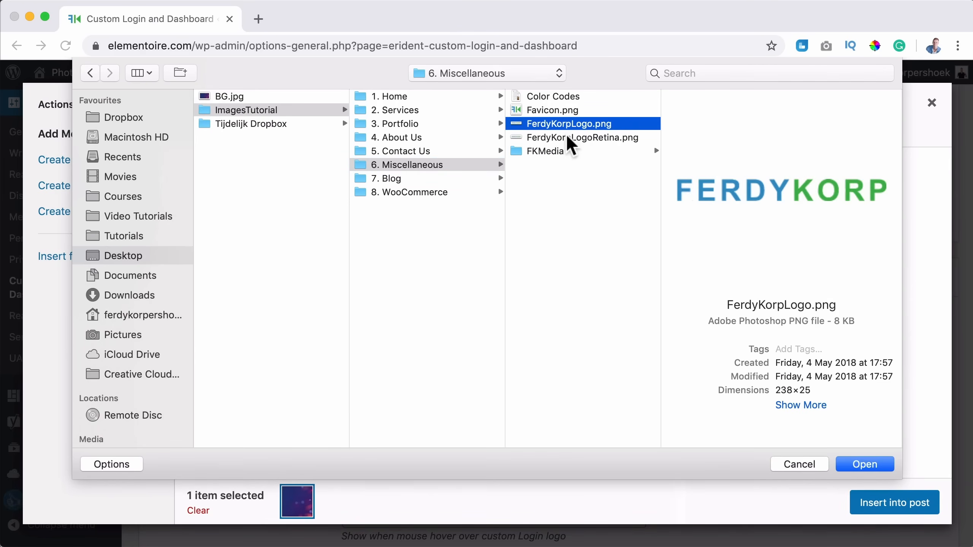
{"action": "left_click", "coordinate": [582, 137]}
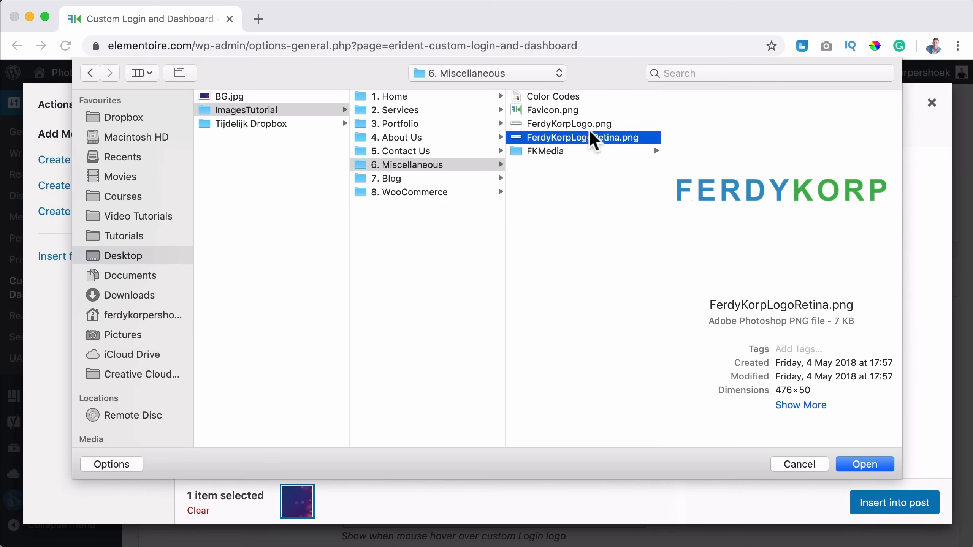
{"action": "left_click", "coordinate": [864, 465]}
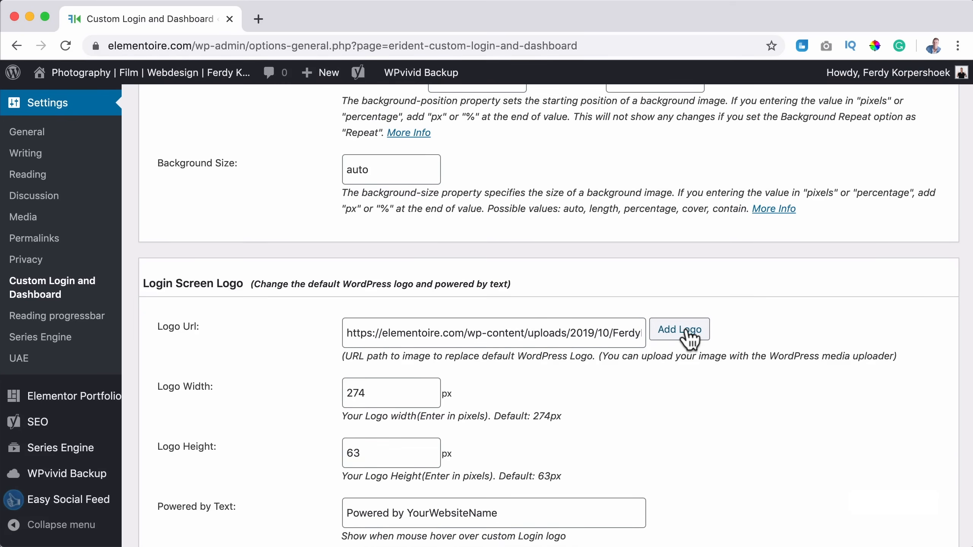
- Set the logo width to 476 px, save, and open wp-login.php in a new tab to preview
{"action": "left_click", "coordinate": [679, 330]}
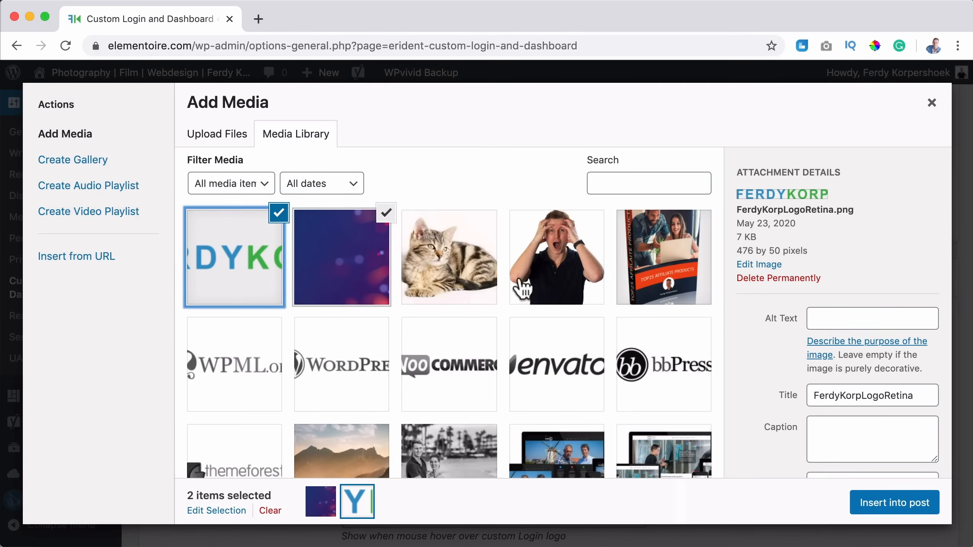
{"action": "mouse_move", "coordinate": [890, 169]}
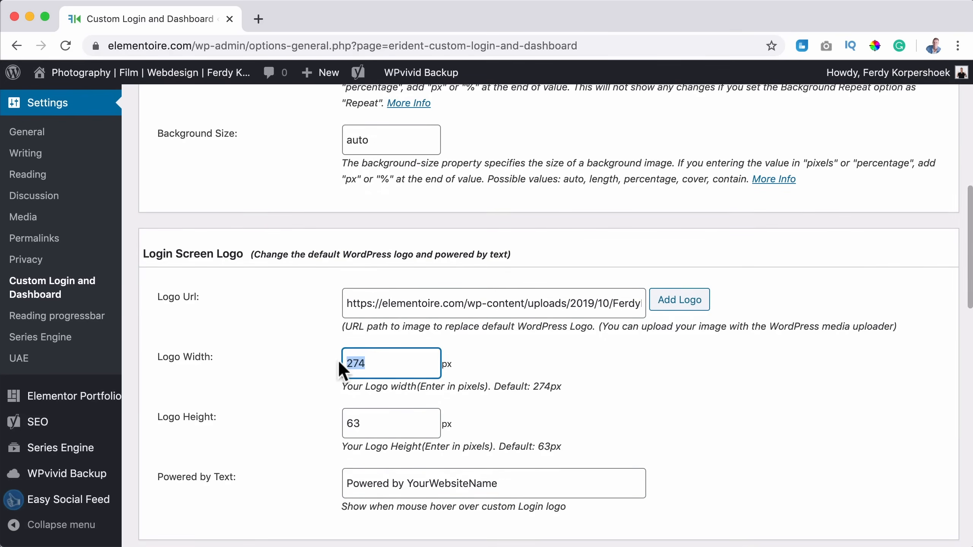
{"action": "type", "text": "476"}
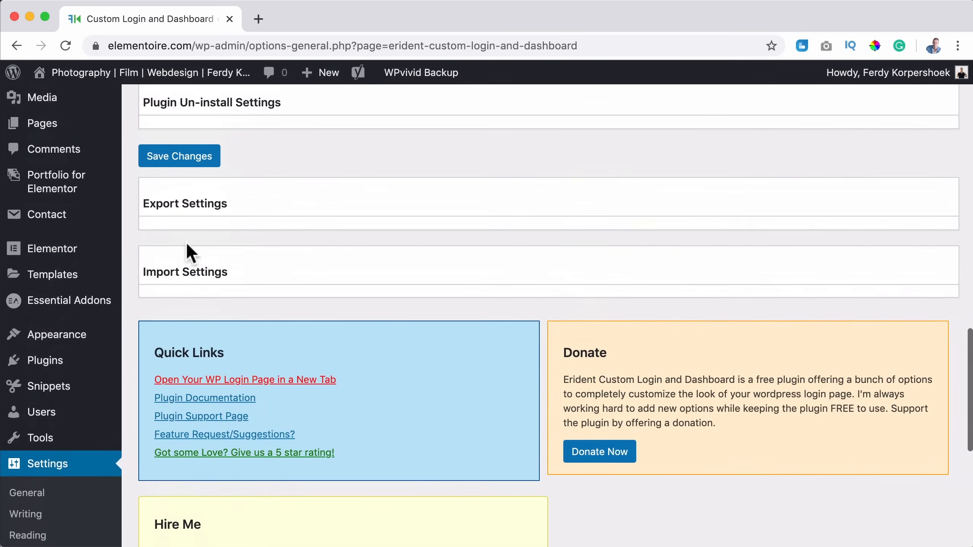
{"action": "left_click", "coordinate": [179, 156]}
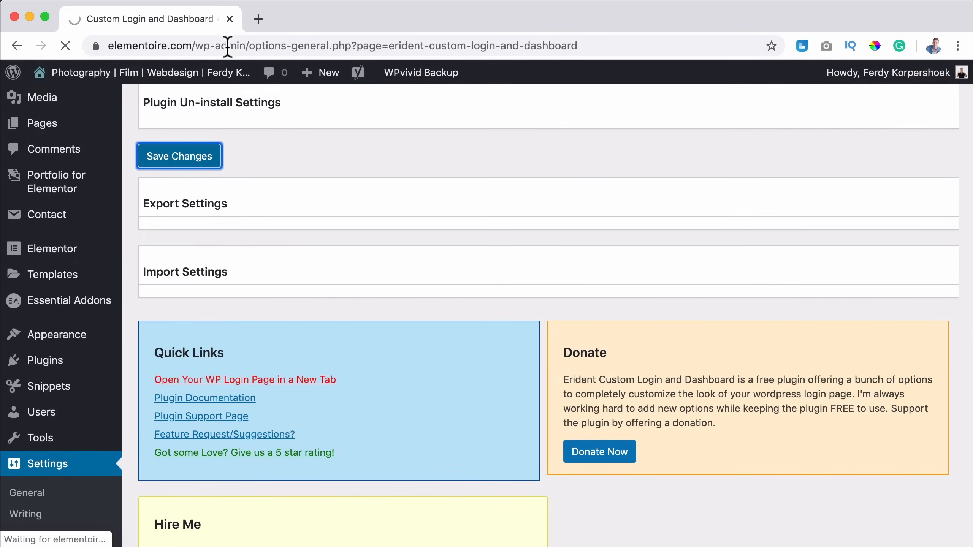
{"action": "left_click", "coordinate": [179, 156]}
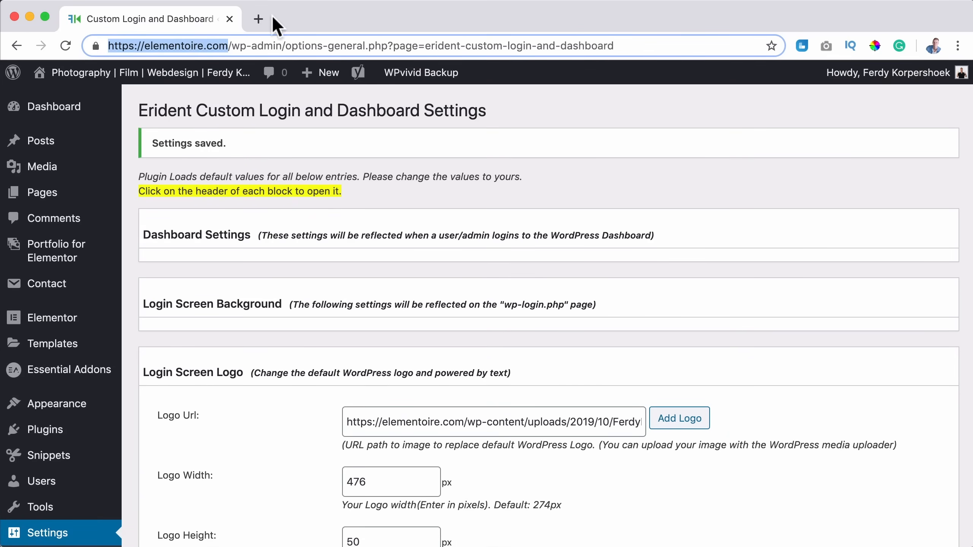
{"action": "left_click", "coordinate": [258, 19]}
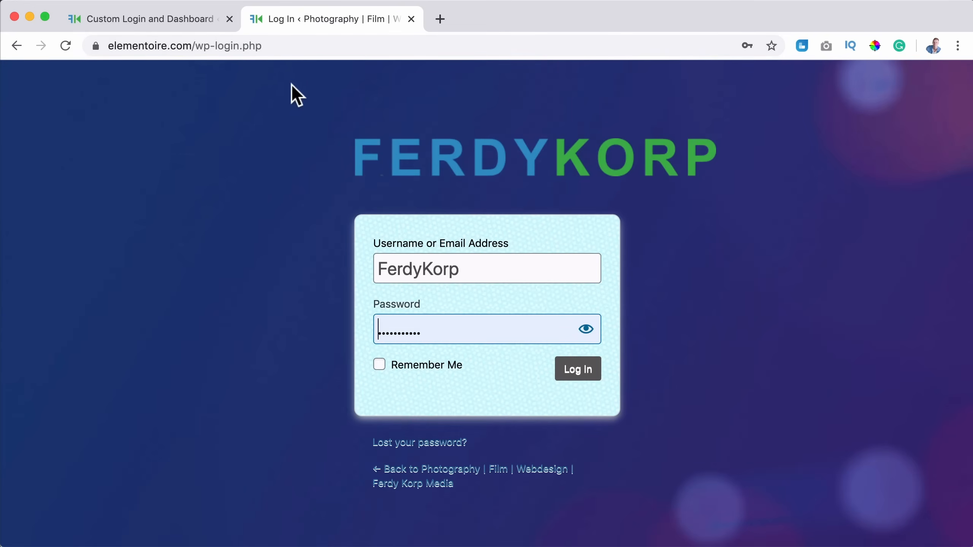
- Upload FerdyKorpLogo.png and insert the logo image for the login screen
{"action": "left_click", "coordinate": [147, 18]}
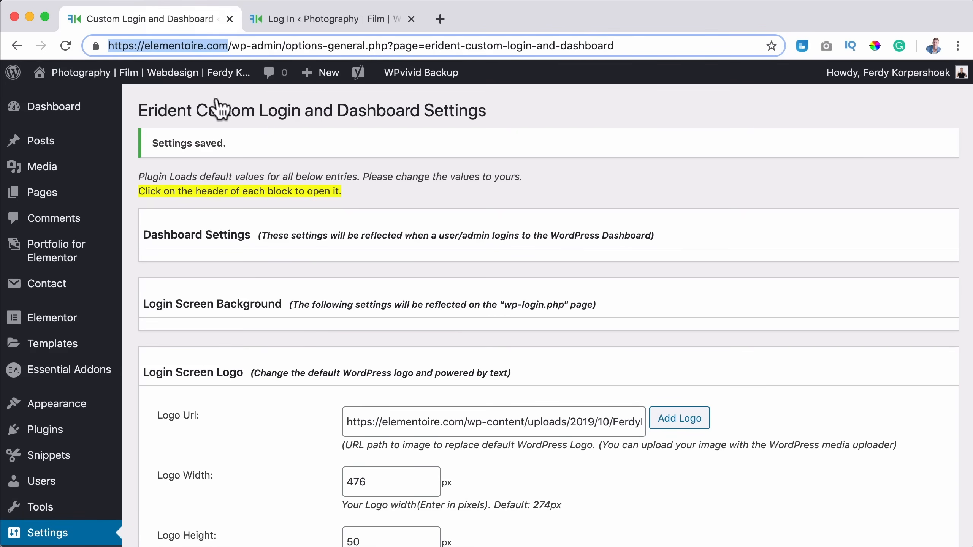
{"action": "left_click", "coordinate": [678, 417]}
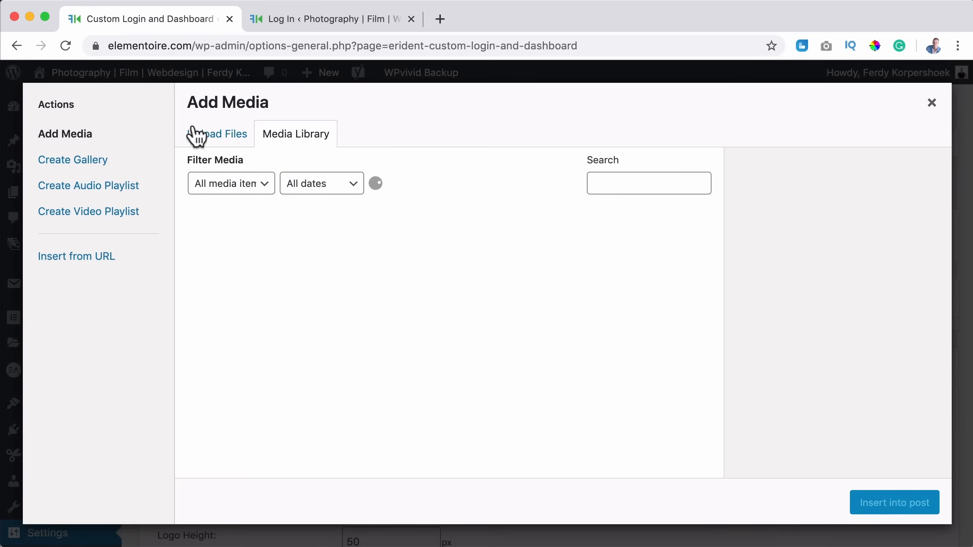
{"action": "left_click", "coordinate": [217, 134]}
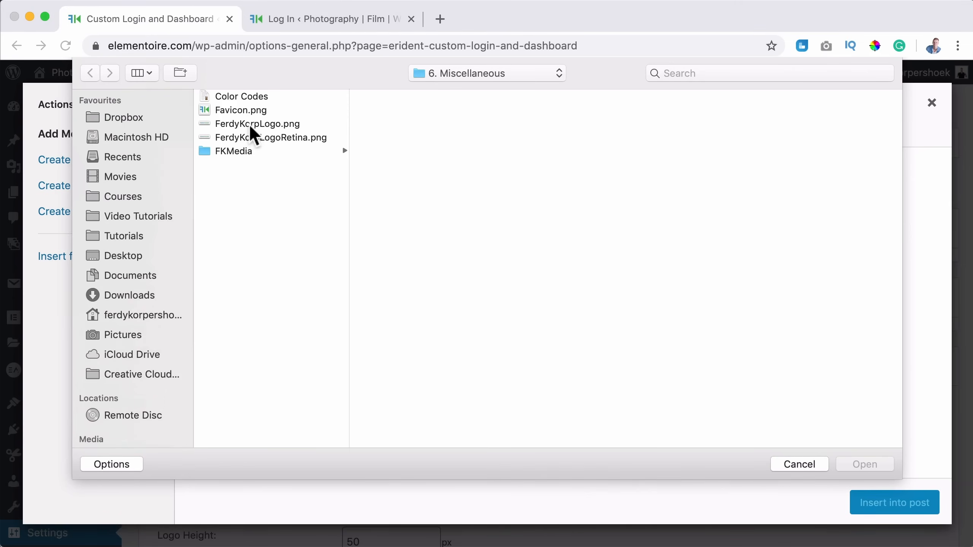
{"action": "left_click", "coordinate": [257, 123]}
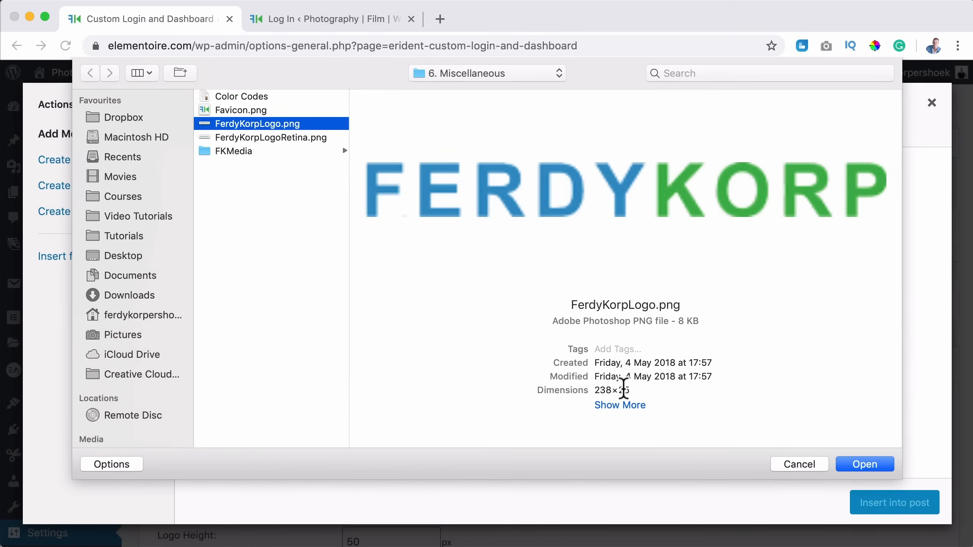
{"action": "left_click", "coordinate": [863, 464]}
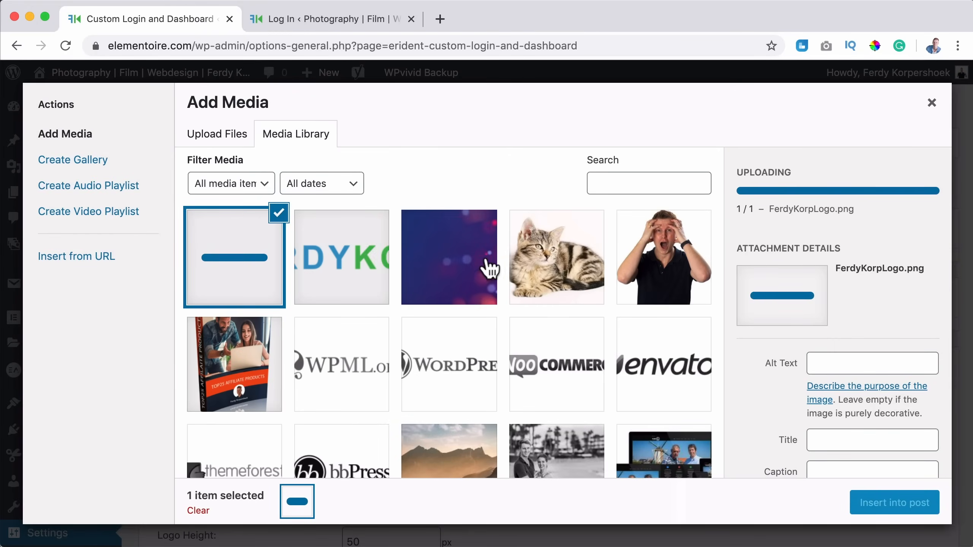
{"action": "mouse_move", "coordinate": [418, 295]}
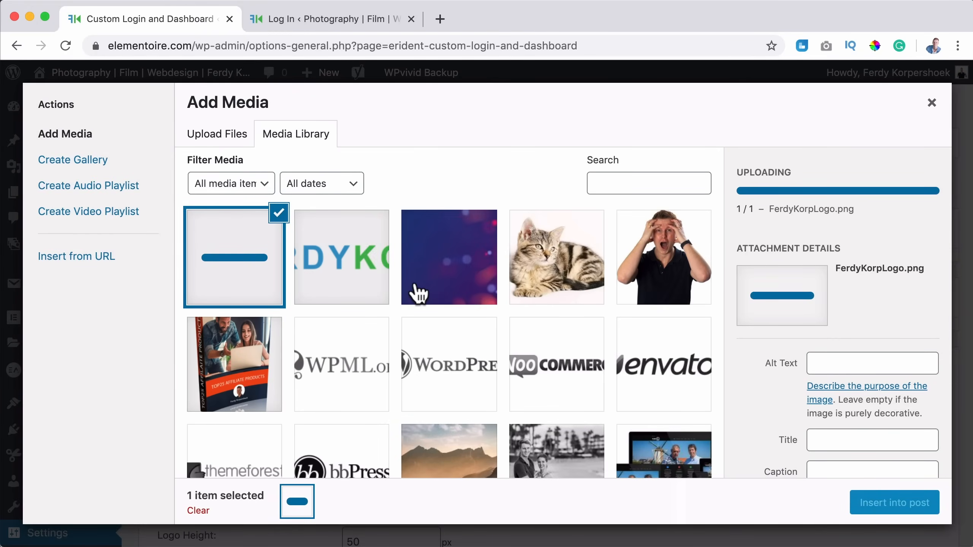
{"action": "left_click", "coordinate": [342, 257]}
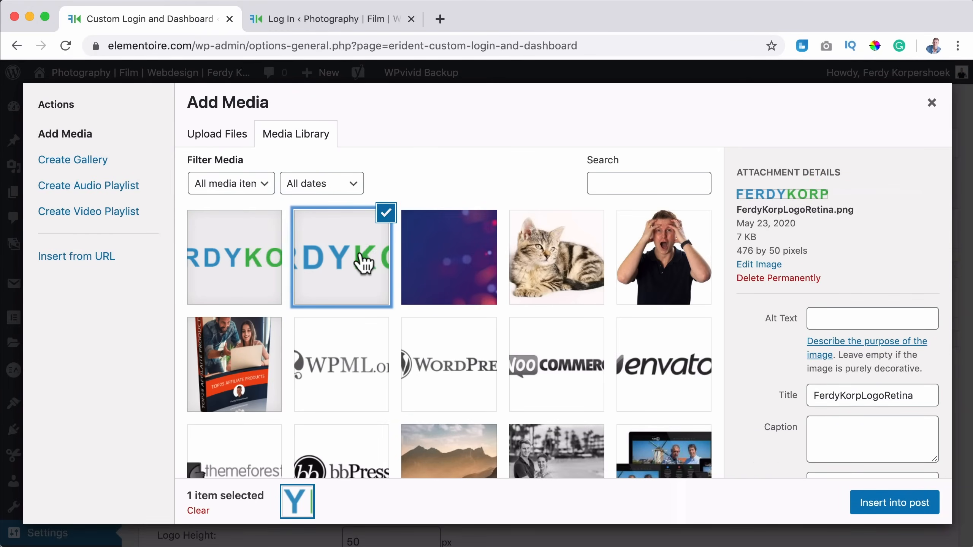
{"action": "left_click", "coordinate": [894, 503]}
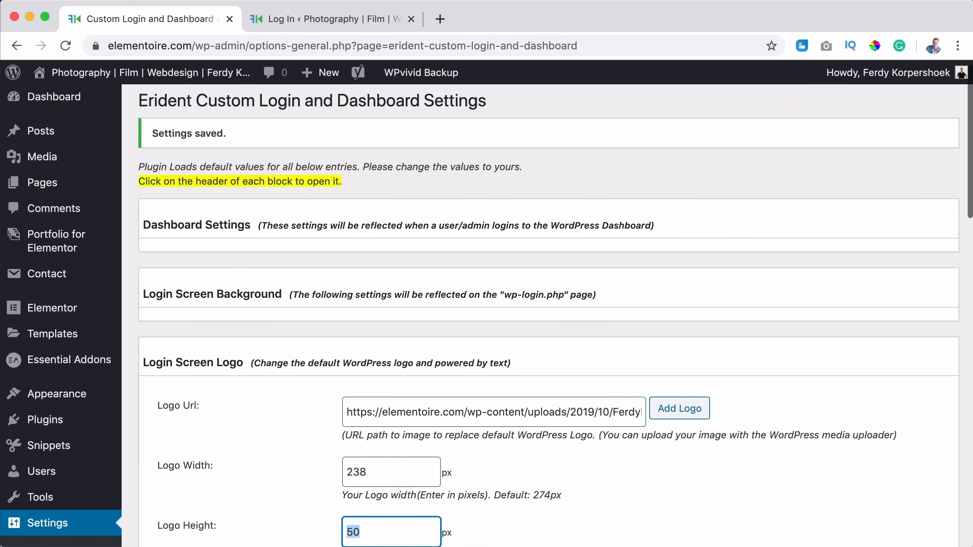
- Save the 238 px logo width and view the smaller logo on the login page
{"action": "scroll", "scroll_direction": "down", "scroll_amount": 3}
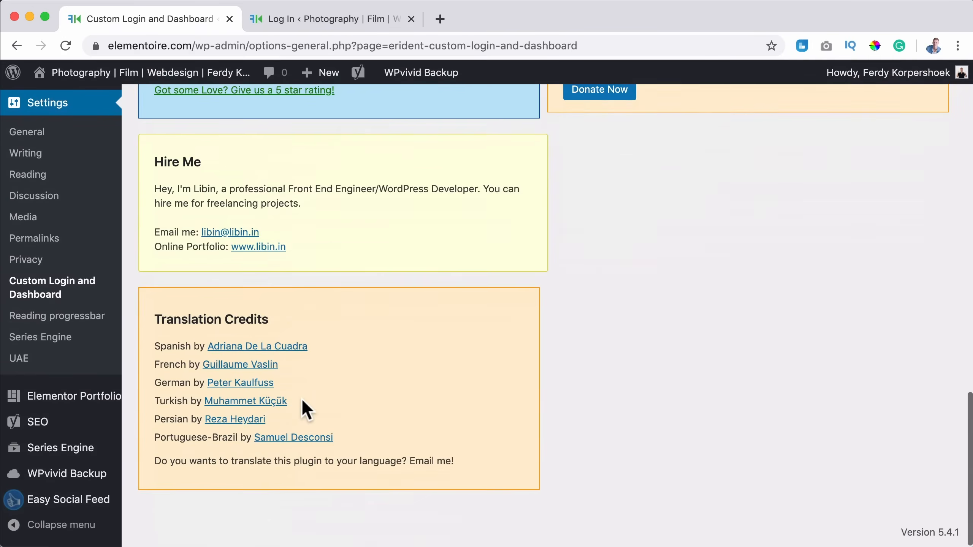
{"action": "left_click", "coordinate": [179, 212]}
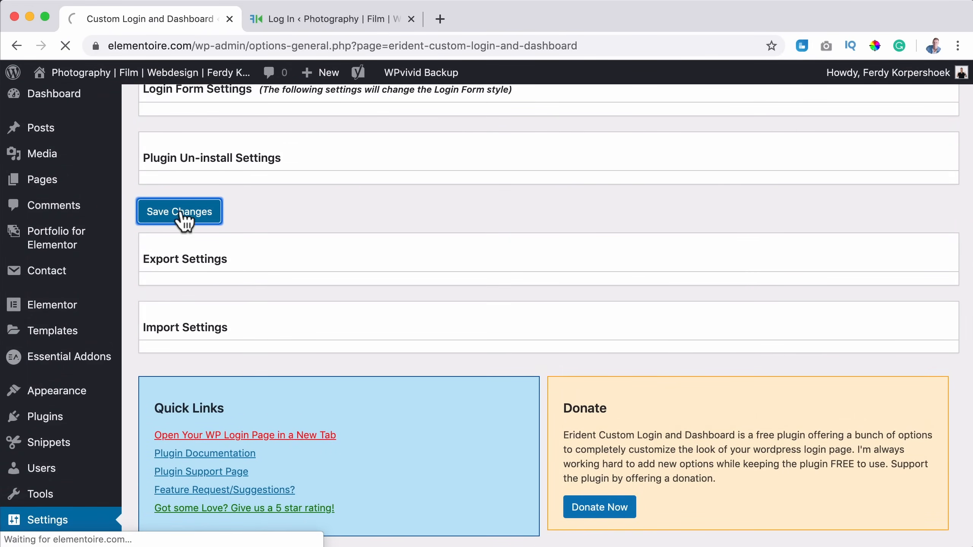
{"action": "left_click", "coordinate": [330, 18]}
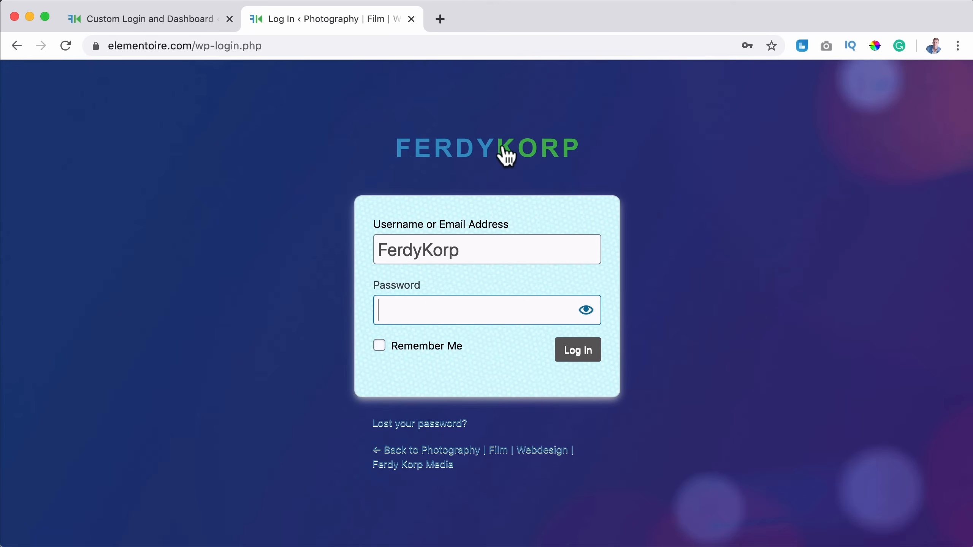
{"action": "mouse_move", "coordinate": [518, 277]}
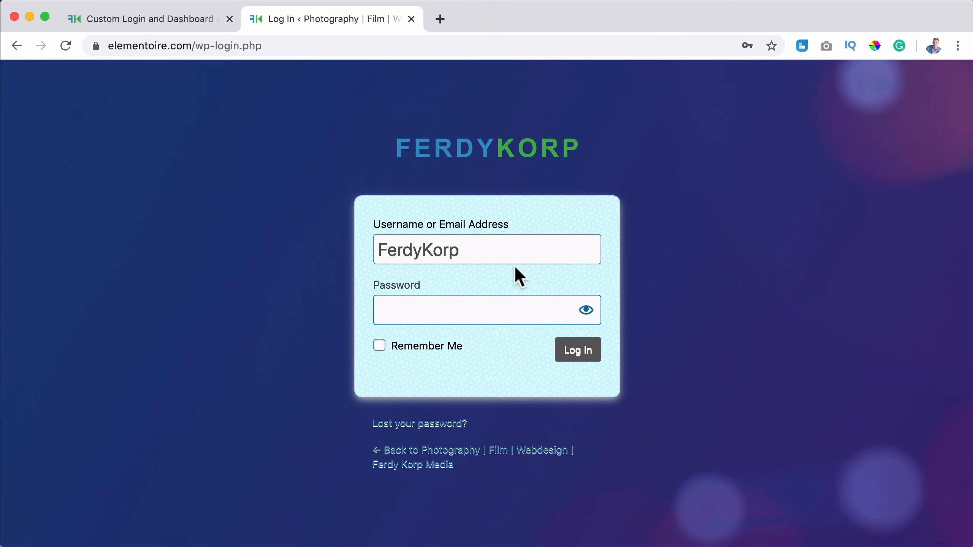
{"action": "left_click", "coordinate": [149, 18]}
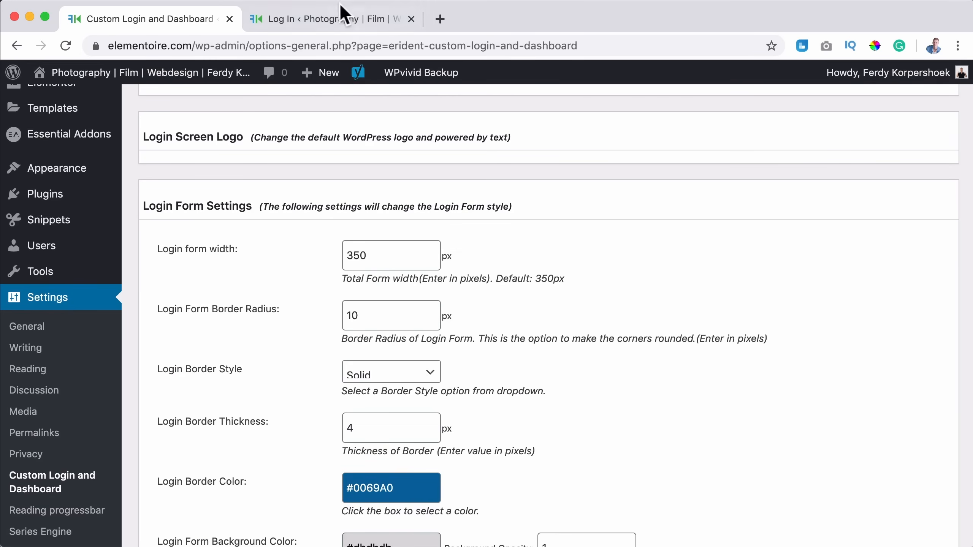
- Widen the login form to 450 px, set border style None, and compare on the login page
{"action": "left_click", "coordinate": [322, 18]}
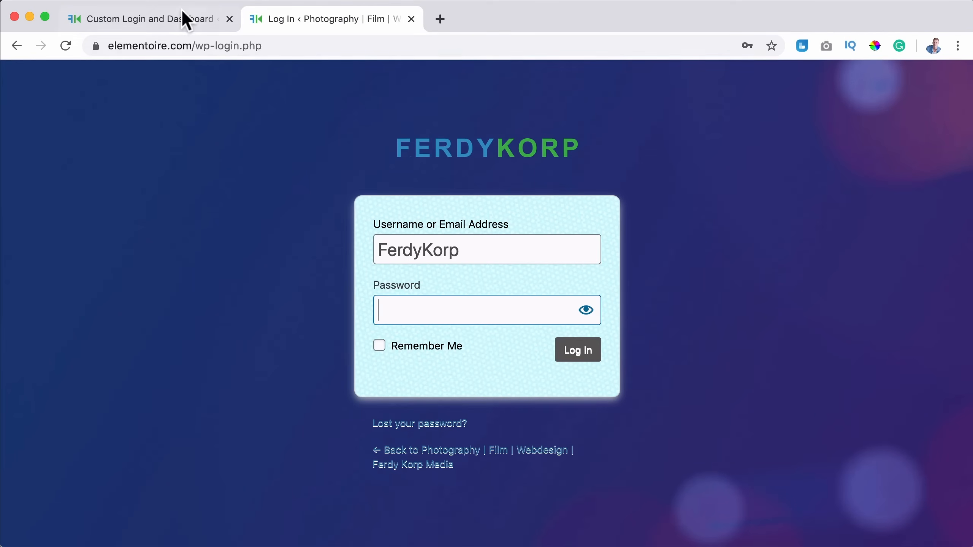
{"action": "left_click", "coordinate": [143, 19]}
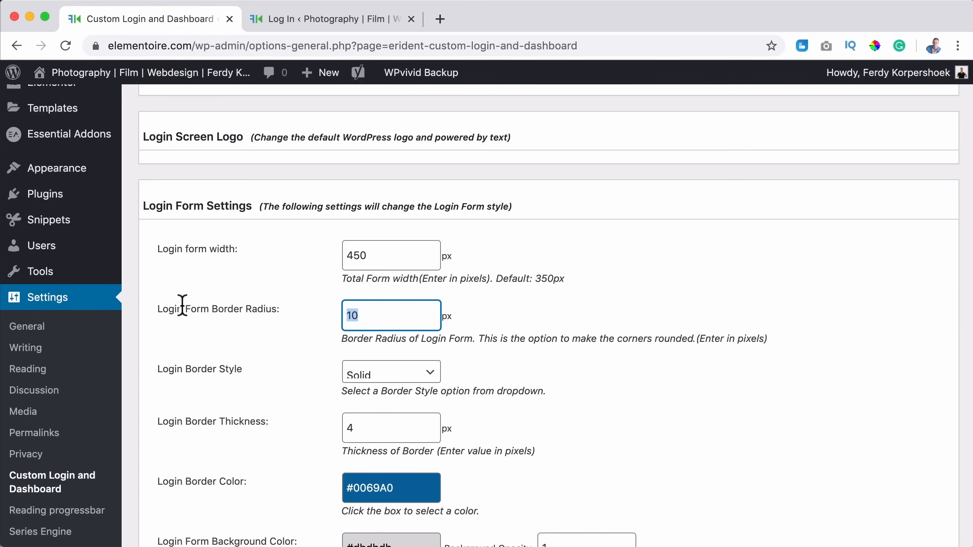
{"action": "left_click", "coordinate": [322, 19]}
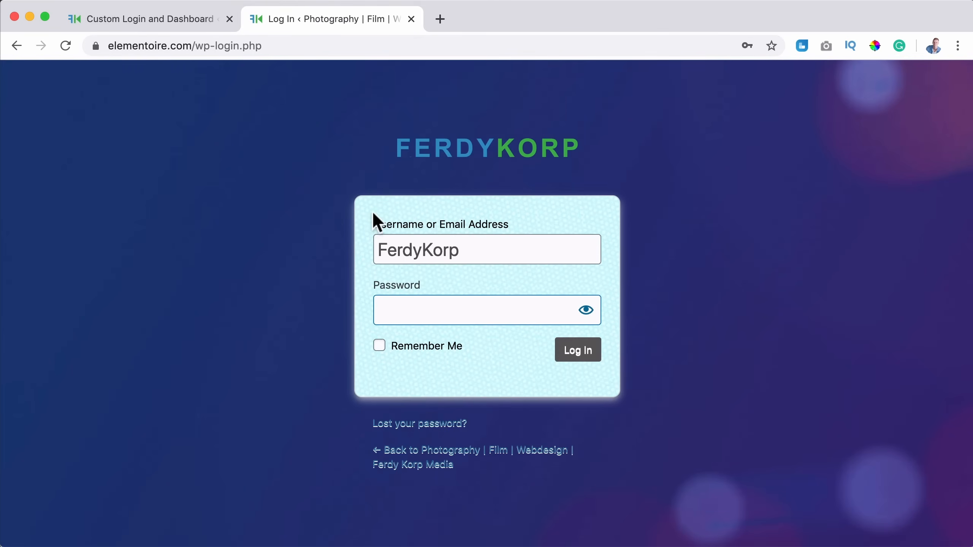
{"action": "left_click", "coordinate": [149, 18]}
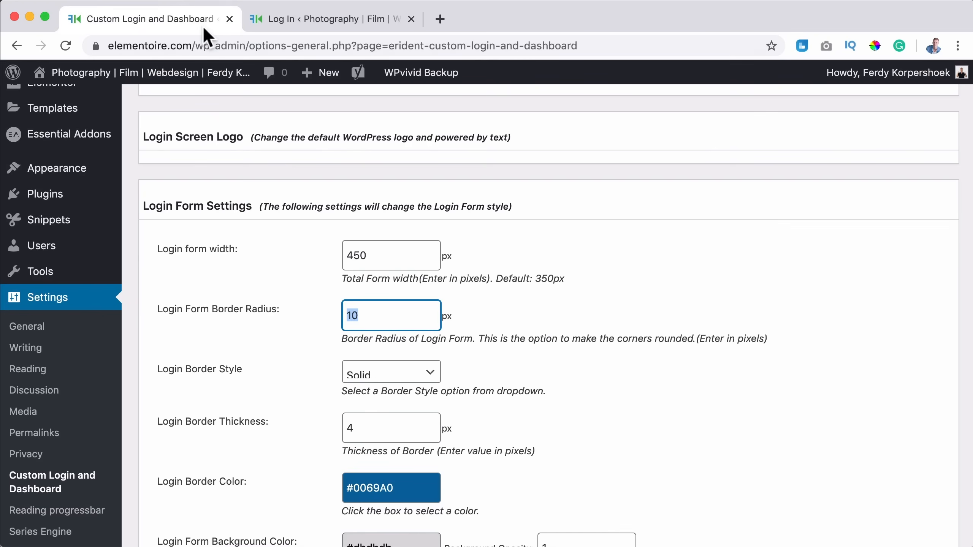
{"action": "type", "text": "5"}
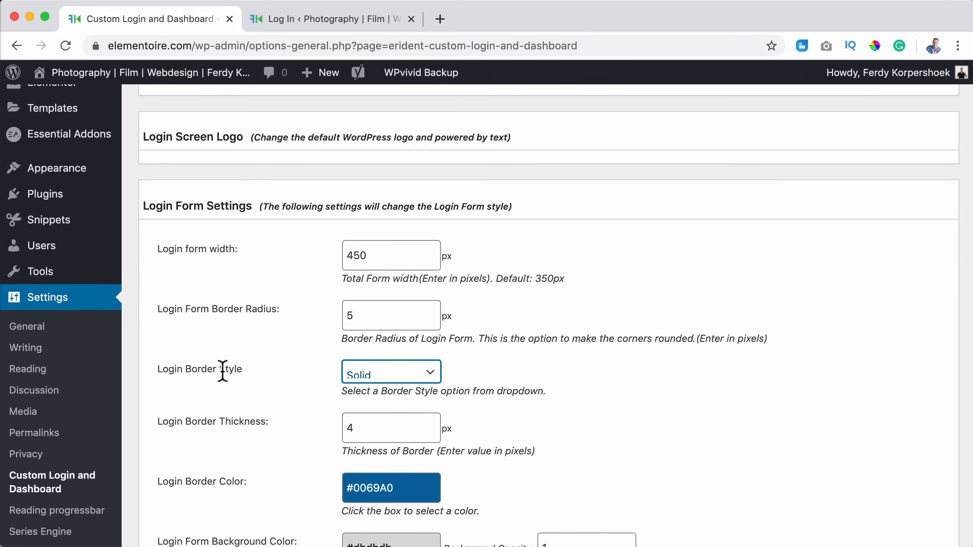
{"action": "left_click", "coordinate": [391, 372]}
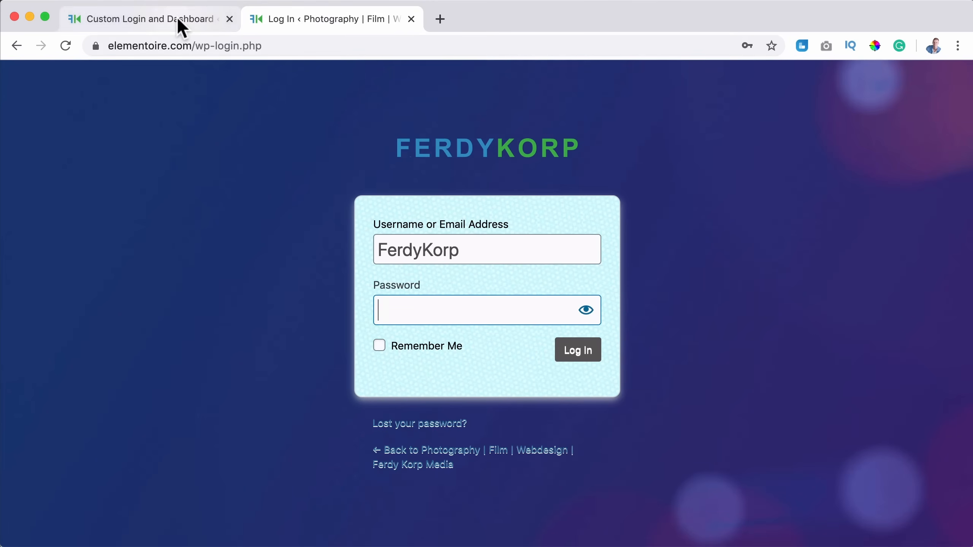
{"action": "left_click", "coordinate": [143, 19]}
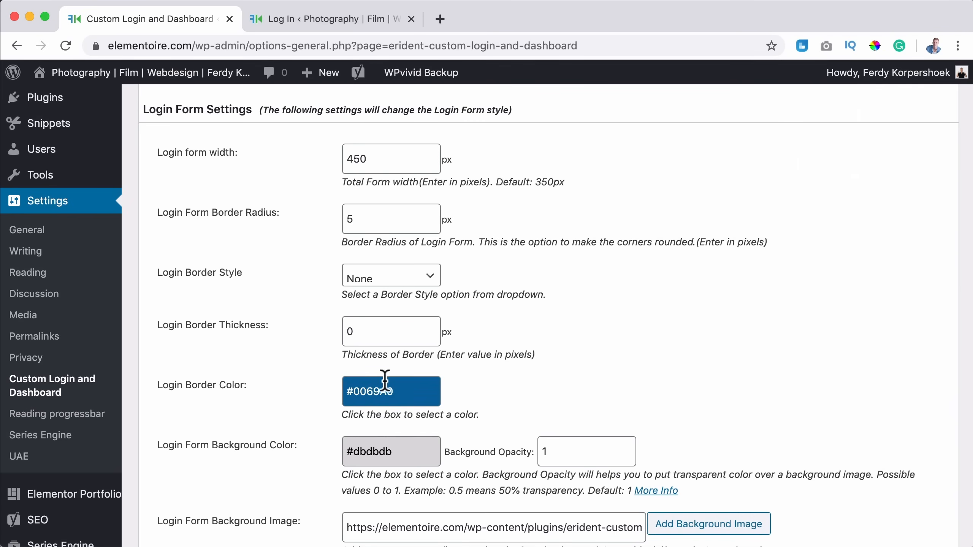
- Set the form border thickness to 0 and clear the border colour, checking the login page
{"action": "left_click", "coordinate": [391, 391]}
{"action": "type", "text": "#d6bebf"}
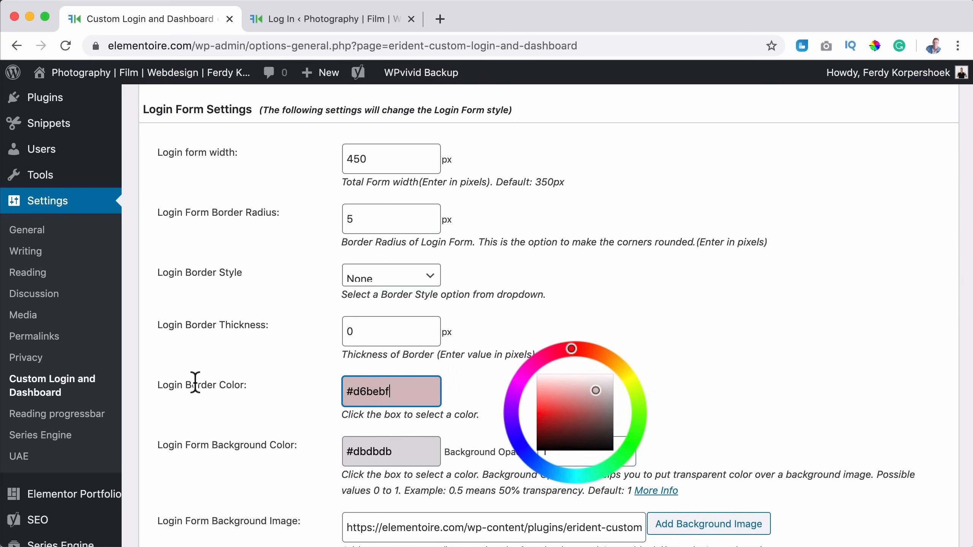
{"action": "left_click", "coordinate": [391, 330]}
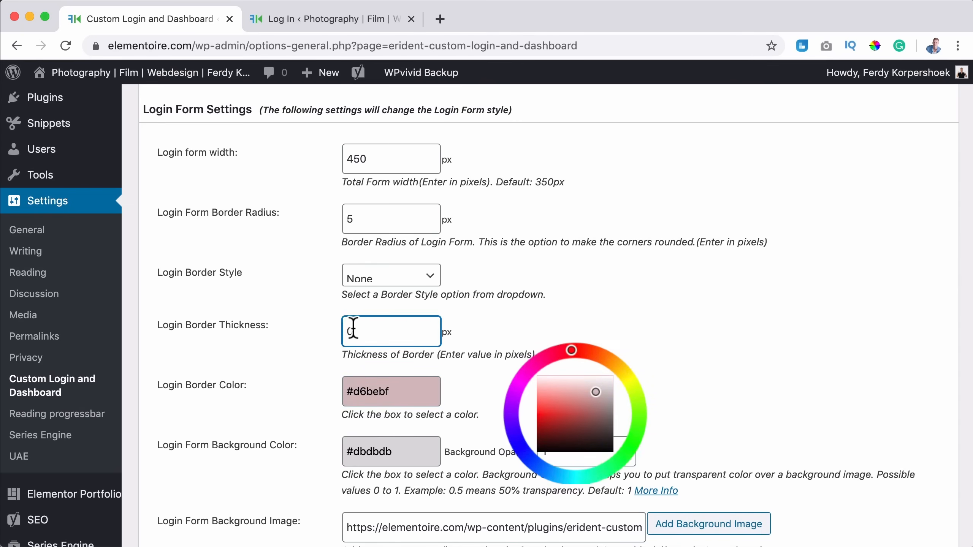
{"action": "type", "text": "5"}
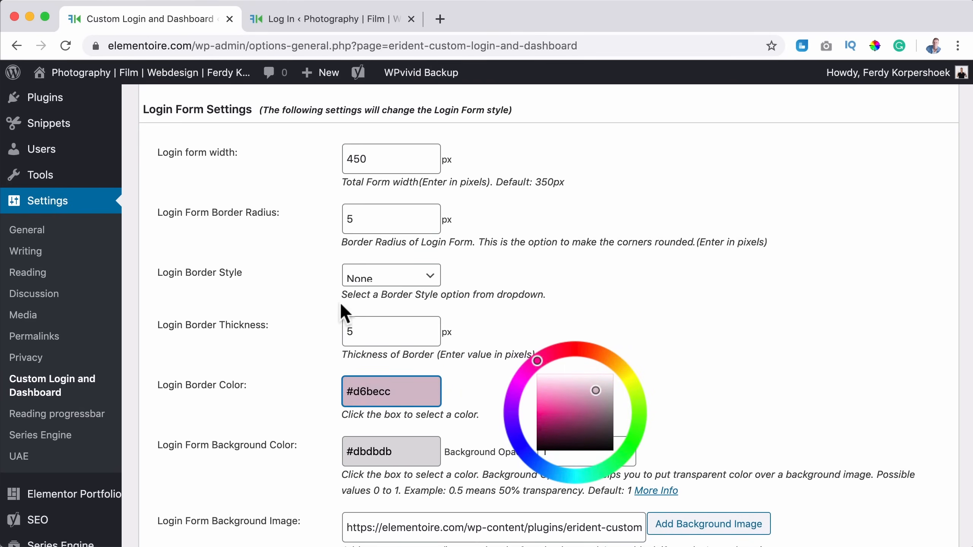
{"action": "left_click", "coordinate": [391, 275]}
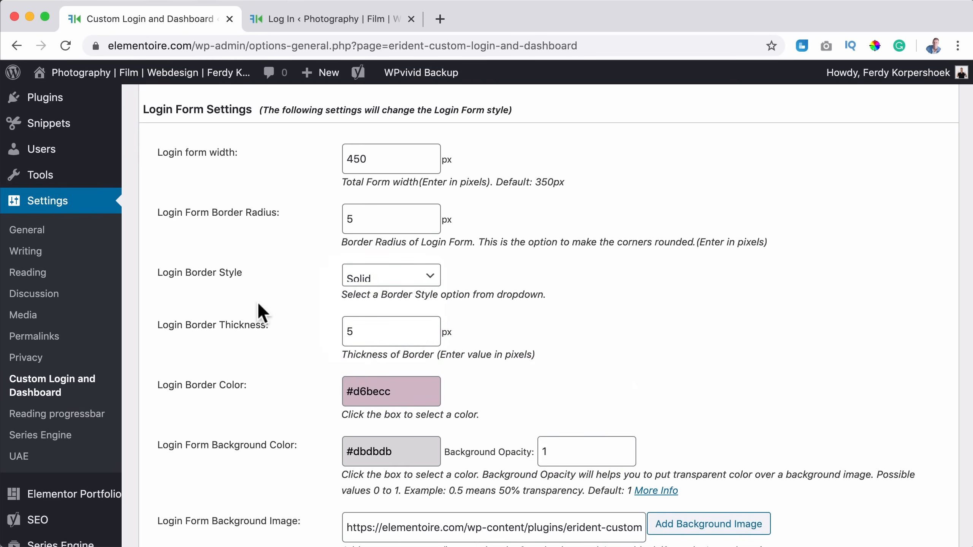
{"action": "left_click", "coordinate": [322, 18]}
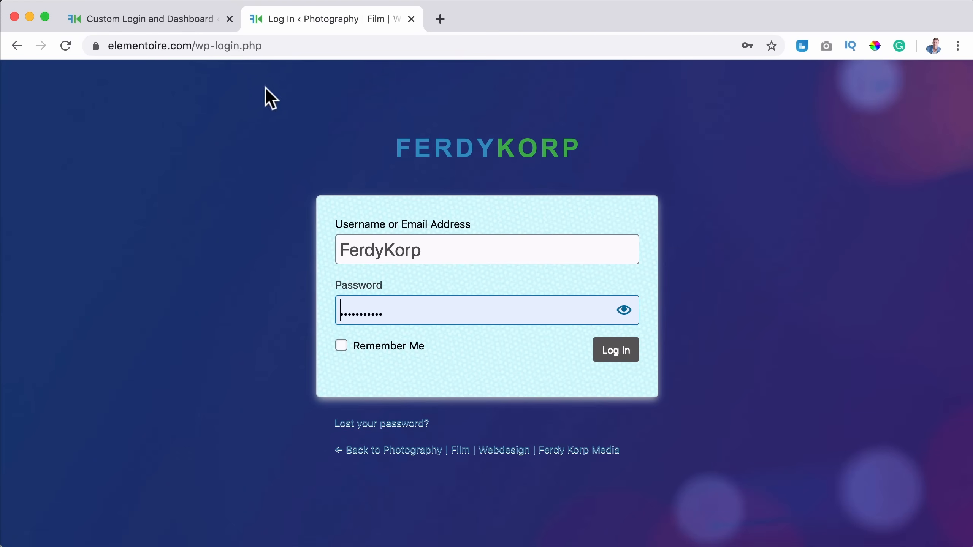
{"action": "left_click", "coordinate": [143, 19]}
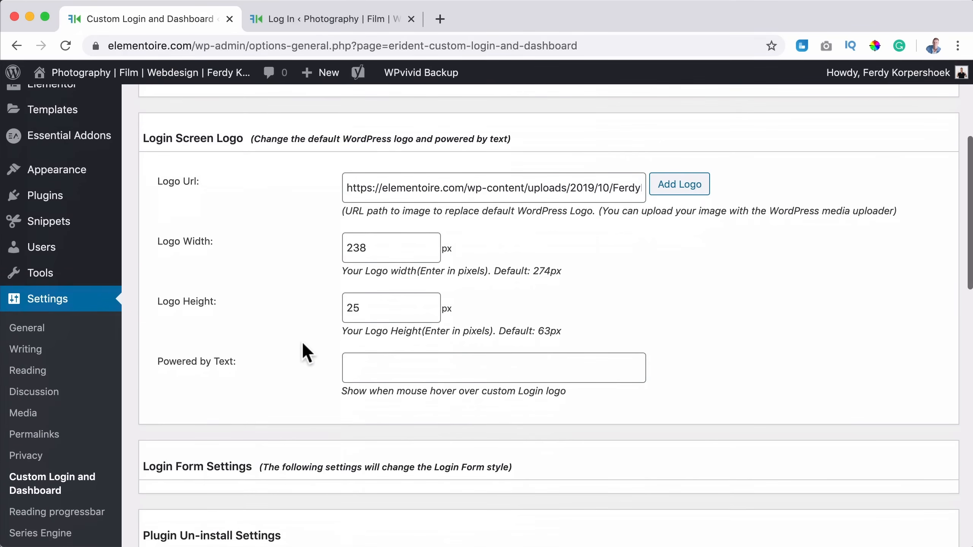
{"action": "scroll", "scroll_direction": "down", "scroll_amount": 3}
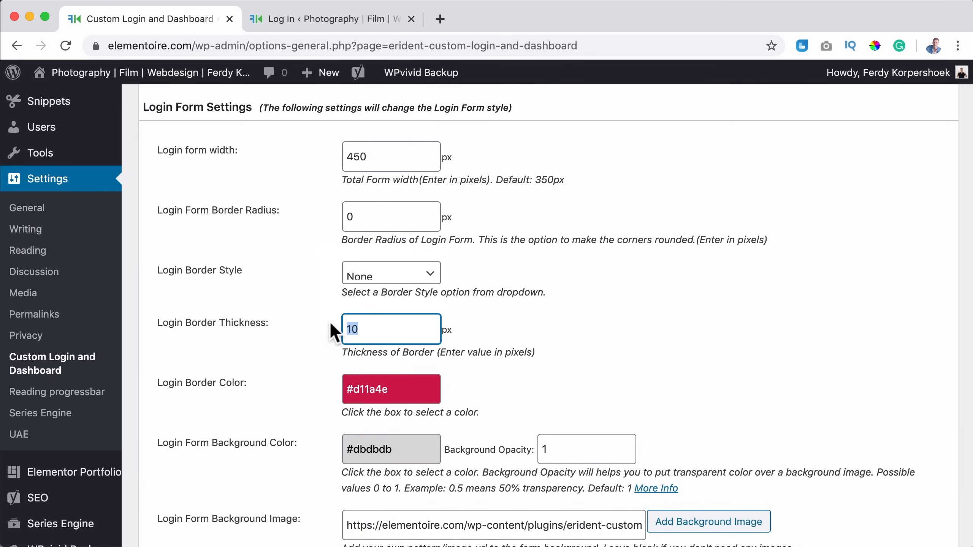
{"action": "left_click", "coordinate": [391, 389]}
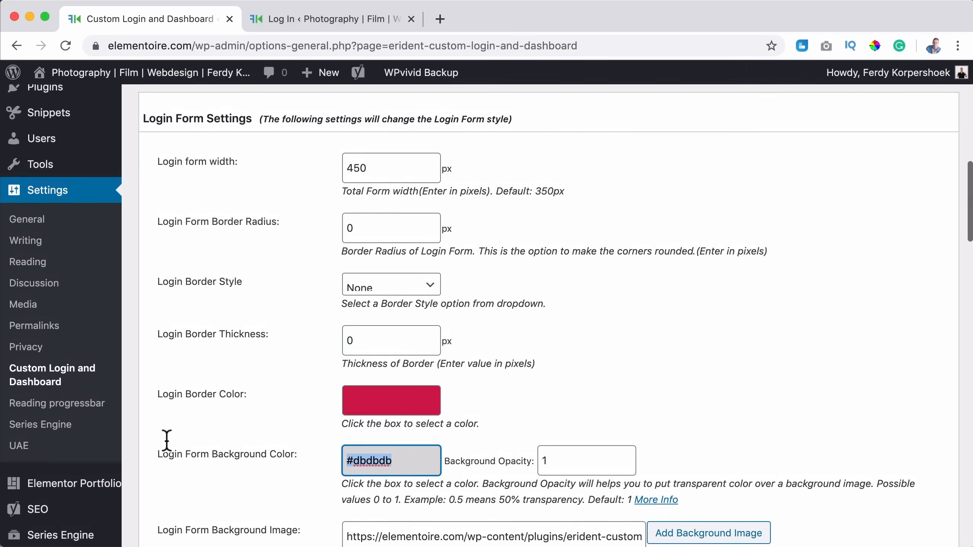
- Give the form a #ff0b54 background with no image and save the settings
{"action": "scroll", "scroll_direction": "down", "scroll_amount": 3}
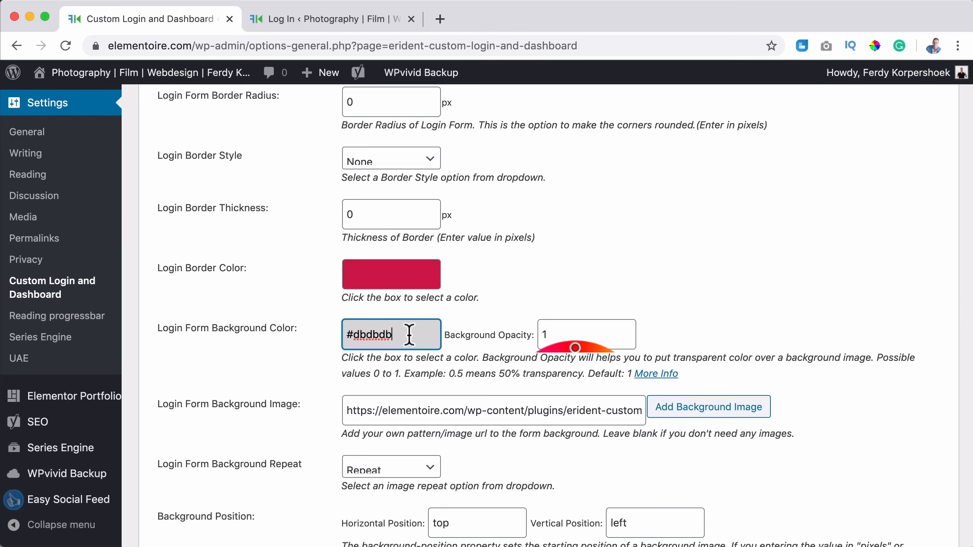
{"action": "left_click", "coordinate": [553, 238]}
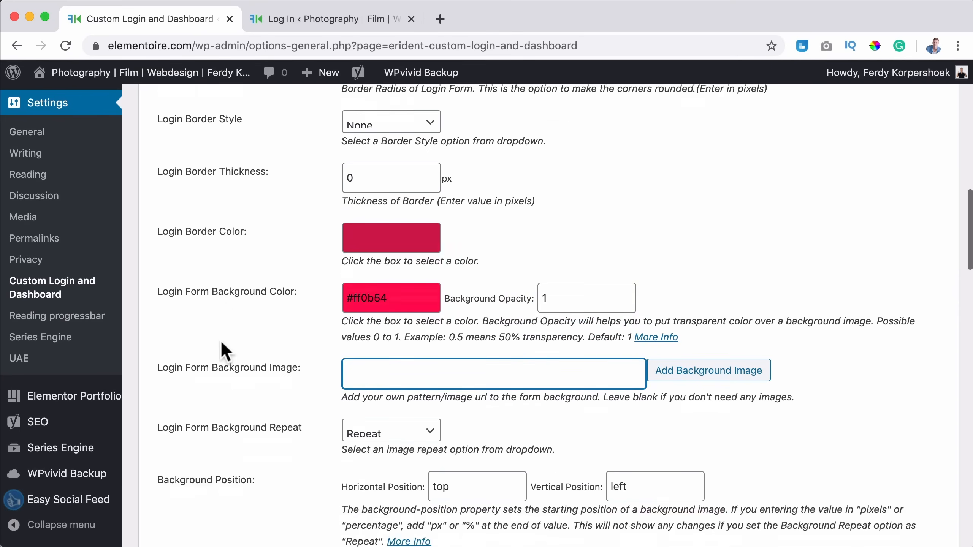
{"action": "scroll", "scroll_direction": "down", "scroll_amount": 3}
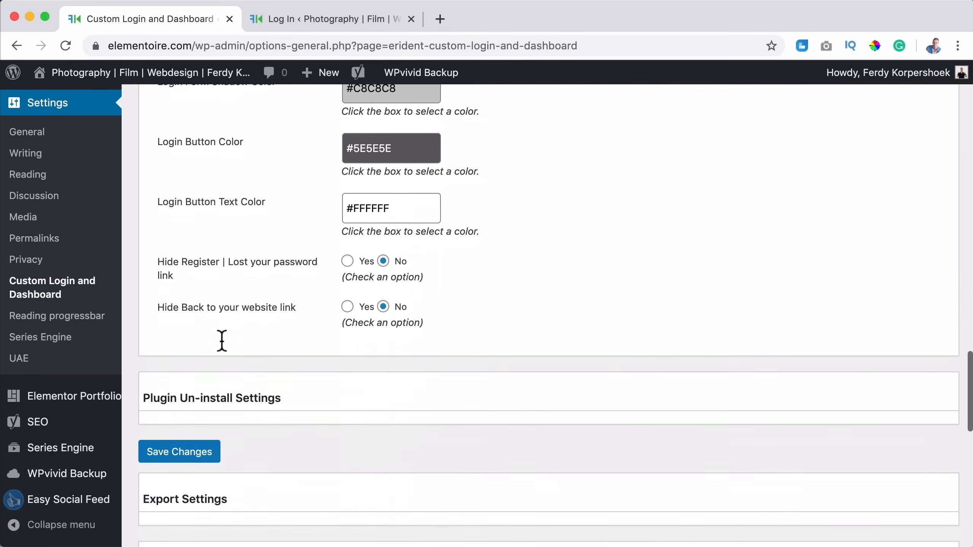
{"action": "left_click", "coordinate": [332, 18]}
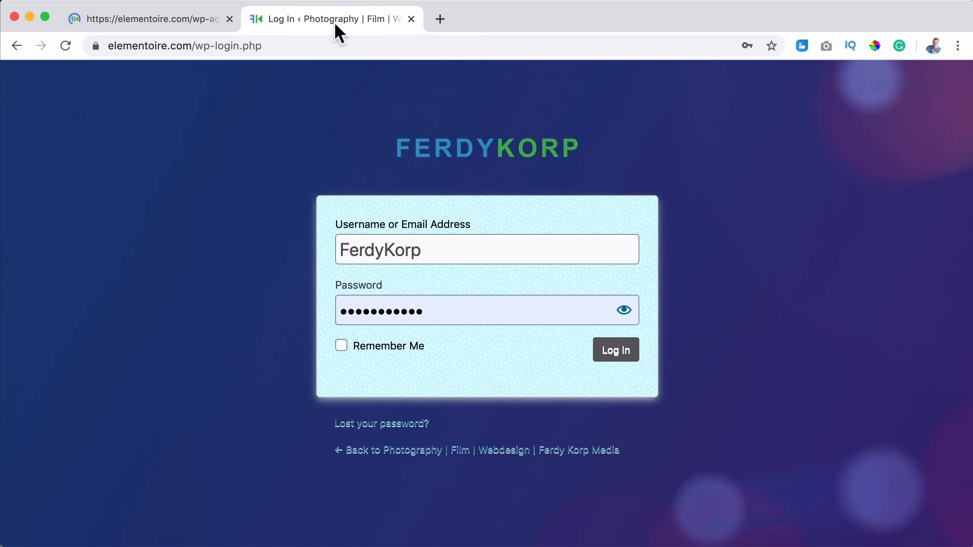
{"action": "left_click", "coordinate": [615, 349]}
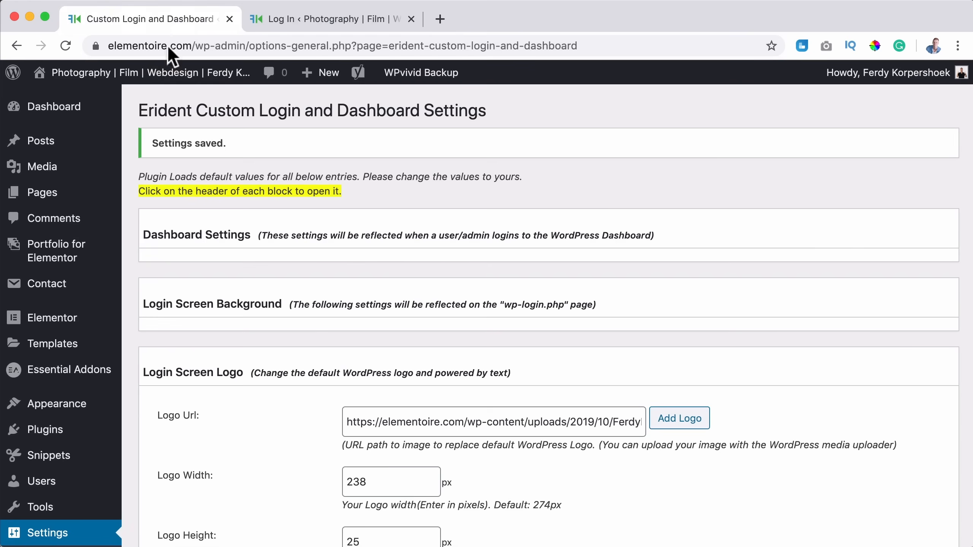
- Set the login form background to white at 0.4 opacity with no border colour and save
{"action": "scroll", "scroll_direction": "down", "scroll_amount": 3}
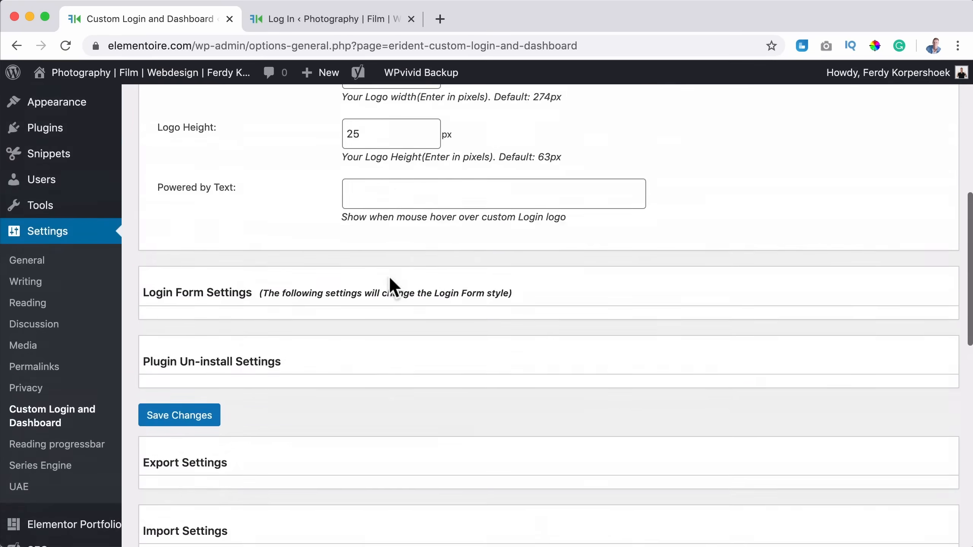
{"action": "scroll", "scroll_direction": "down", "scroll_amount": 3}
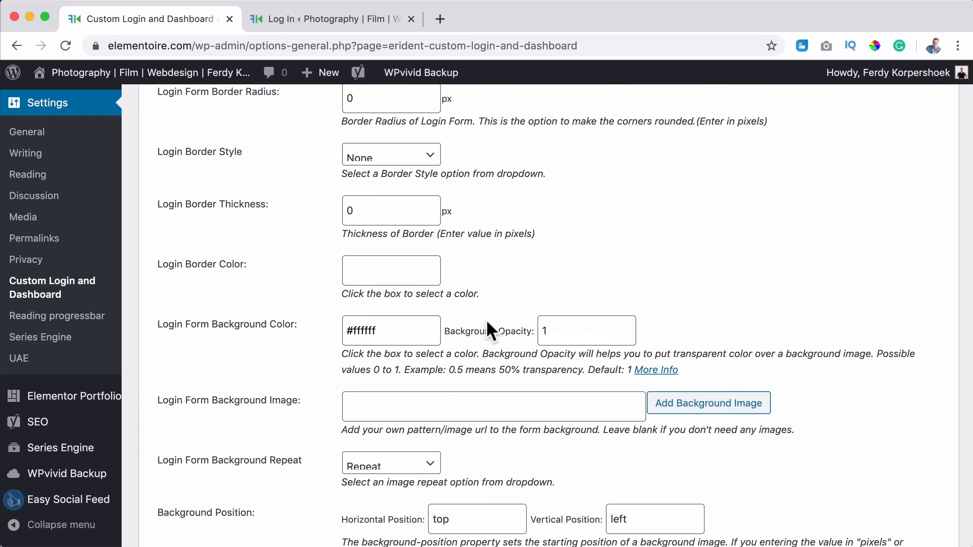
{"action": "left_click", "coordinate": [586, 330]}
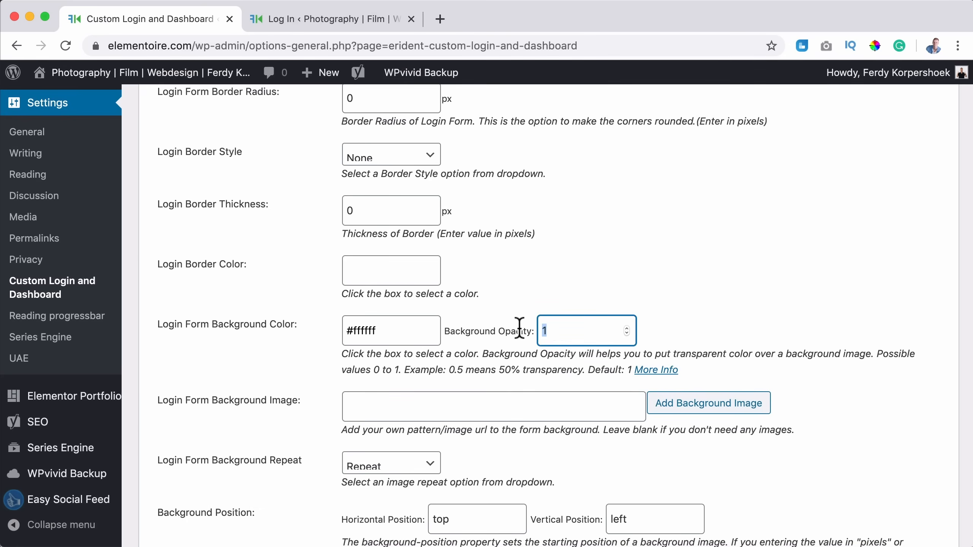
{"action": "type", "text": "4"}
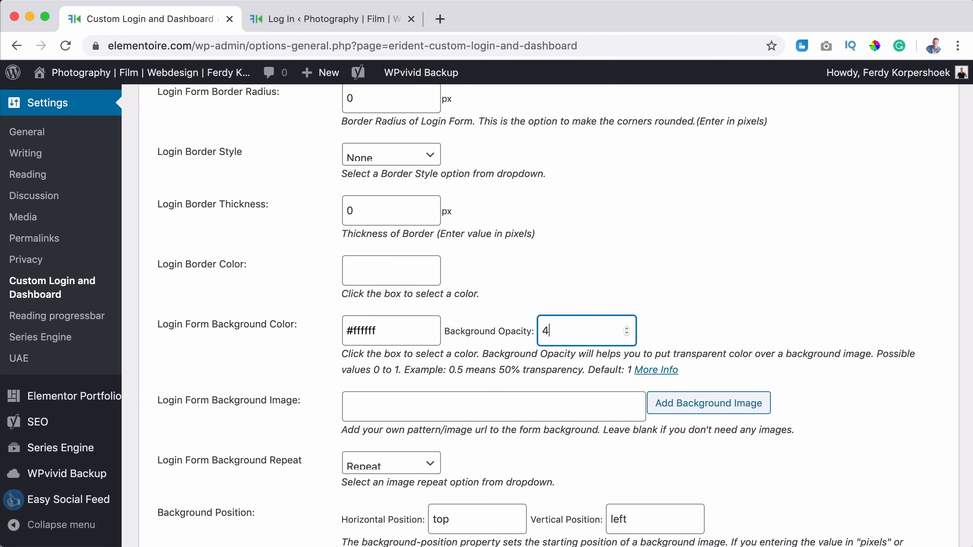
{"action": "type", "text": "0"}
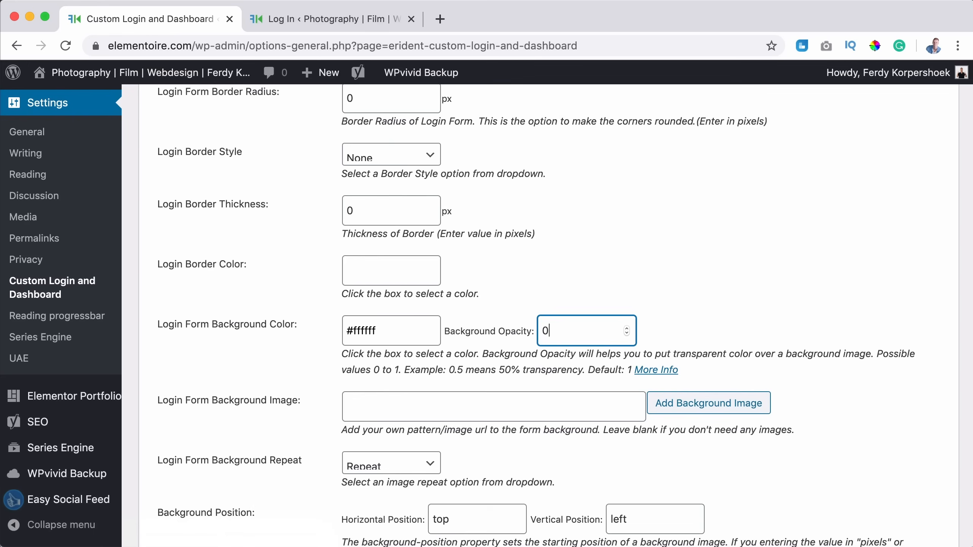
{"action": "type", "text": ".4"}
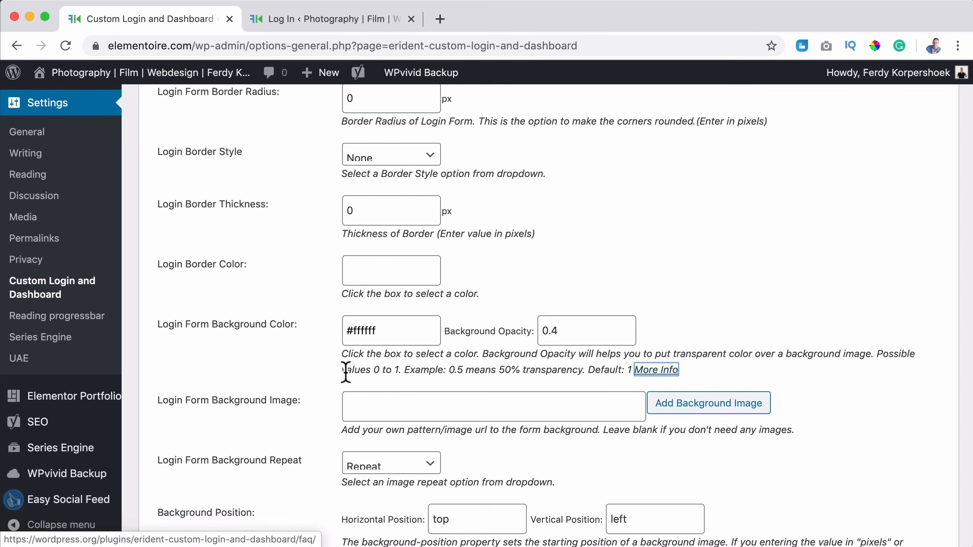
{"action": "scroll", "scroll_direction": "down", "scroll_amount": 3}
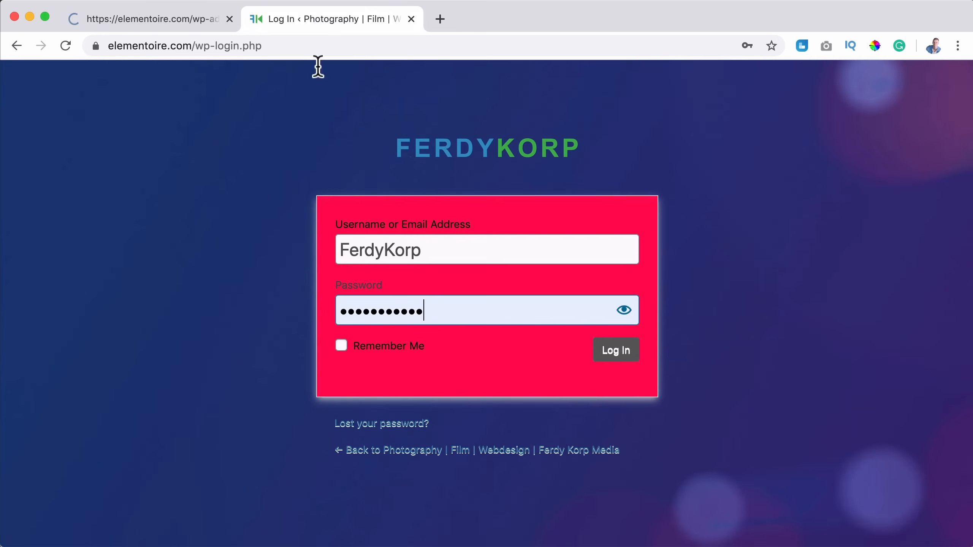
{"action": "left_click", "coordinate": [614, 350]}
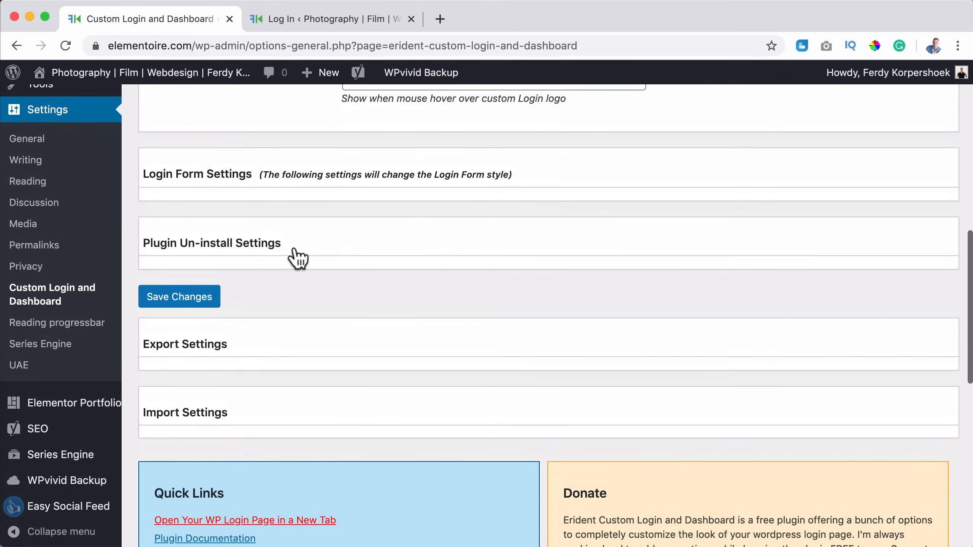
- Set the Login Form Label Text Size to 12 px in Login Form Settings
{"action": "scroll", "scroll_direction": "up", "scroll_amount": 3}
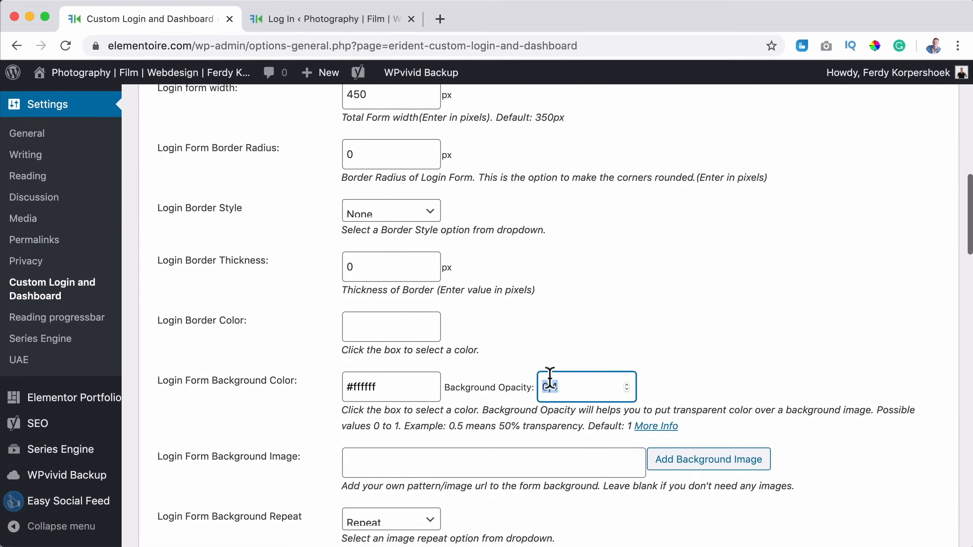
{"action": "scroll", "scroll_direction": "down", "scroll_amount": 3}
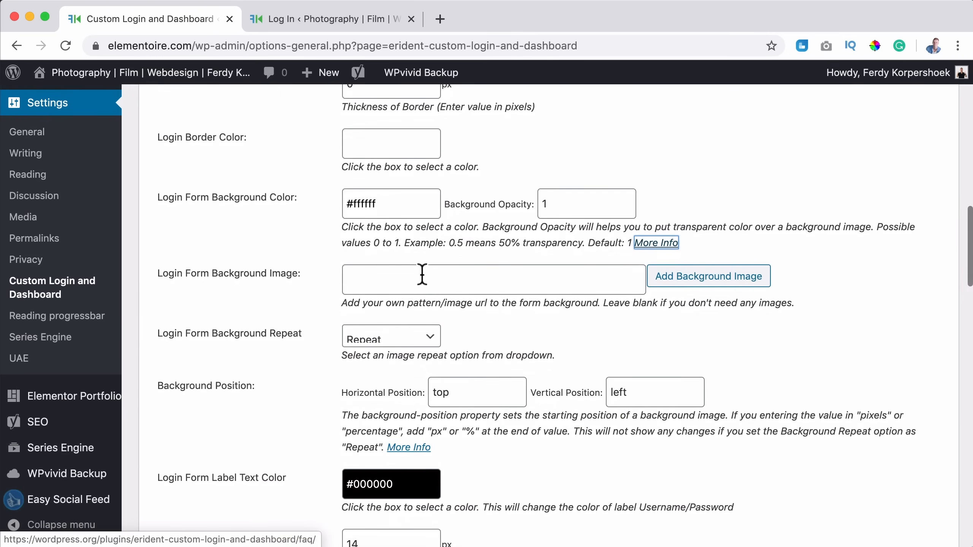
{"action": "mouse_move", "coordinate": [431, 342]}
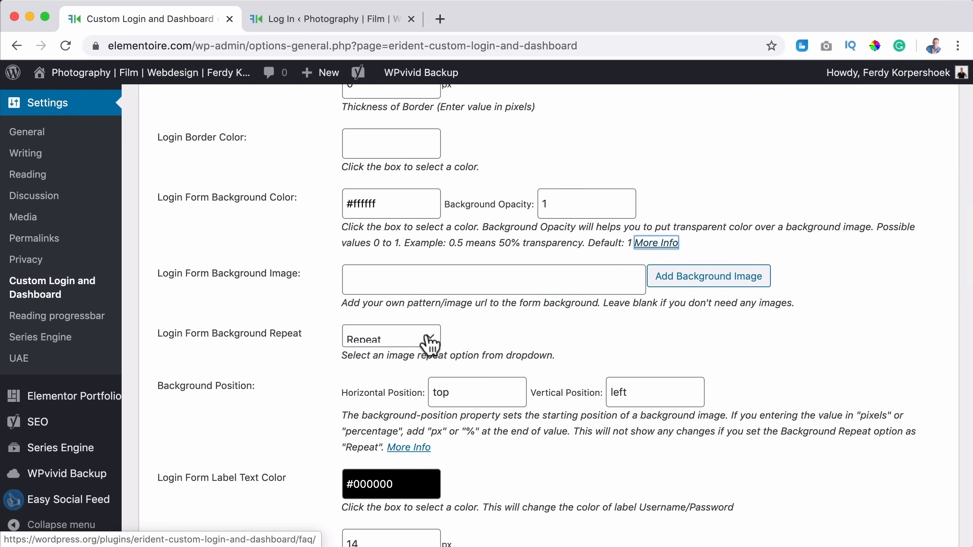
{"action": "scroll", "scroll_direction": "down", "scroll_amount": 3}
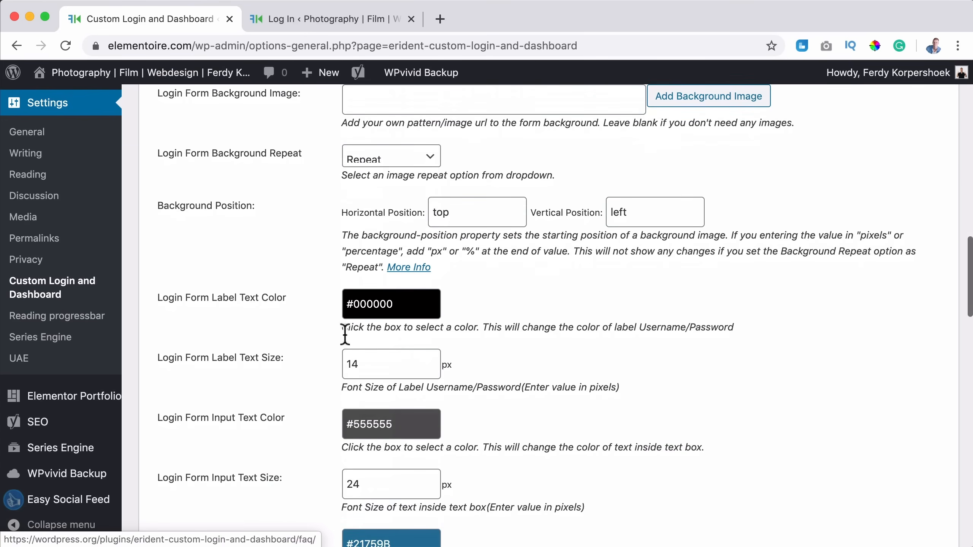
{"action": "mouse_move", "coordinate": [297, 224]}
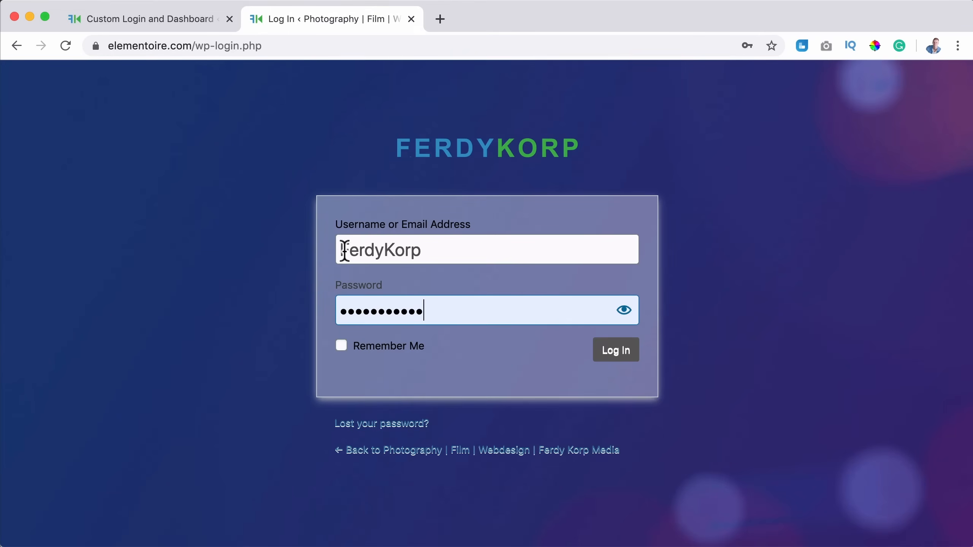
{"action": "left_click", "coordinate": [147, 18]}
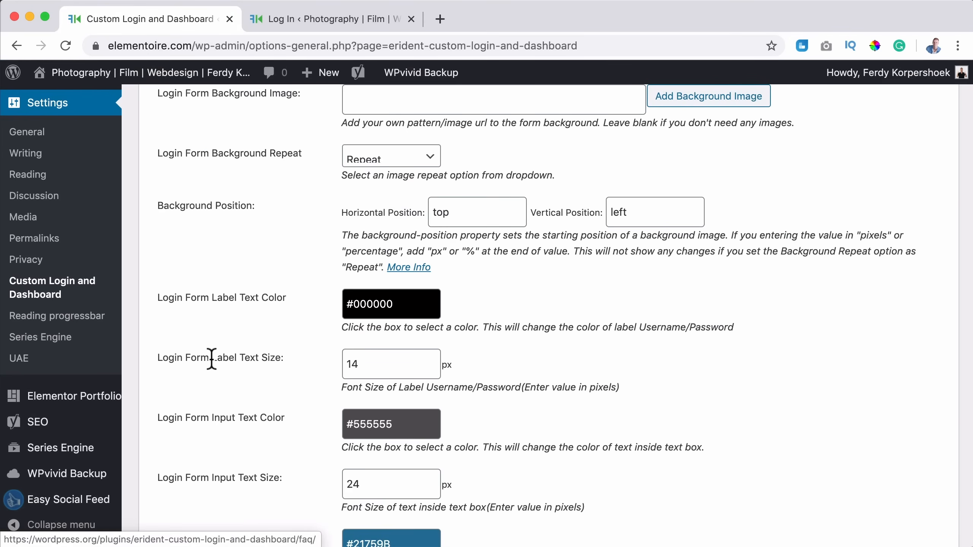
{"action": "left_click", "coordinate": [323, 18]}
{"action": "type", "text": "12"}
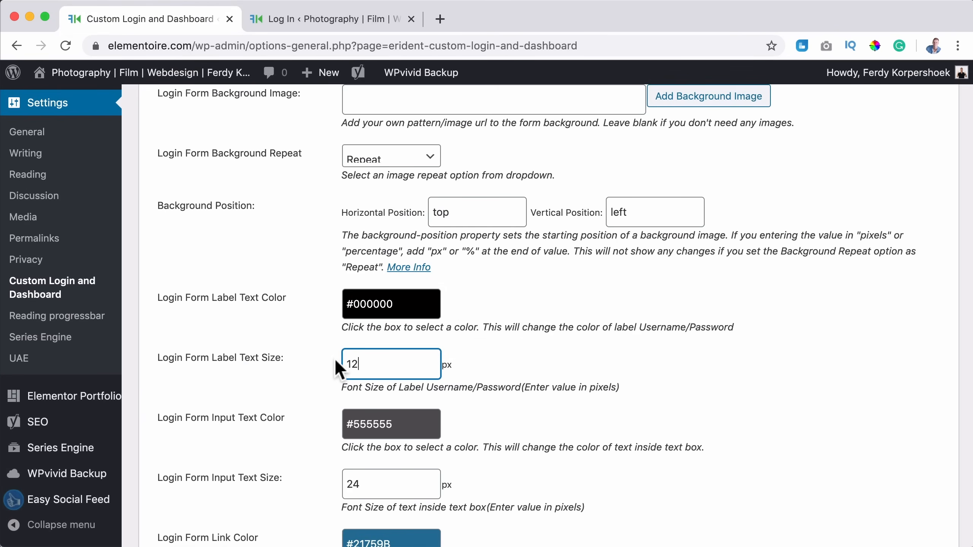
- Save the login settings and reload the login page preview
{"action": "scroll", "scroll_direction": "down", "scroll_amount": 3}
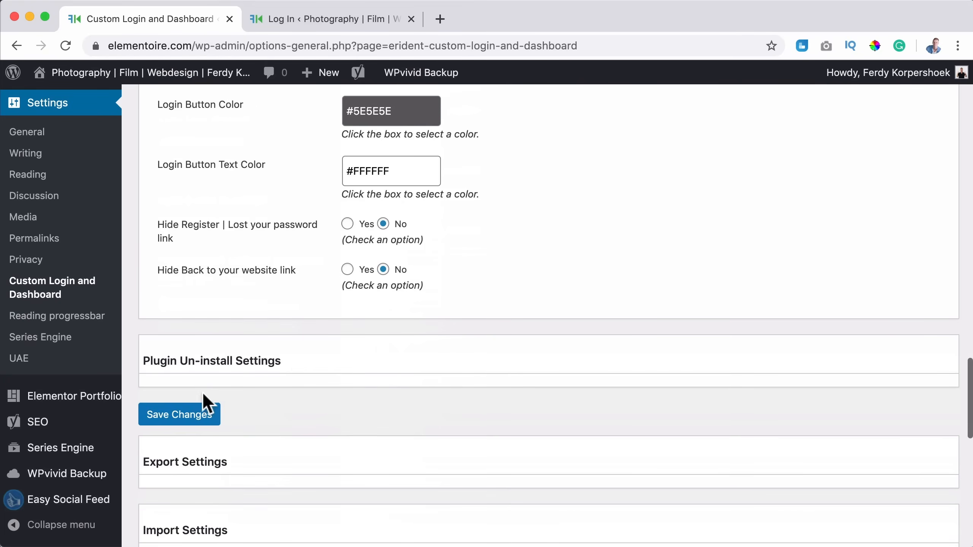
{"action": "left_click", "coordinate": [325, 19]}
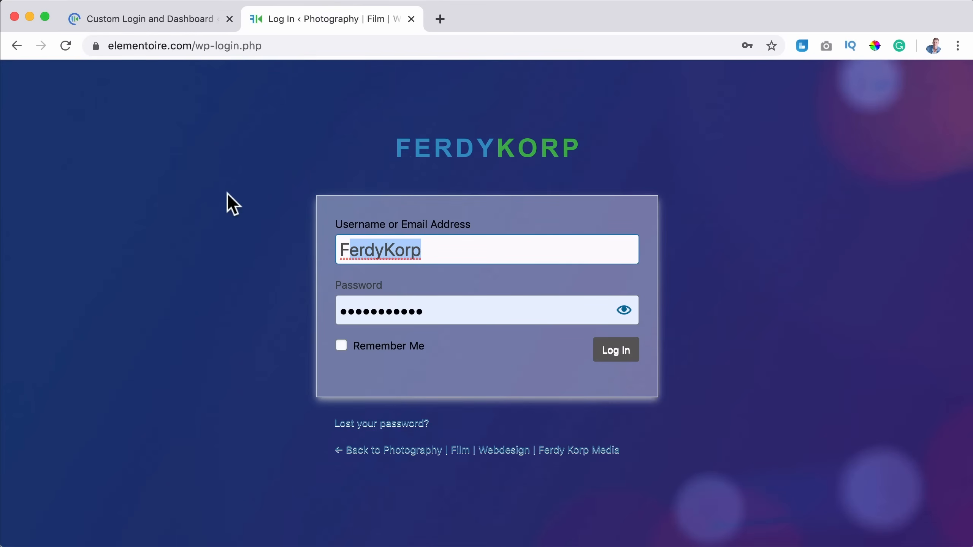
{"action": "left_click", "coordinate": [614, 349]}
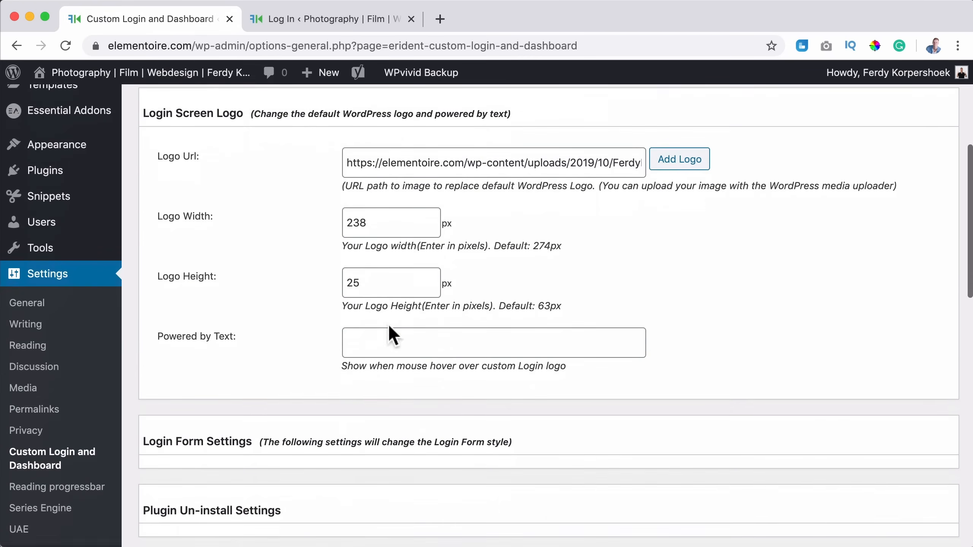
- Check the login page preview and return to Login Form Settings
{"action": "scroll", "scroll_direction": "down", "scroll_amount": 3}
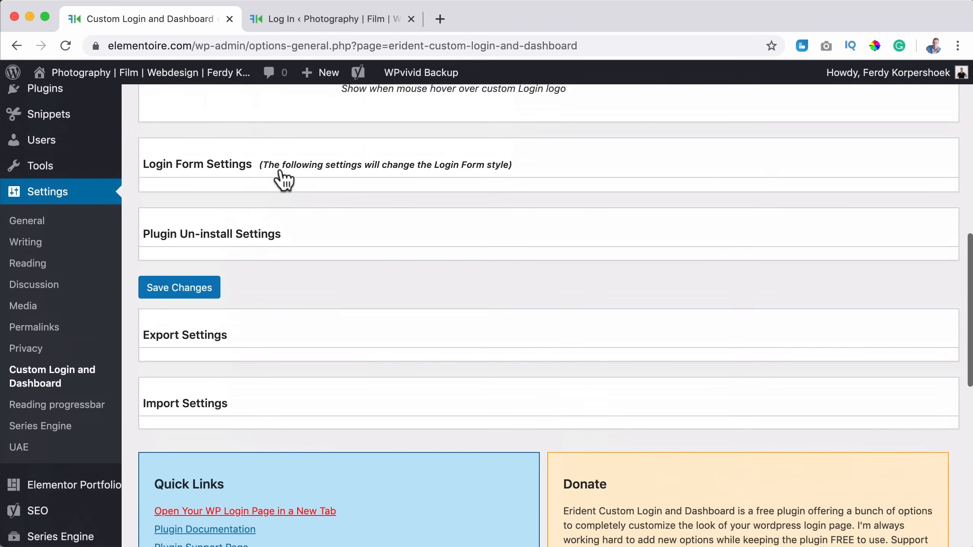
{"action": "scroll", "scroll_direction": "down", "scroll_amount": 3}
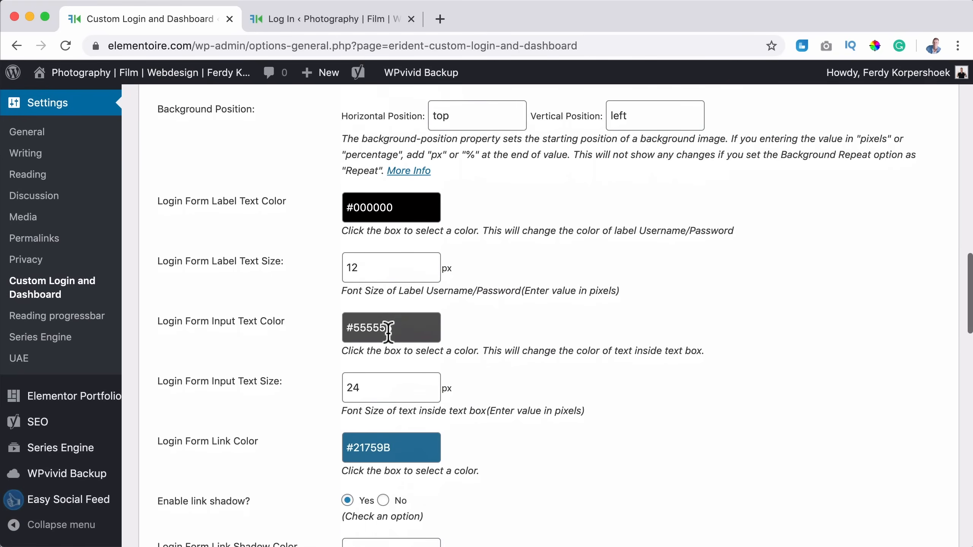
{"action": "scroll", "scroll_direction": "down", "scroll_amount": 3}
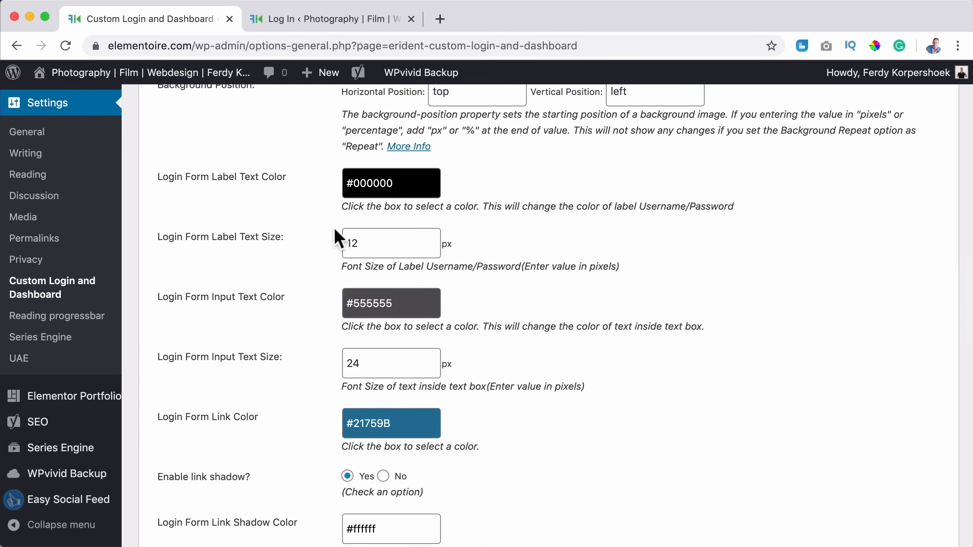
{"action": "mouse_move", "coordinate": [275, 313]}
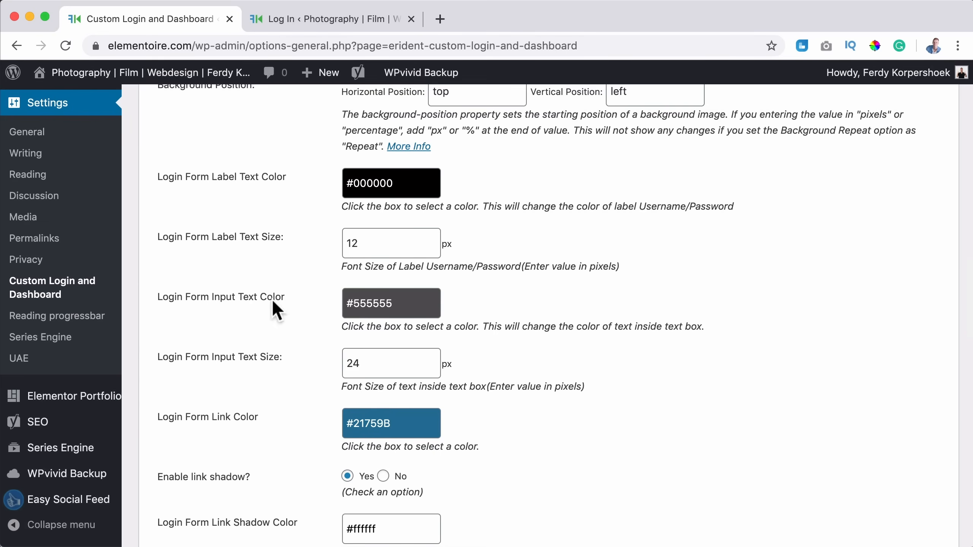
{"action": "left_click", "coordinate": [326, 18]}
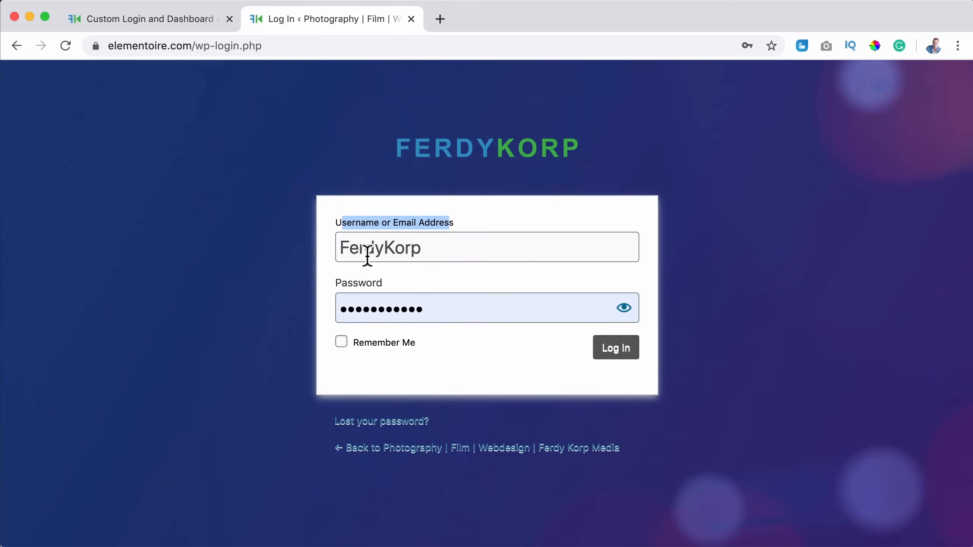
{"action": "left_click", "coordinate": [149, 19]}
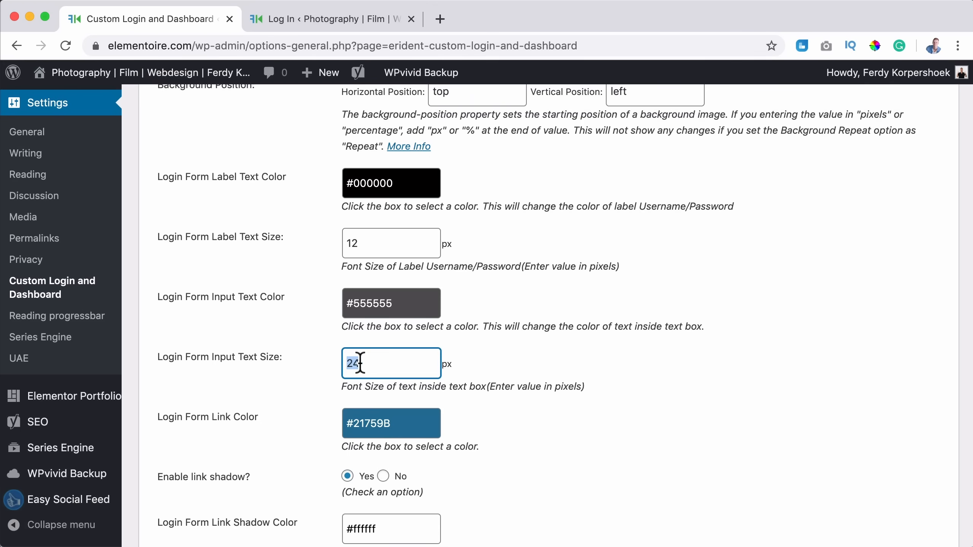
- Set Login Form Input Text Size to 18 and Link Color to 2b87da
{"action": "type", "text": "18"}
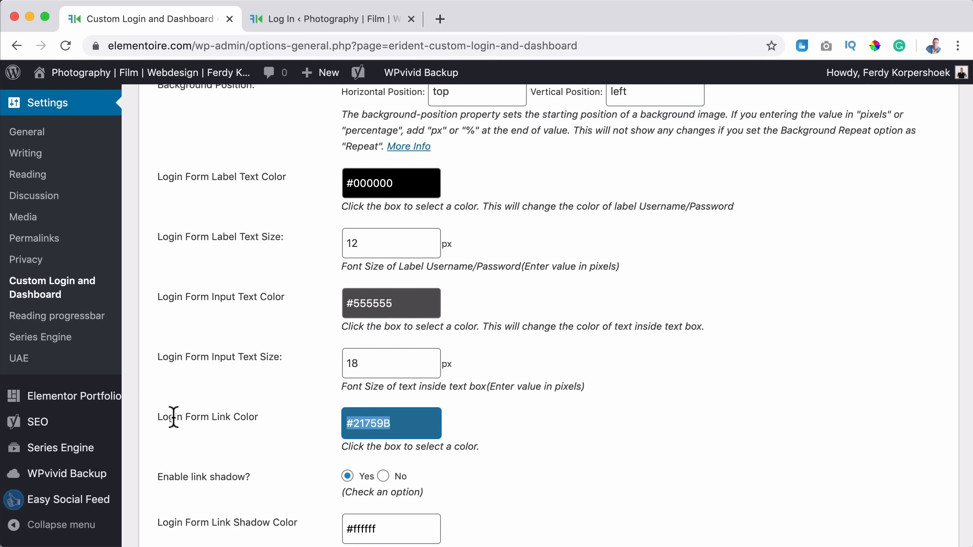
{"action": "type", "text": "2b87da"}
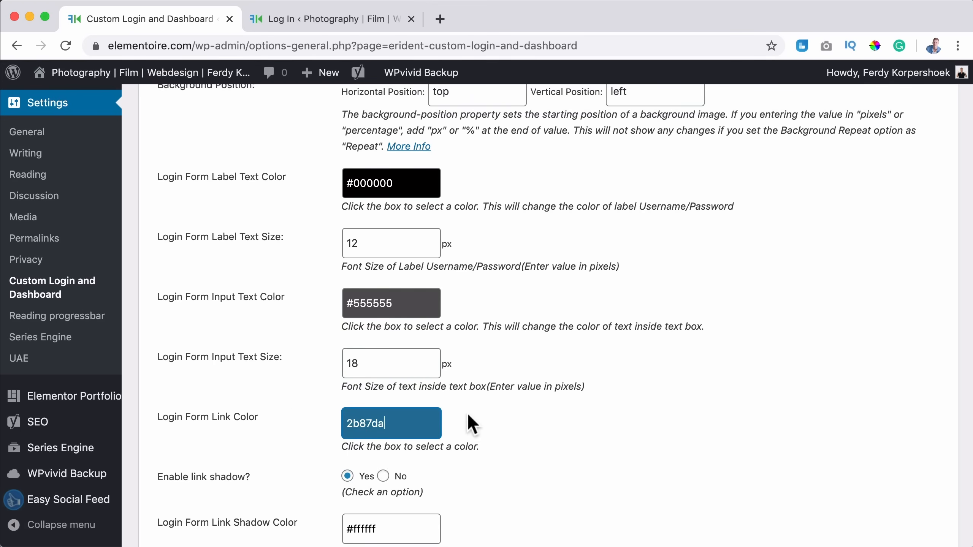
{"action": "left_click", "coordinate": [391, 424]}
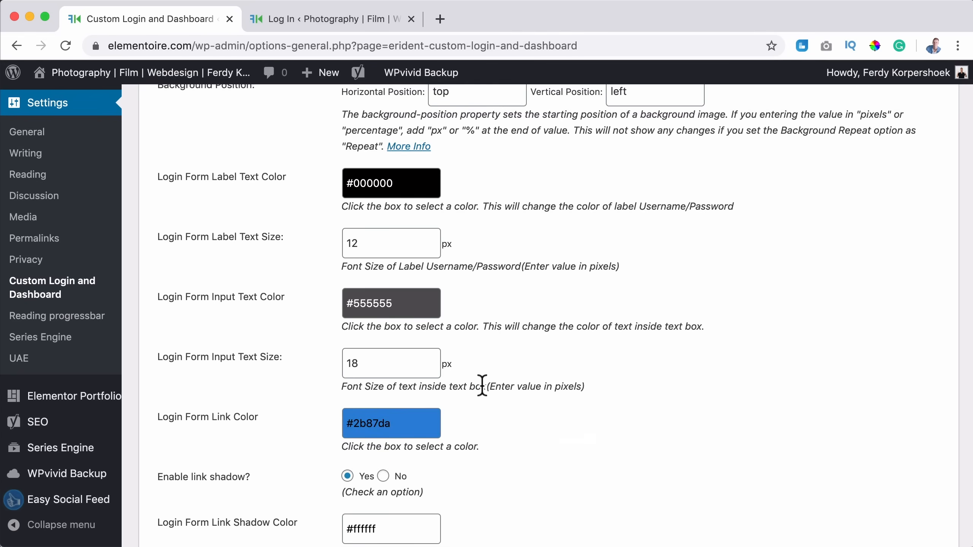
- Turn link and form shadows off and set the Login Button Color to 2b87da
{"action": "scroll", "scroll_direction": "down", "scroll_amount": 3}
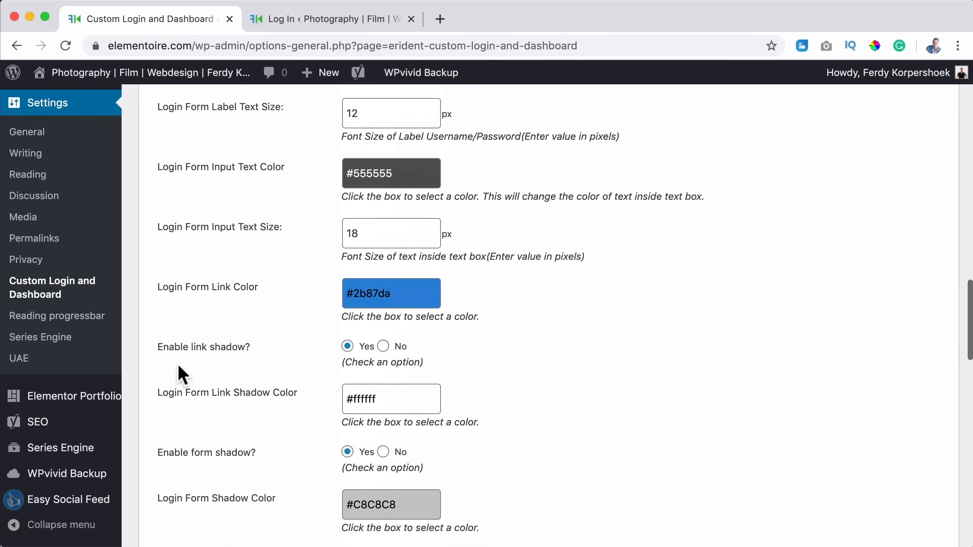
{"action": "mouse_move", "coordinate": [326, 37]}
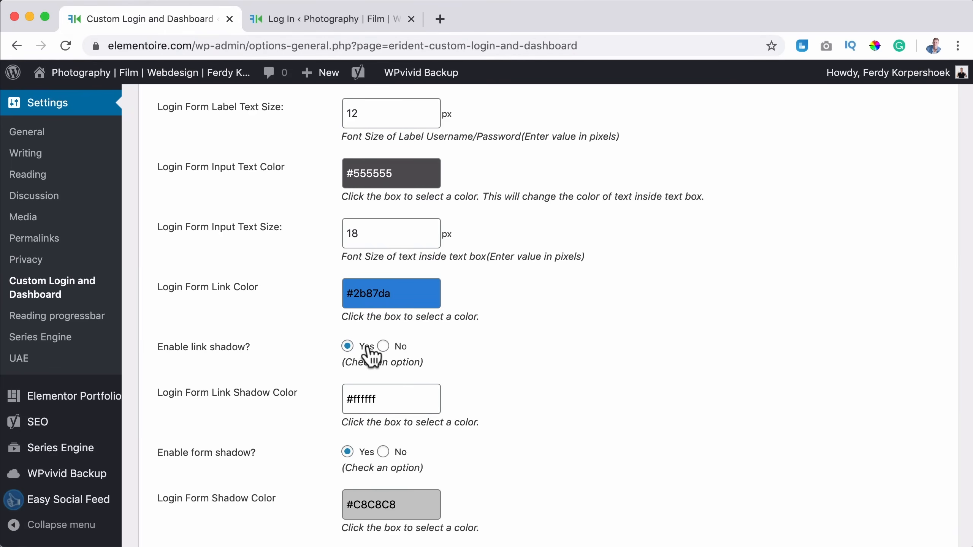
{"action": "left_click", "coordinate": [383, 346]}
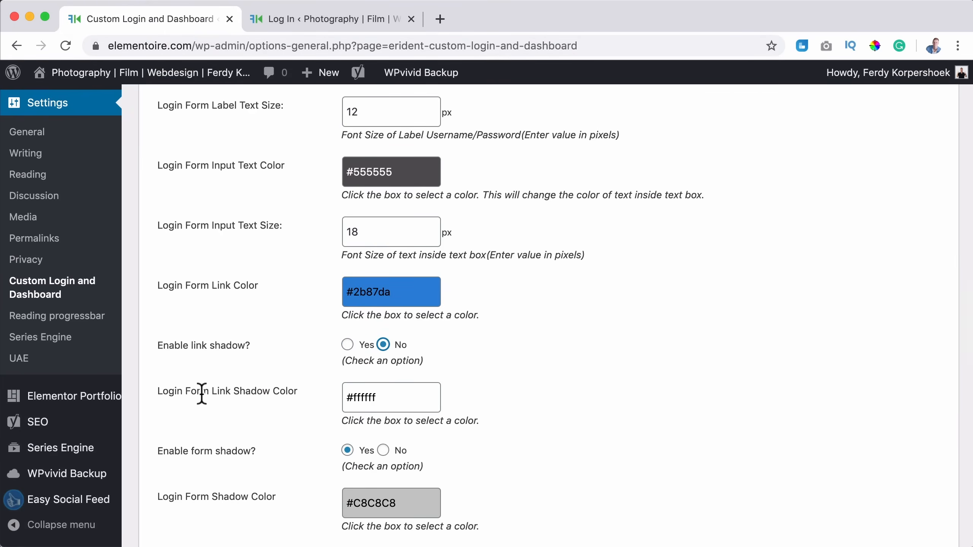
{"action": "mouse_move", "coordinate": [294, 423]}
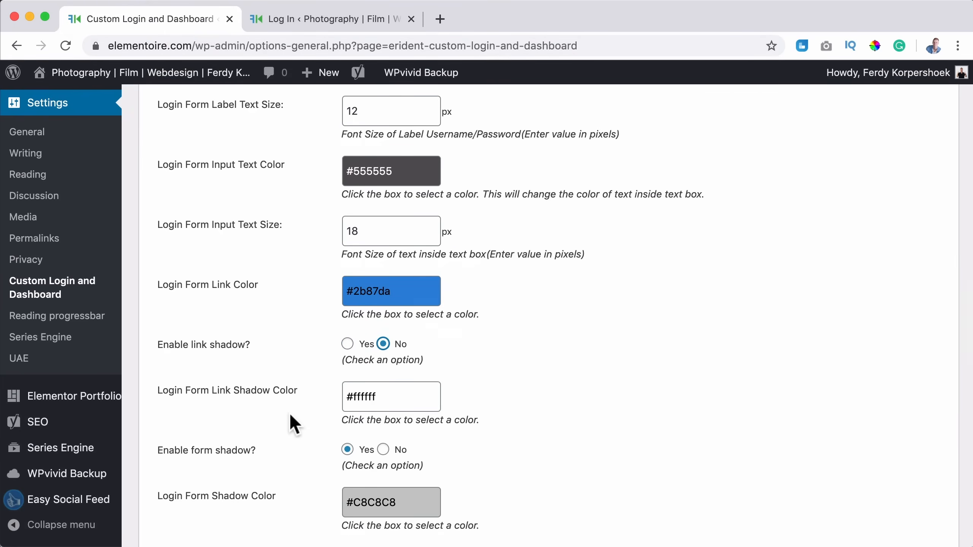
{"action": "scroll", "scroll_direction": "down", "scroll_amount": 3}
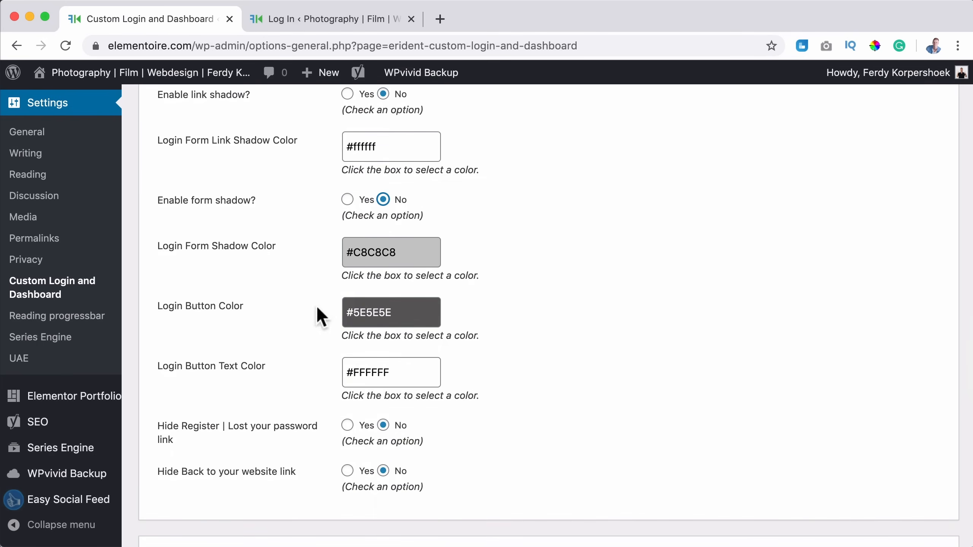
{"action": "left_click", "coordinate": [390, 312]}
{"action": "type", "text": "#2b87da"}
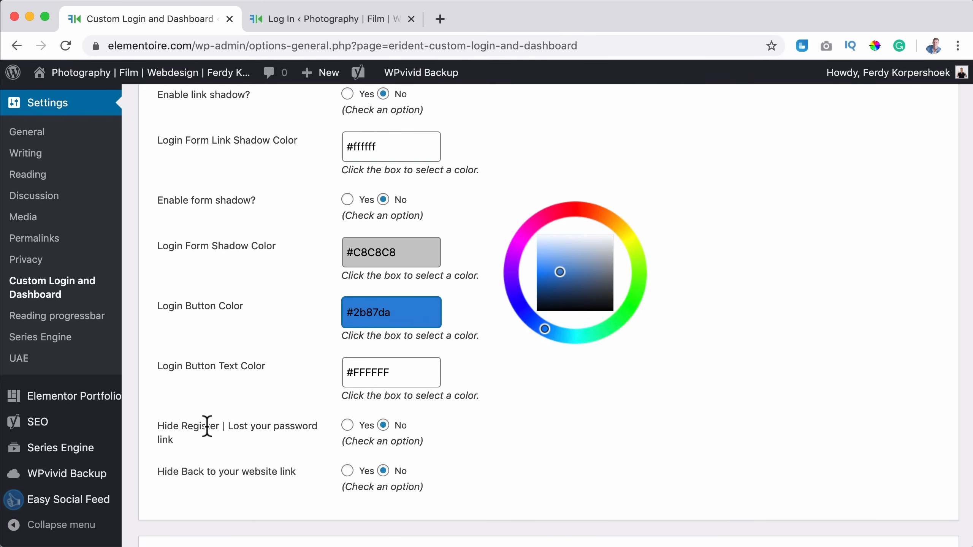
{"action": "mouse_move", "coordinate": [309, 479]}
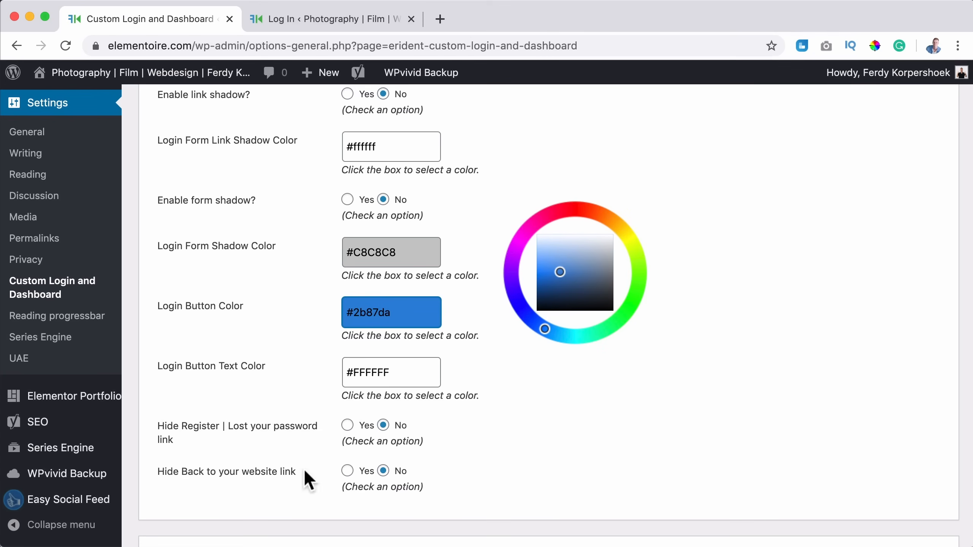
{"action": "scroll", "scroll_direction": "down", "scroll_amount": 3}
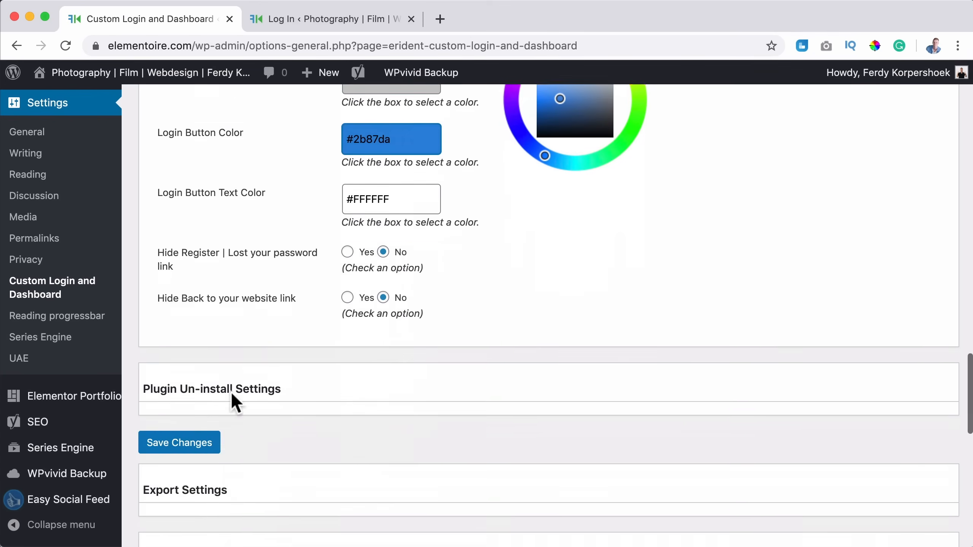
- Save the changes and preview the login page with blue button and links
{"action": "left_click", "coordinate": [178, 443]}
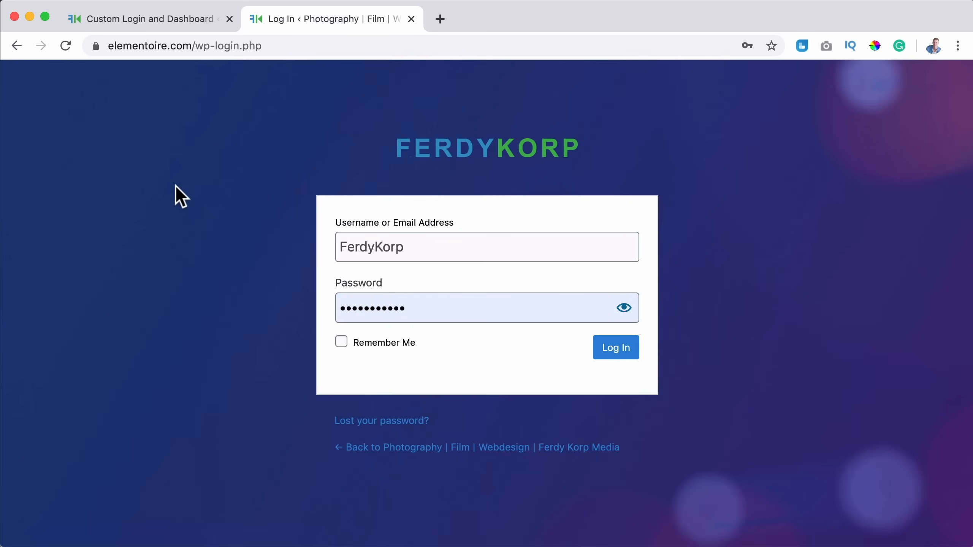
{"action": "mouse_move", "coordinate": [664, 214]}
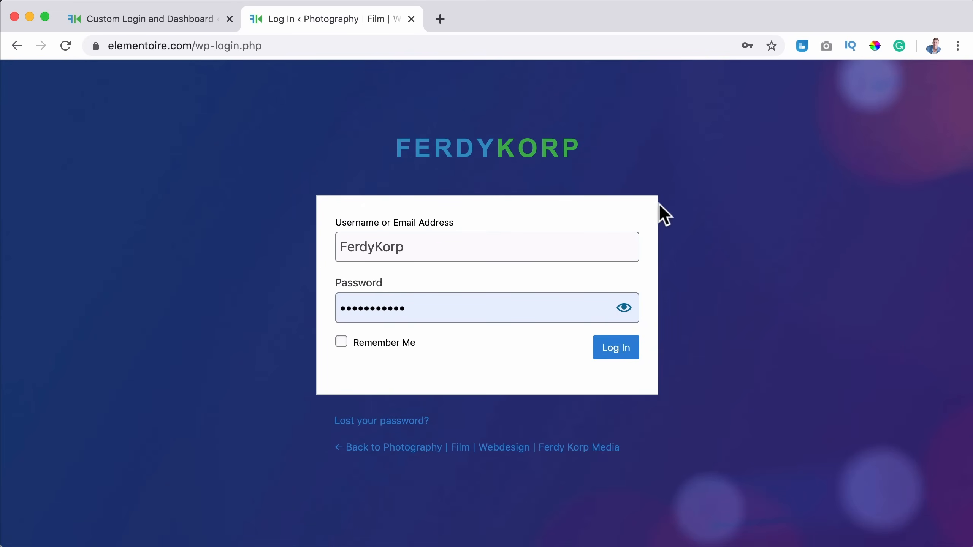
- Set the Login Form Border Radius to 5 px for slightly rounded corners
{"action": "left_click", "coordinate": [149, 18]}
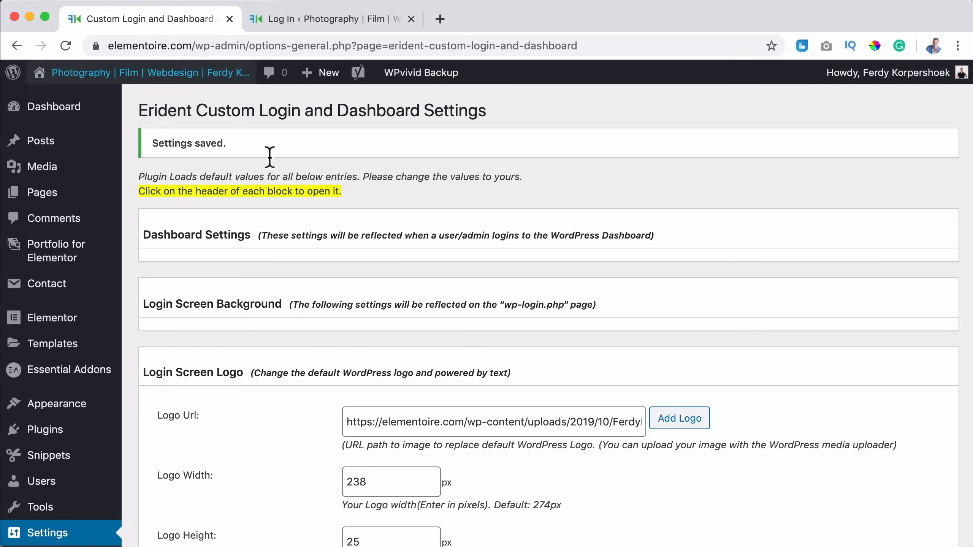
{"action": "scroll", "scroll_direction": "down", "scroll_amount": 3}
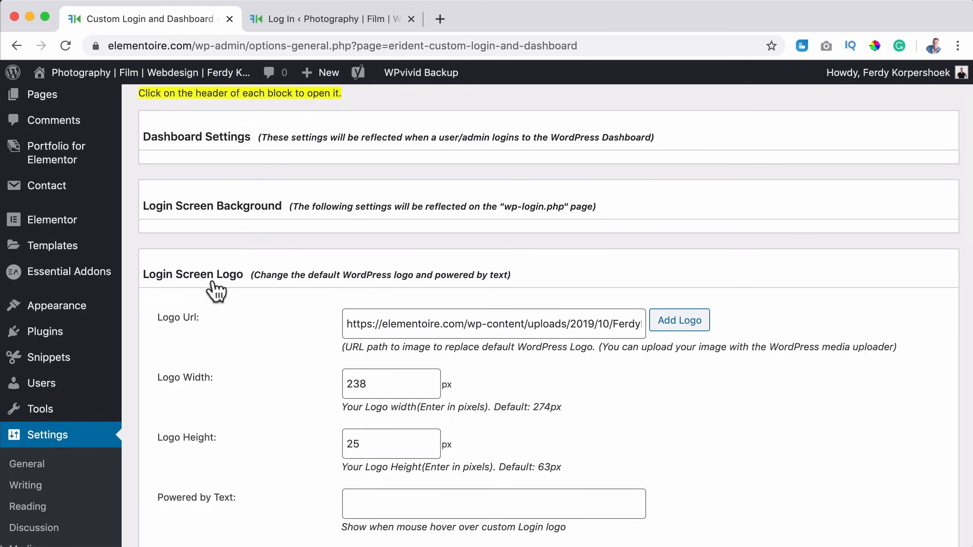
{"action": "left_click", "coordinate": [192, 274]}
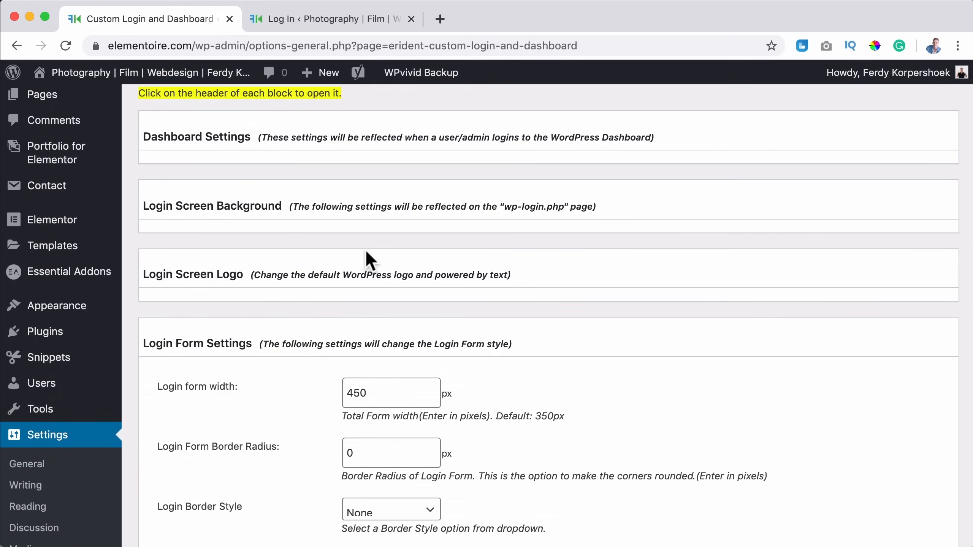
{"action": "scroll", "scroll_direction": "down", "scroll_amount": 3}
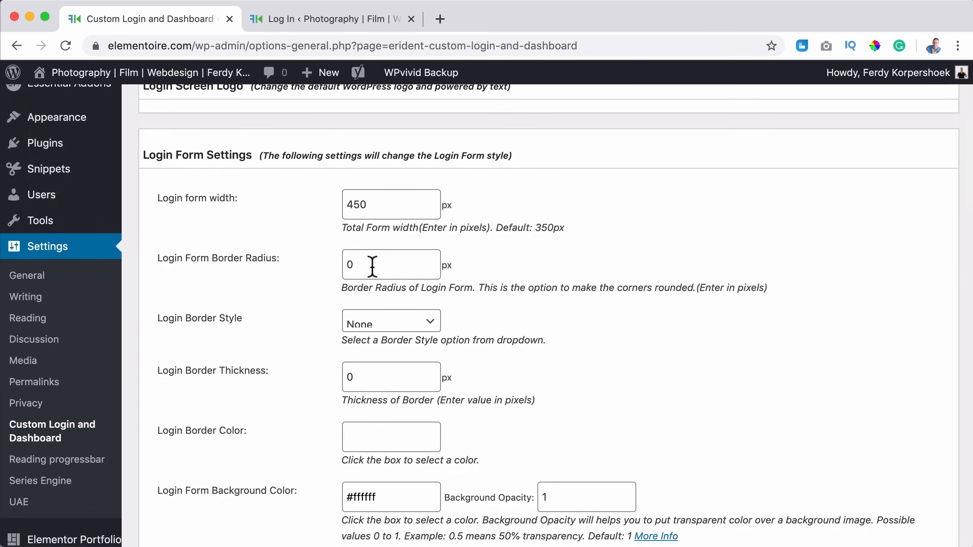
{"action": "type", "text": "5"}
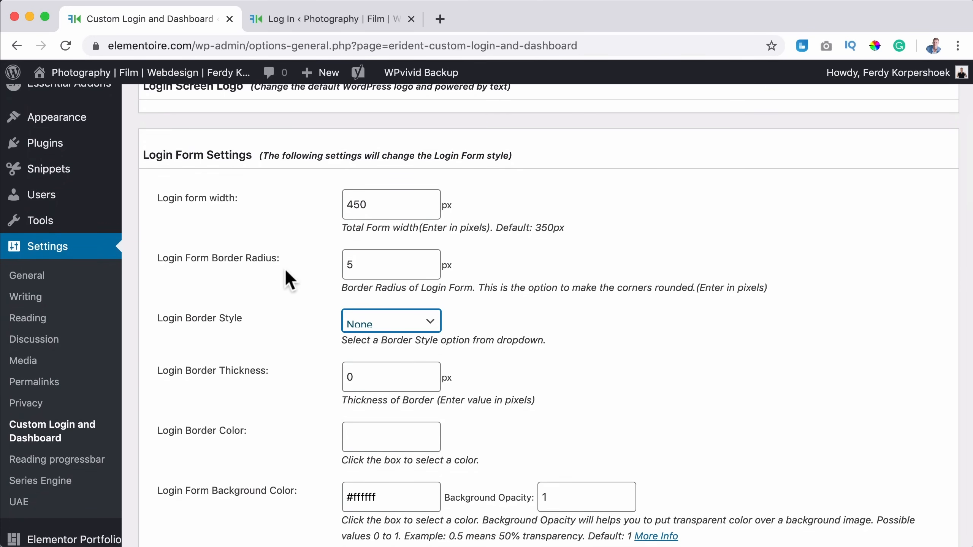
{"action": "scroll", "scroll_direction": "down", "scroll_amount": 3}
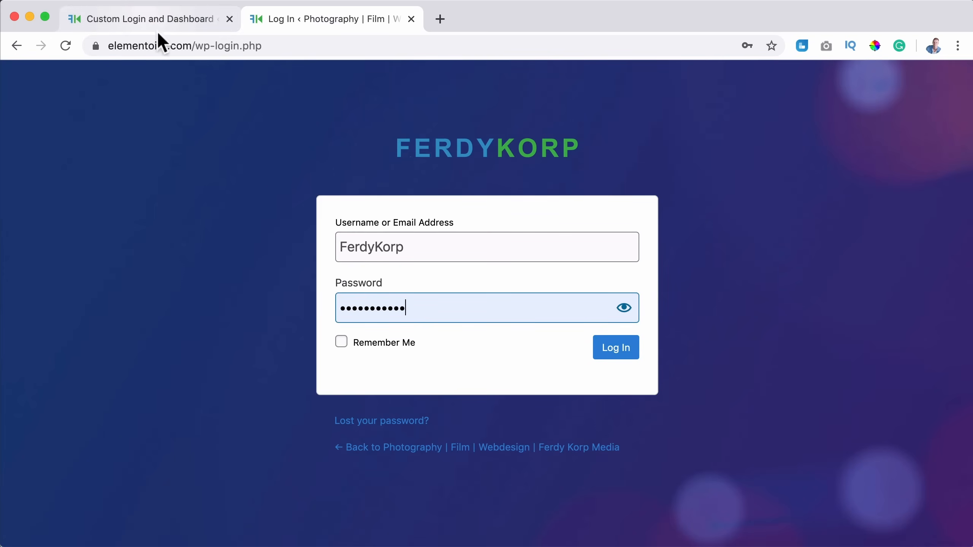
- Scroll through all Login Form Settings down to the Quick Links, Donate and Hire Me panels
{"action": "left_click", "coordinate": [149, 18]}
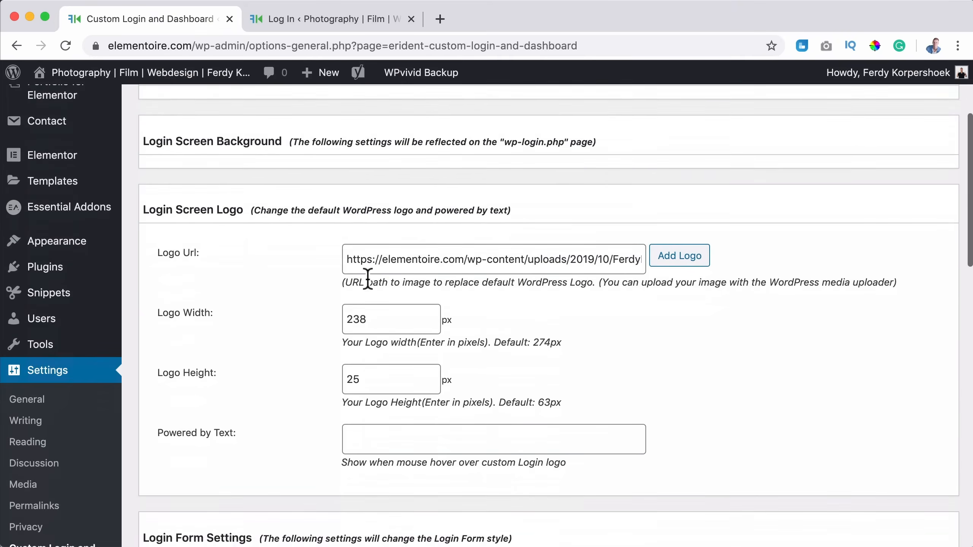
{"action": "scroll", "scroll_direction": "down", "scroll_amount": 3}
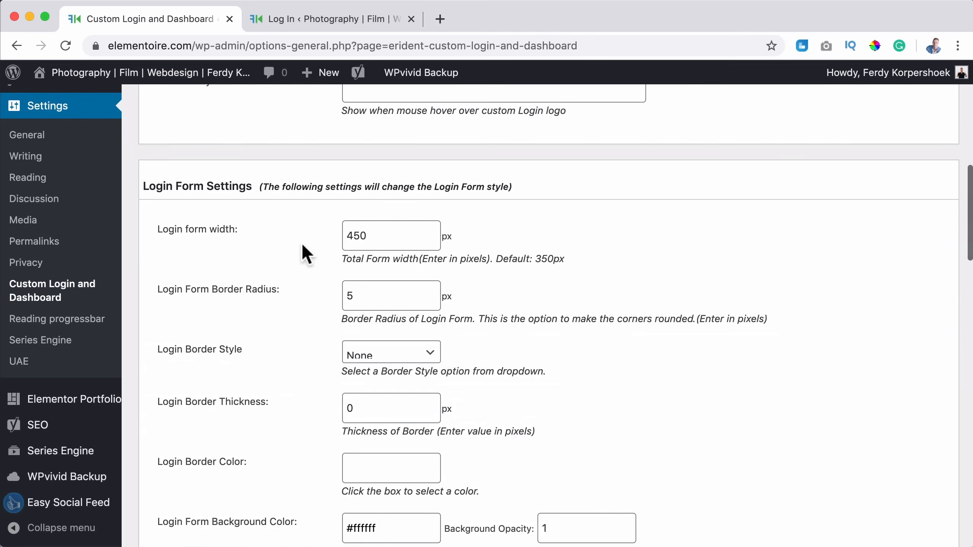
{"action": "scroll", "scroll_direction": "down", "scroll_amount": 3}
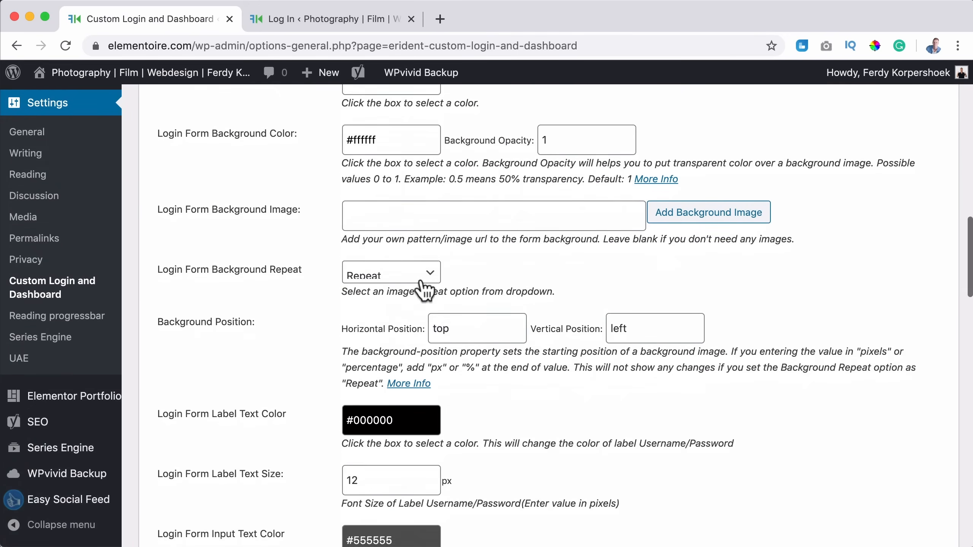
{"action": "scroll", "scroll_direction": "down", "scroll_amount": 3}
{"action": "type", "text": "14"}
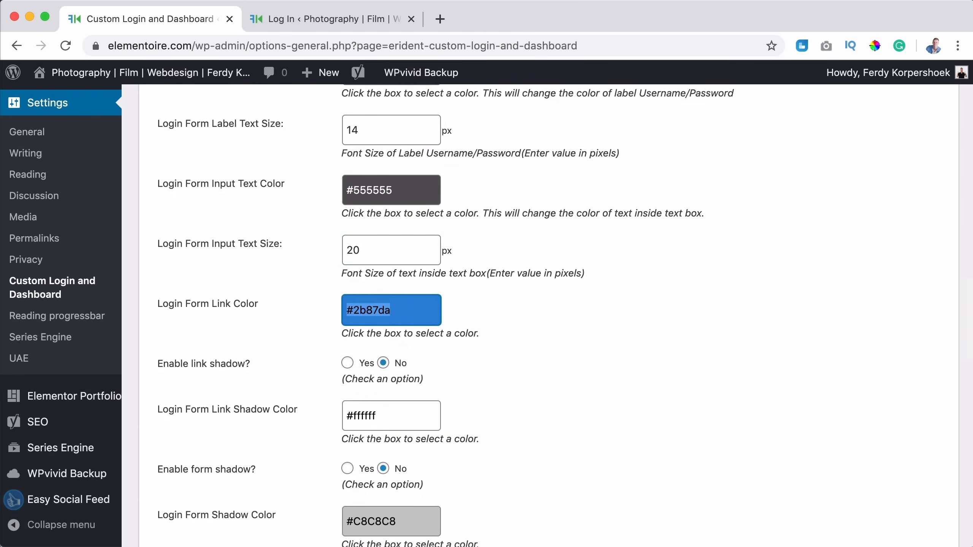
{"action": "scroll", "scroll_direction": "down", "scroll_amount": 3}
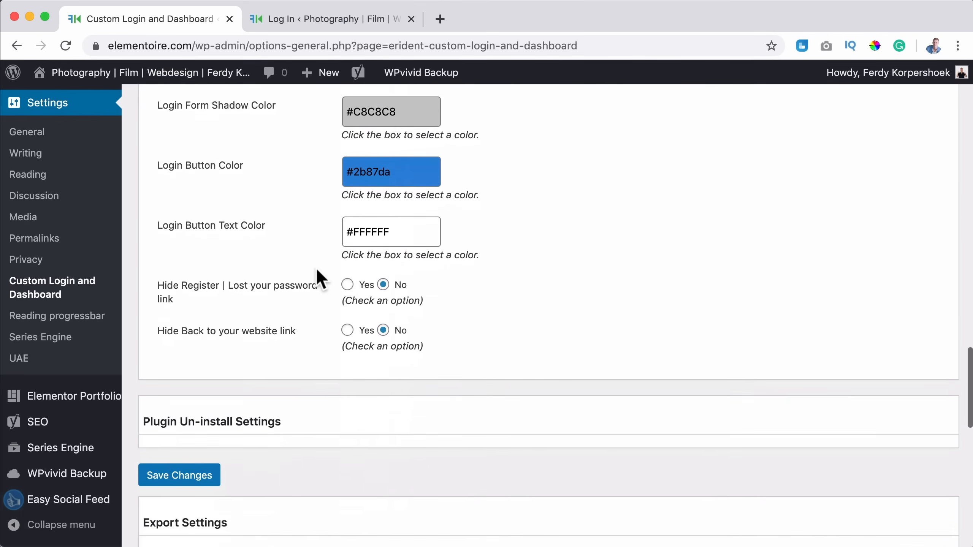
{"action": "scroll", "scroll_direction": "down", "scroll_amount": 3}
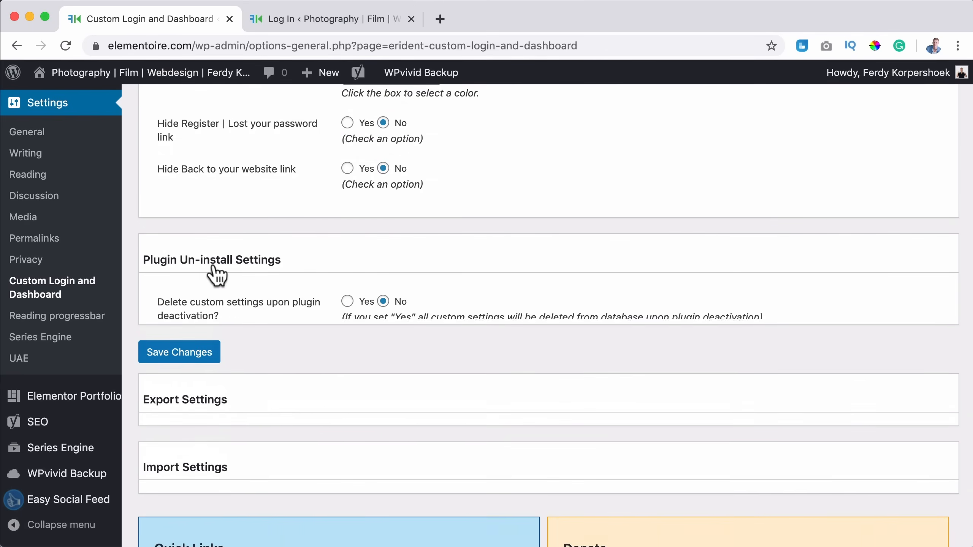
{"action": "scroll", "scroll_direction": "down", "scroll_amount": 3}
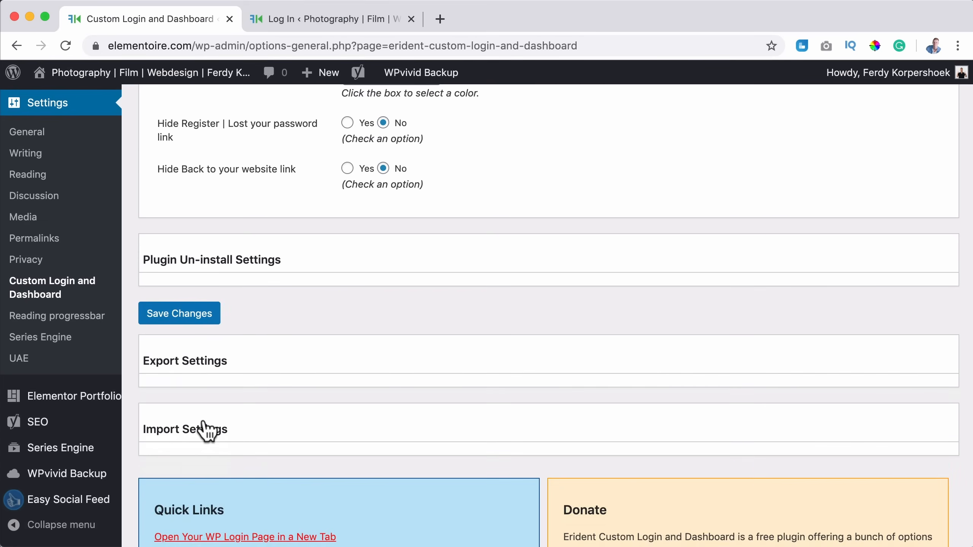
{"action": "scroll", "scroll_direction": "down", "scroll_amount": 3}
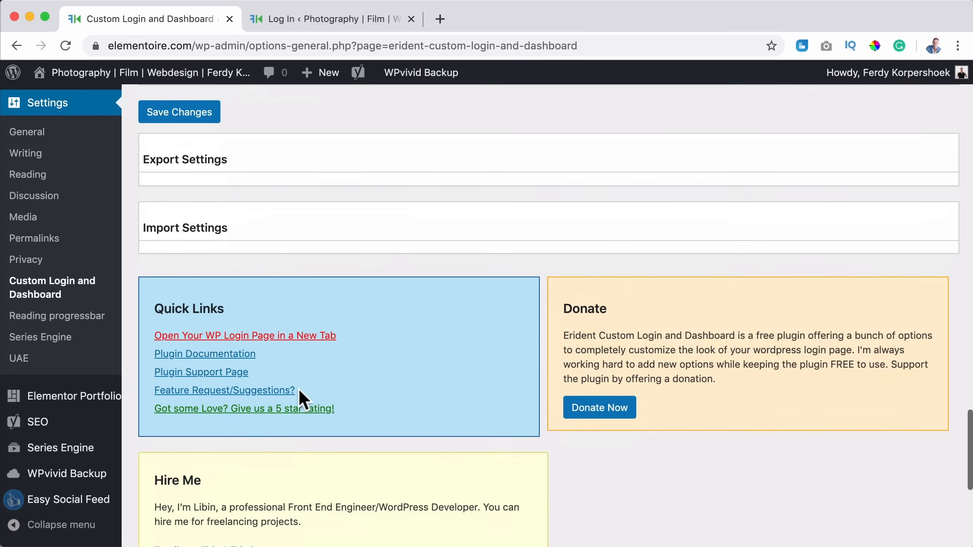
- Save the settings and reload the FerdyKorp login page showing the rounded white form
{"action": "left_click", "coordinate": [178, 300]}
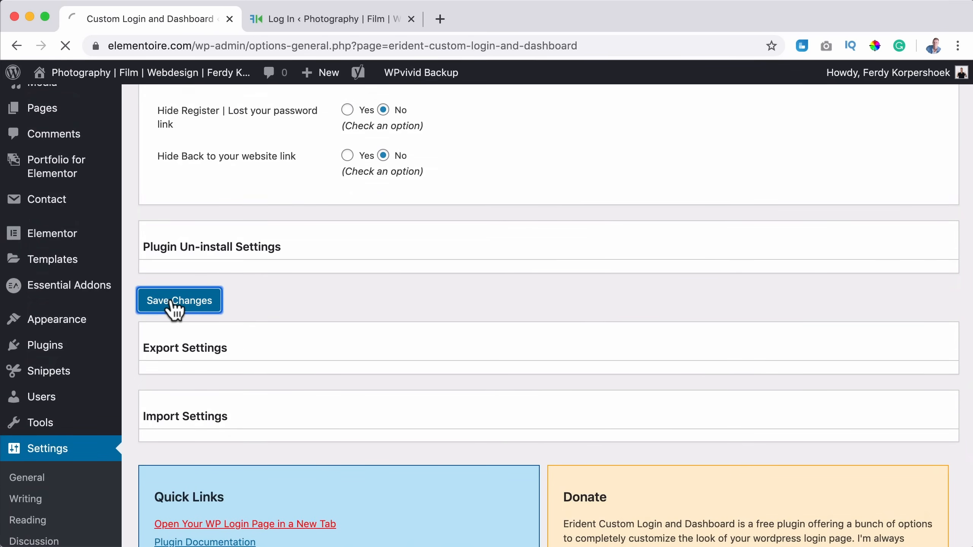
{"action": "left_click", "coordinate": [322, 18]}
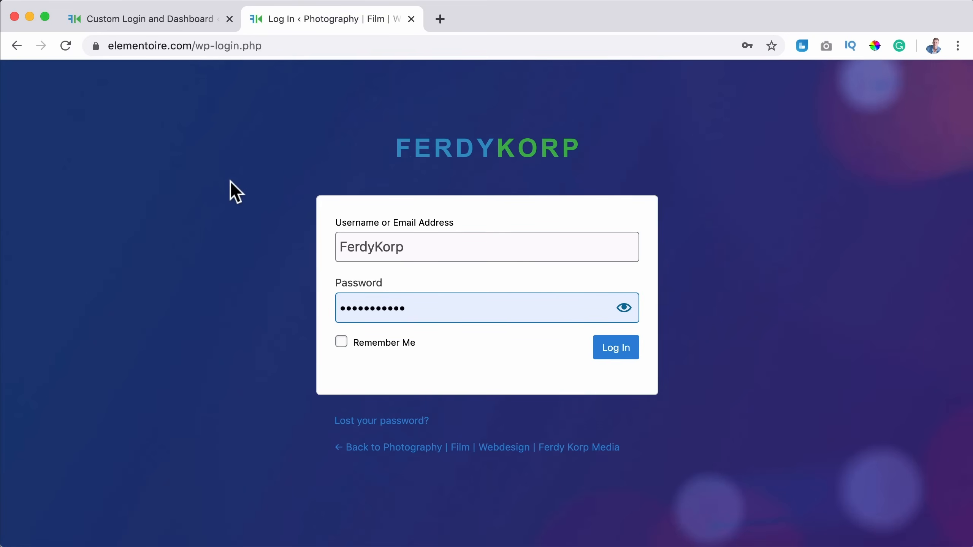
{"action": "left_click", "coordinate": [615, 347]}
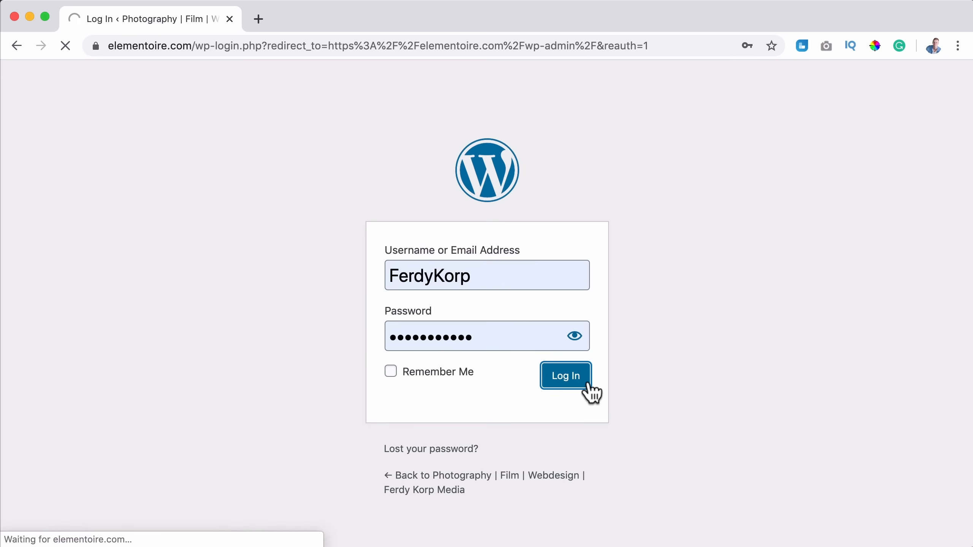
{"action": "left_click", "coordinate": [564, 376]}
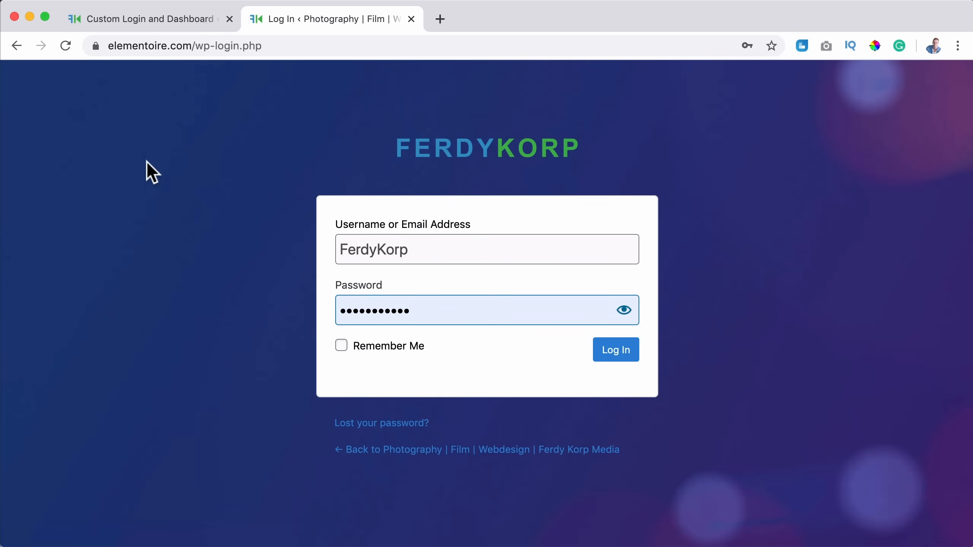
{"action": "mouse_move", "coordinate": [382, 423]}
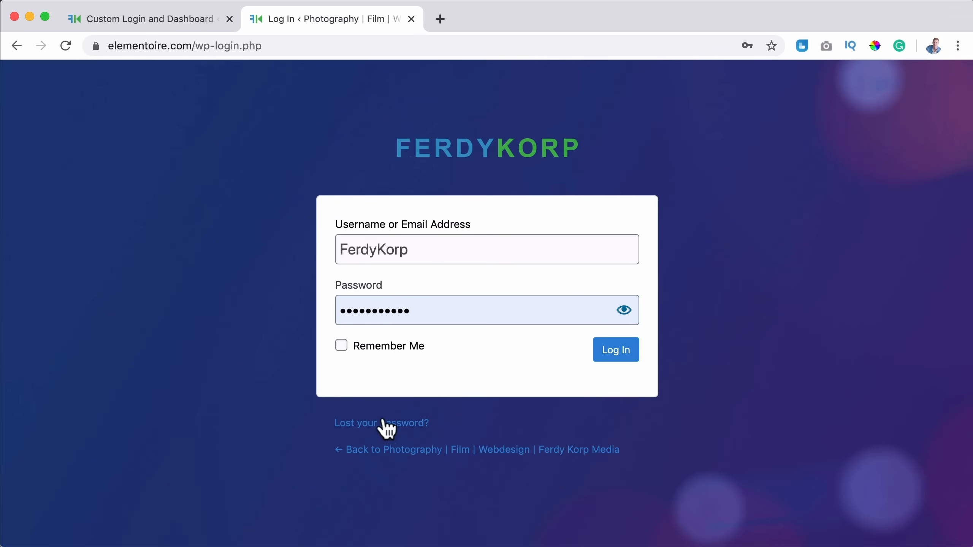
- Set the Login Form Link Color to #ffffff and save the settings
{"action": "left_click", "coordinate": [149, 18]}
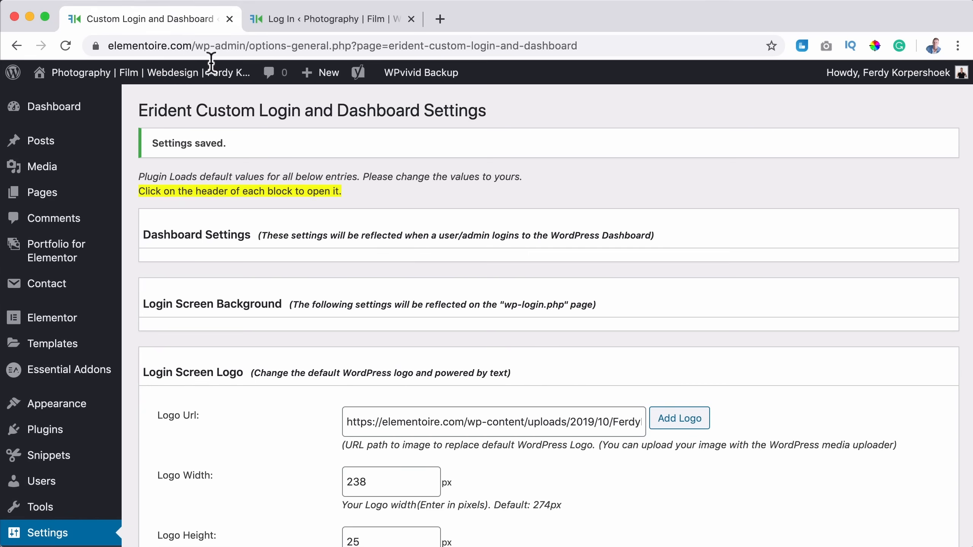
{"action": "scroll", "scroll_direction": "down", "scroll_amount": 3}
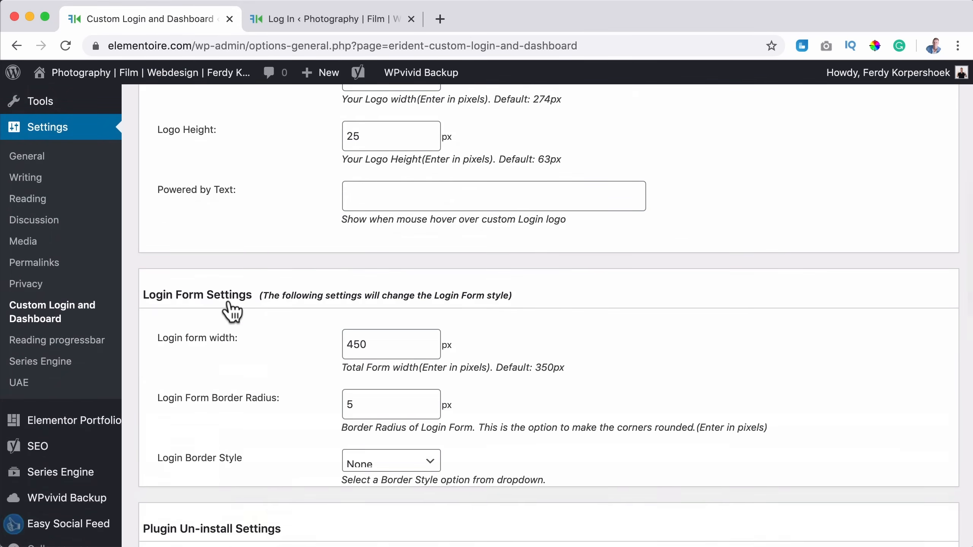
{"action": "scroll", "scroll_direction": "down", "scroll_amount": 3}
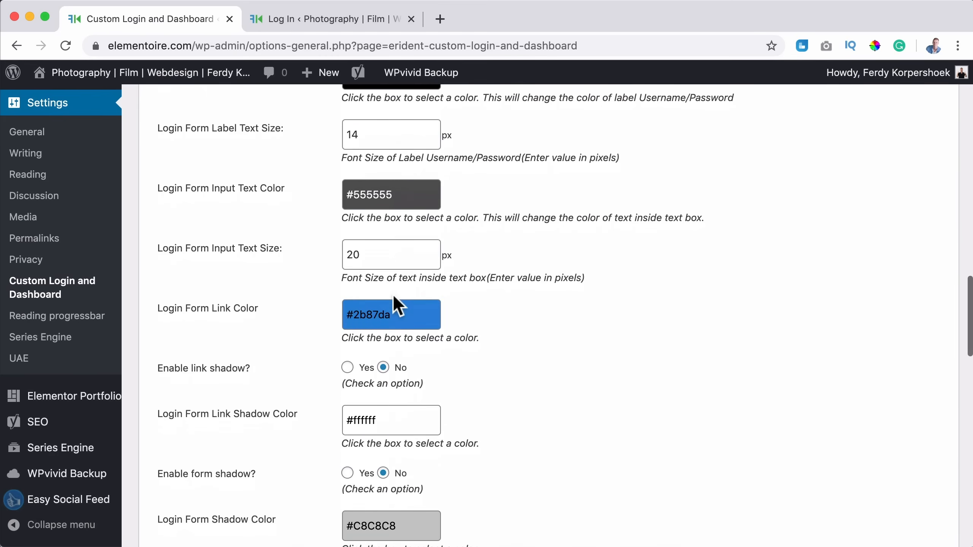
{"action": "scroll", "scroll_direction": "down", "scroll_amount": 3}
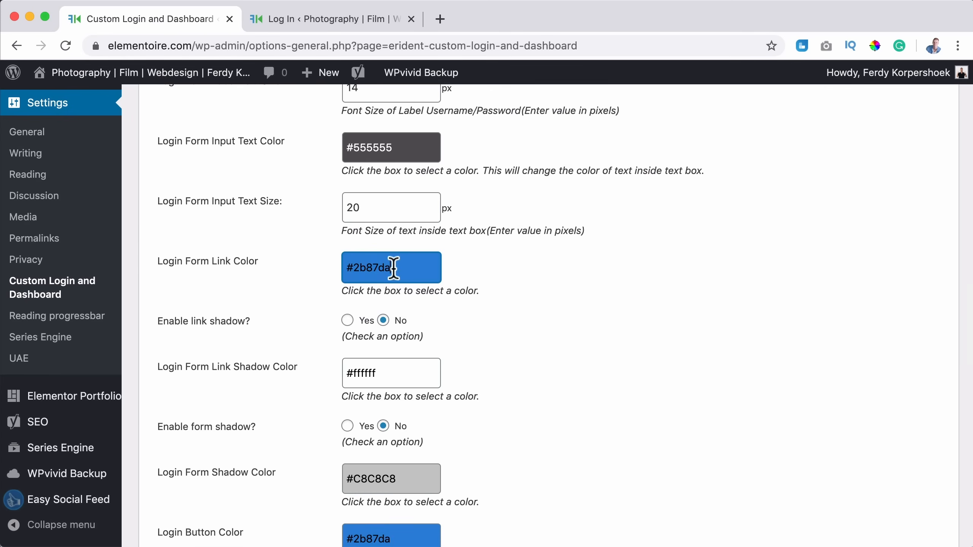
{"action": "type", "text": "#ffffff"}
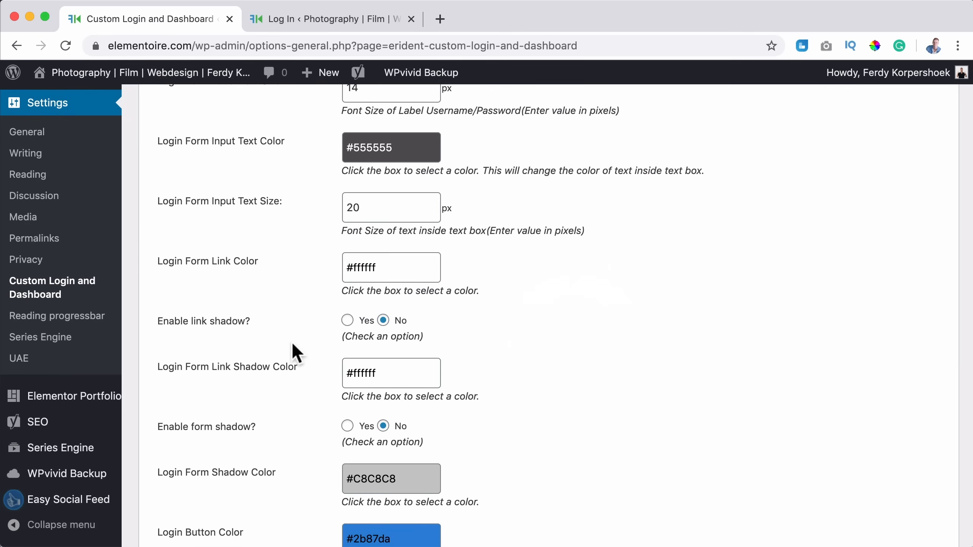
{"action": "left_click", "coordinate": [179, 362]}
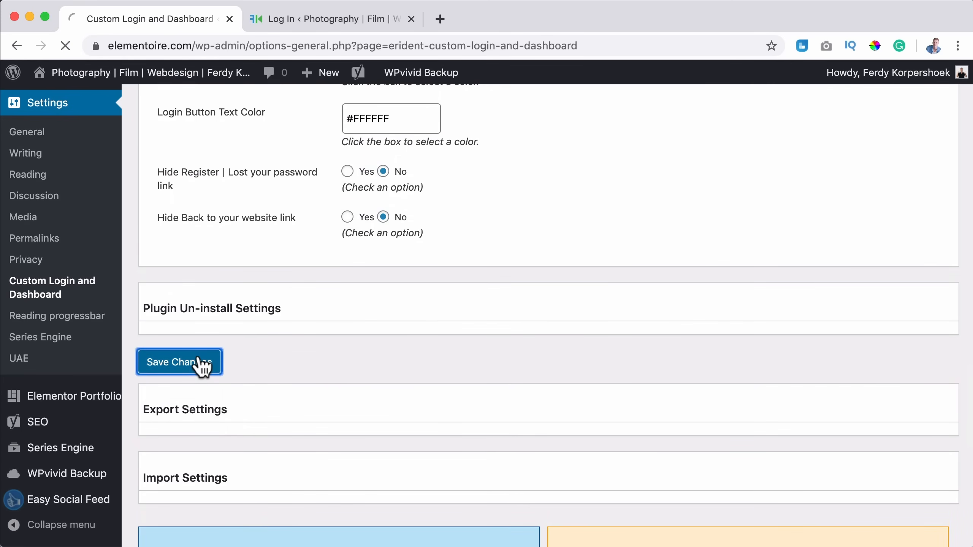
- Reload the login page with white links and follow Lost your password? to its page
{"action": "left_click", "coordinate": [324, 18]}
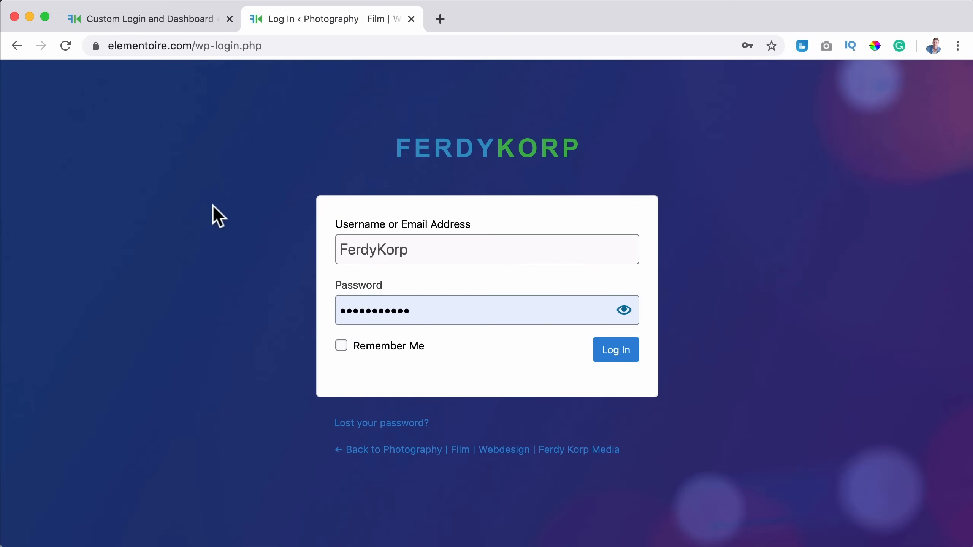
{"action": "left_click", "coordinate": [614, 349]}
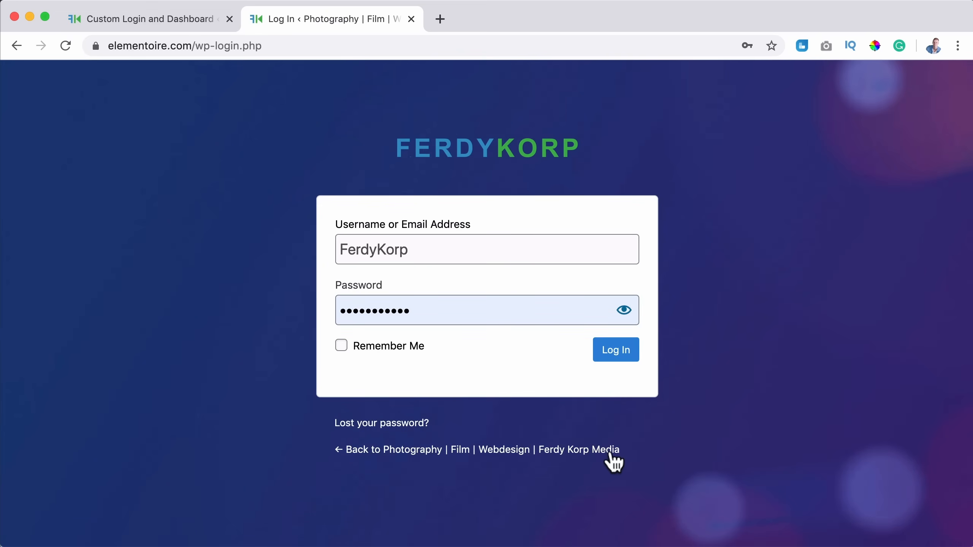
{"action": "left_click", "coordinate": [380, 422]}
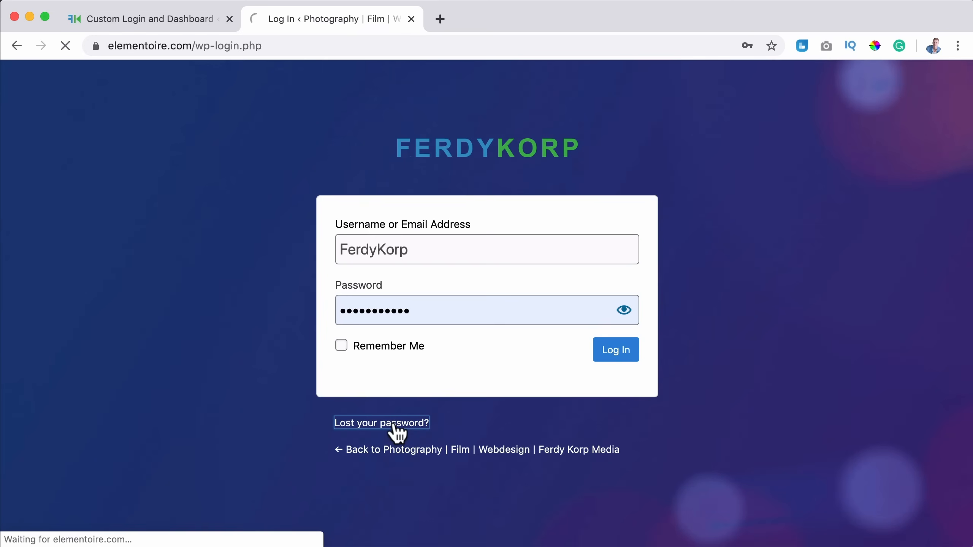
{"action": "left_click", "coordinate": [381, 422]}
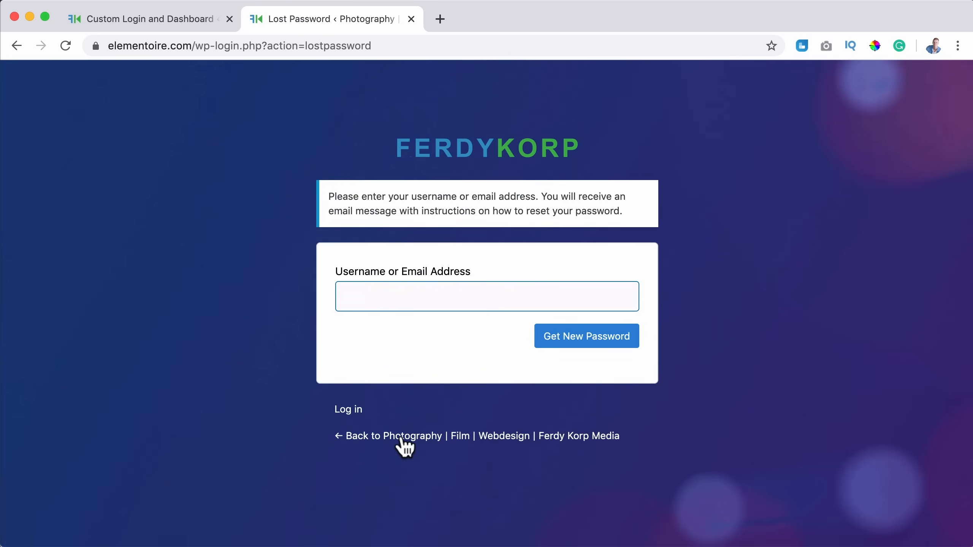
- Follow the Back to Ferdy Korp Media link to the site homepage
{"action": "left_click", "coordinate": [403, 435]}
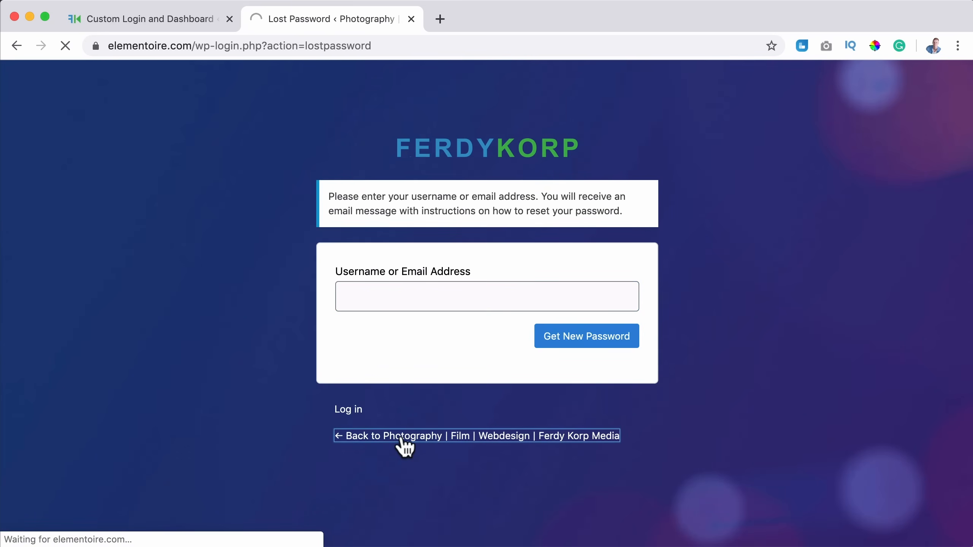
{"action": "left_click", "coordinate": [393, 435]}
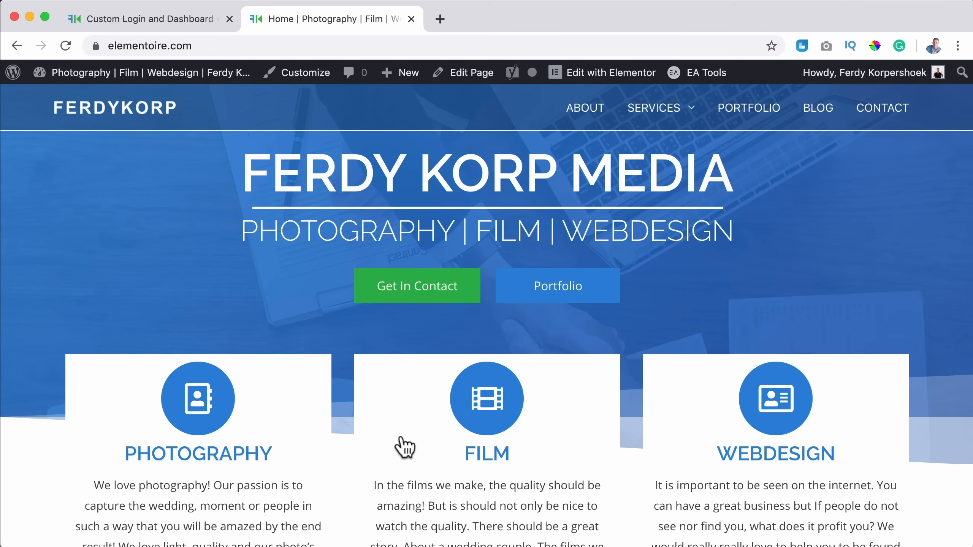